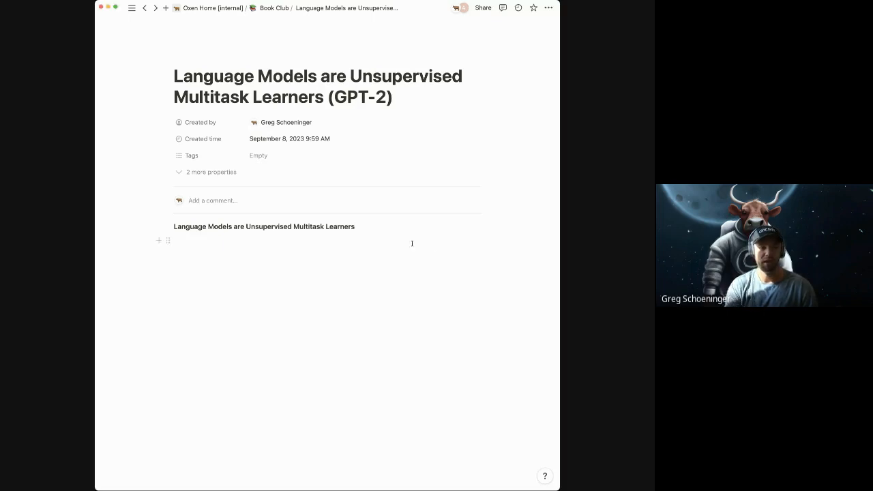
Step: Add the intro sentence about the Anti-hype LLM Reading List and paste the GitHub gist URL below it
{"action": "type", "text": "We are working our way through the Anti-hype LLM Reading List."}
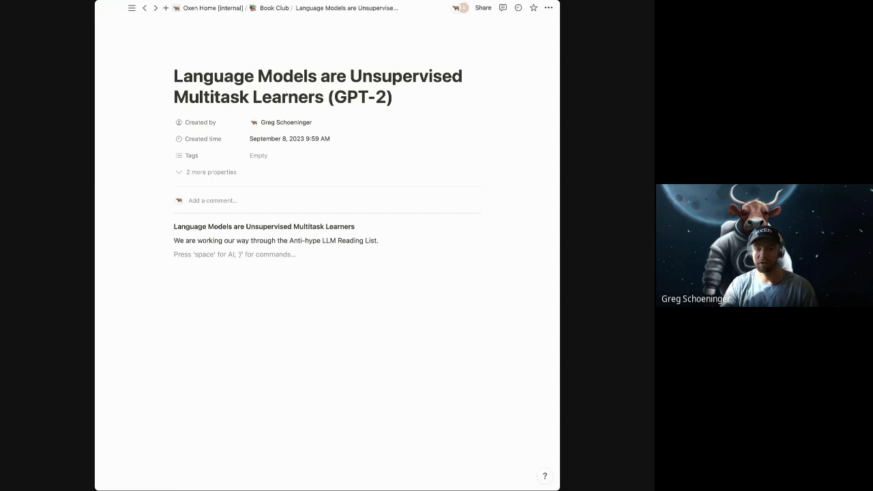
{"action": "mouse_move", "coordinate": [401, 278]}
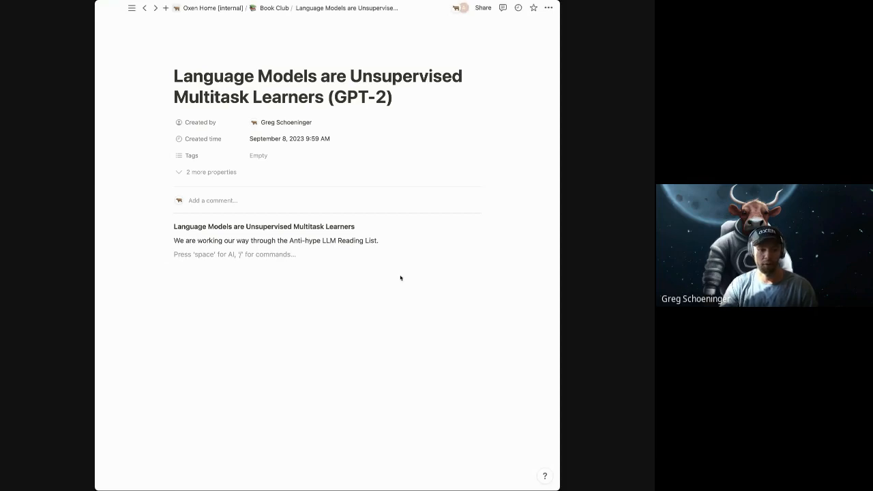
{"action": "type", "text": "https://gist.github.com/veekaybee/be375ab33085102f9027853128dc5f0e"}
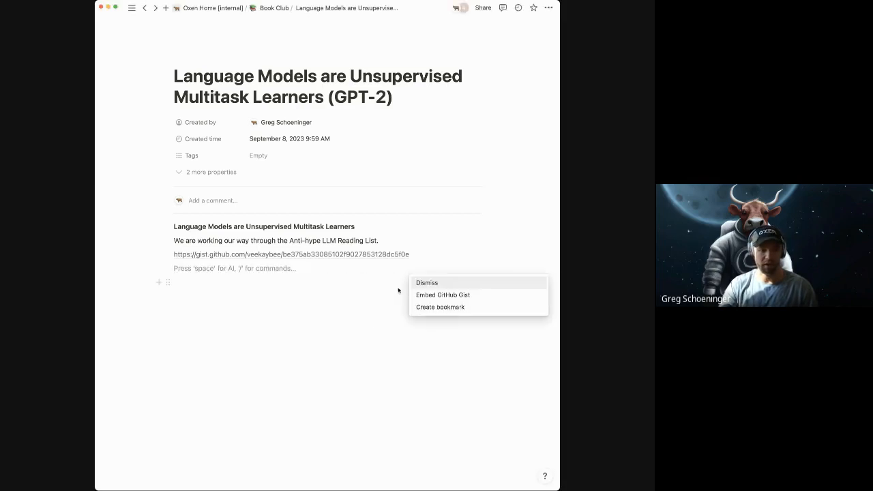
Step: Embed the pasted reading-list gist as a GitHub Gist preview
{"action": "left_click", "coordinate": [428, 282]}
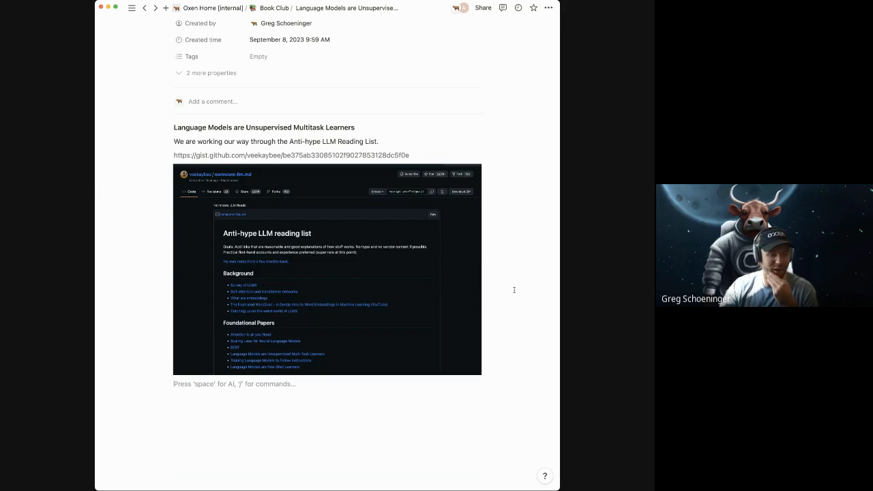
{"action": "mouse_move", "coordinate": [365, 396]}
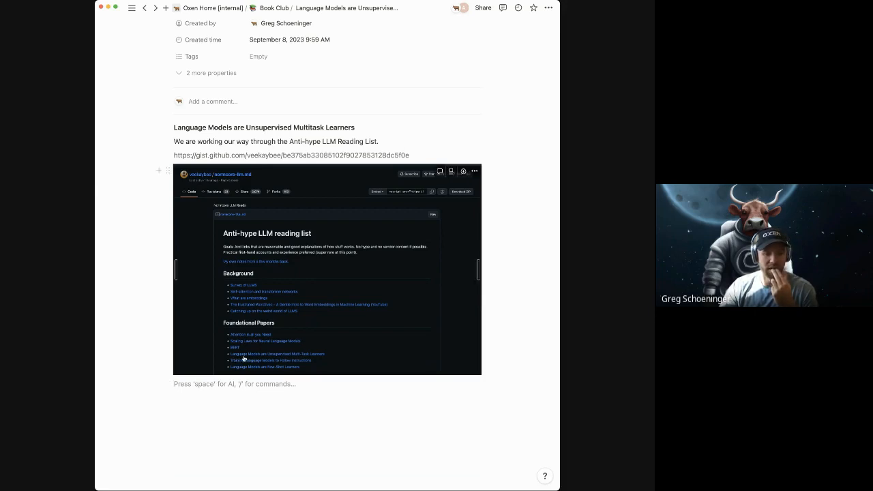
{"action": "mouse_move", "coordinate": [336, 362]}
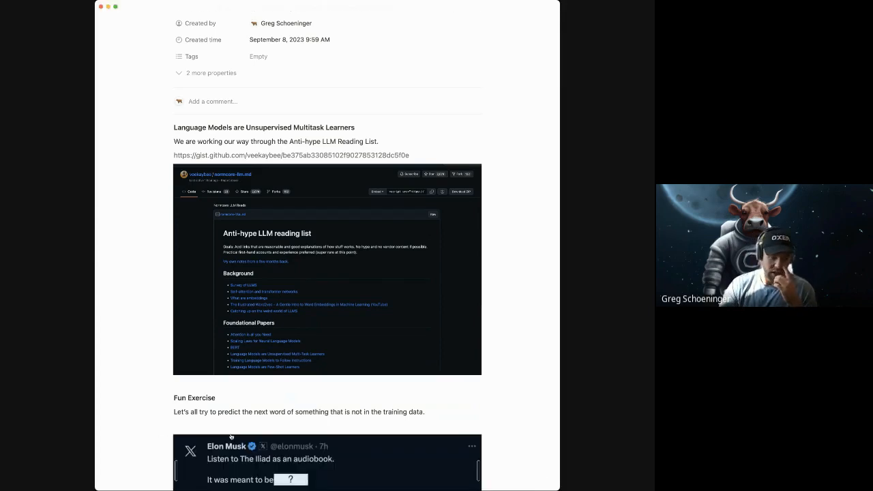
Step: Add the guessed words 'an,' and 'heard' to the guesses line under the tweet image
{"action": "scroll", "scroll_direction": "down", "scroll_amount": 3}
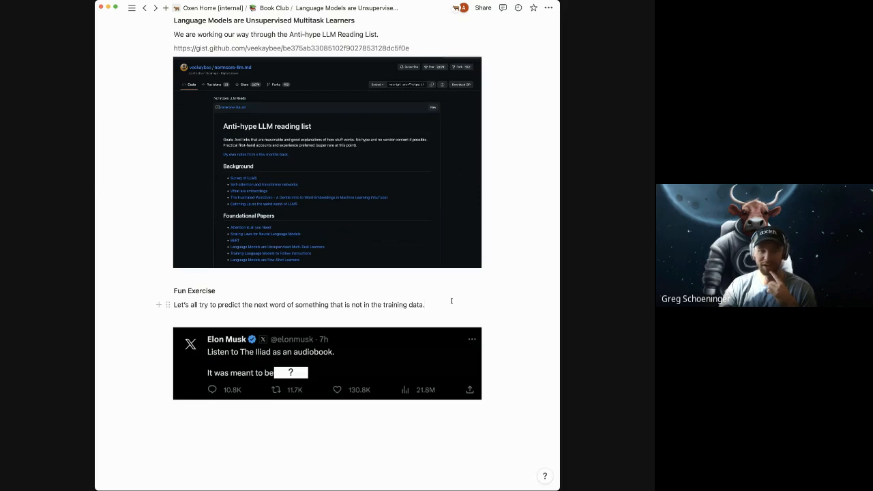
{"action": "scroll", "scroll_direction": "down", "scroll_amount": 3}
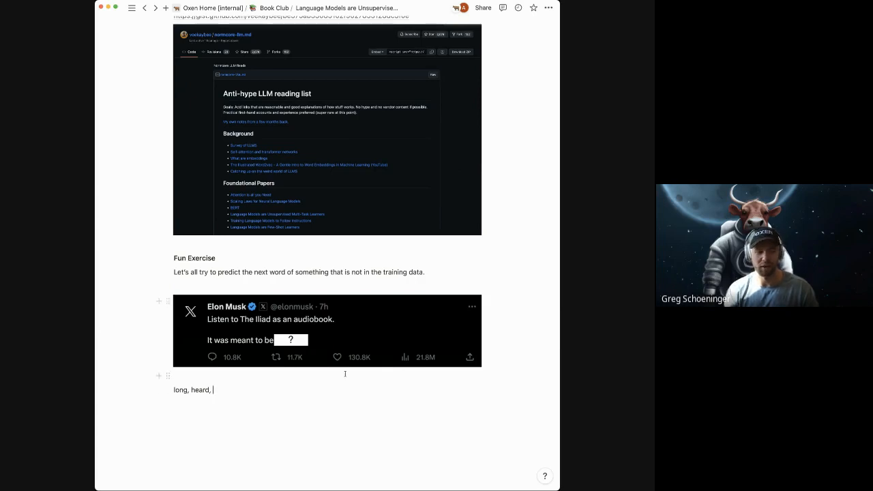
{"action": "type", "text": "an,"}
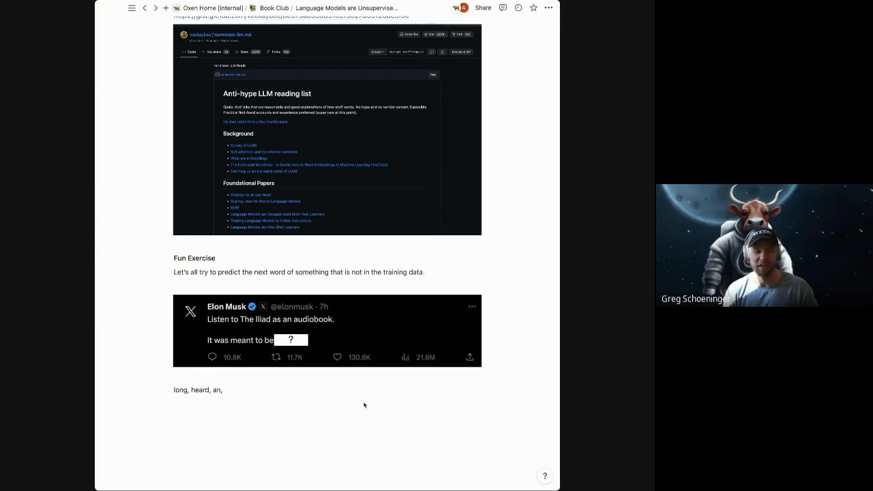
{"action": "type", "text": "heard"}
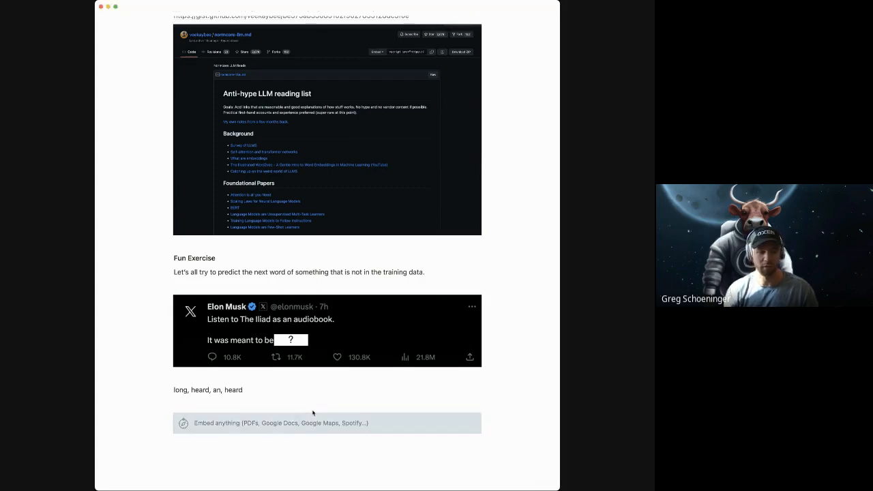
Step: Scroll down below the guesses to place the Llama-2 7B Chat screenshots
{"action": "scroll", "scroll_direction": "down", "scroll_amount": 3}
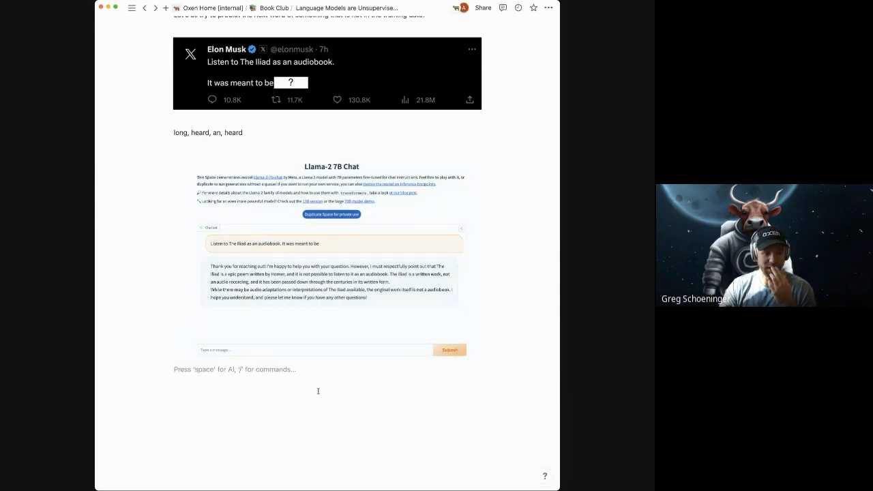
{"action": "mouse_move", "coordinate": [231, 249]}
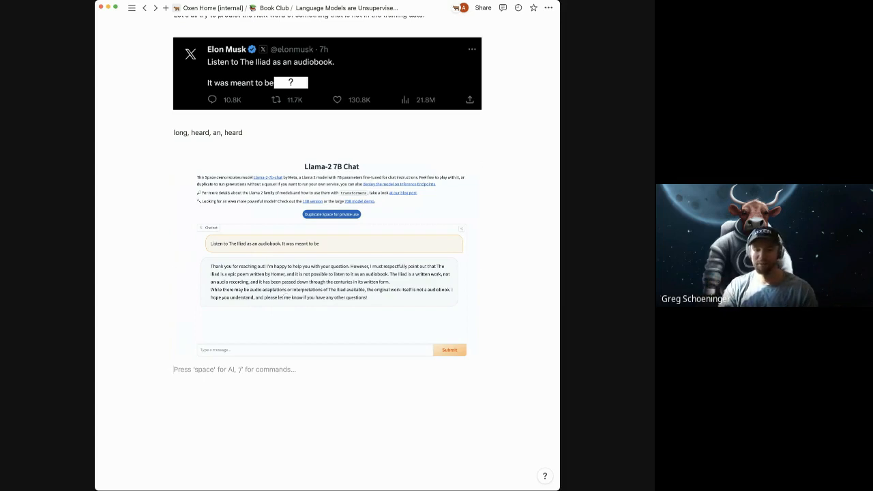
{"action": "mouse_move", "coordinate": [328, 377]}
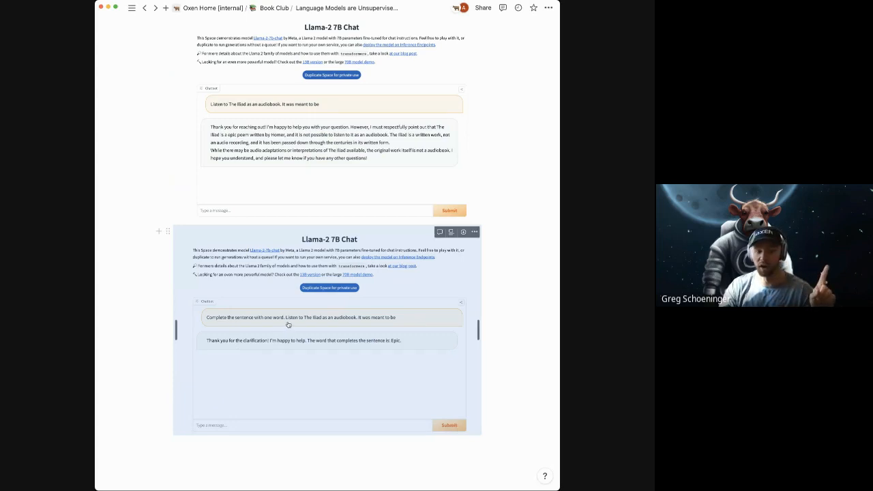
{"action": "mouse_move", "coordinate": [357, 348]}
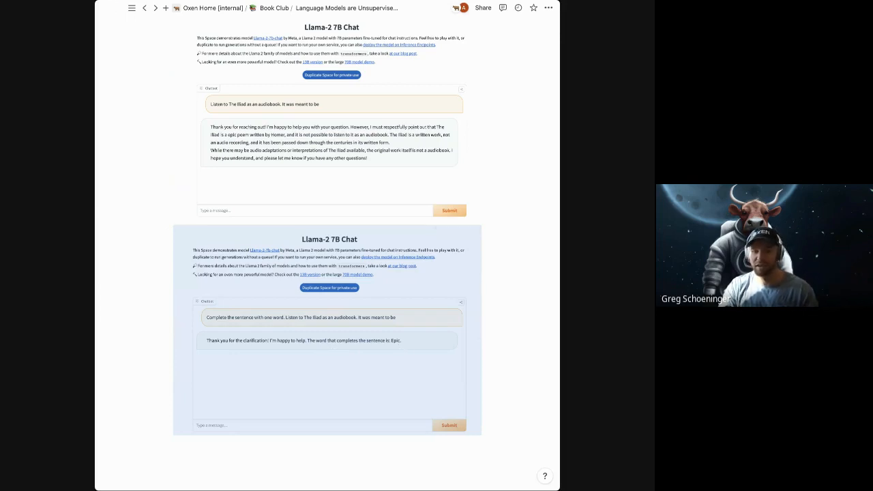
Step: Scroll down past the Llama-2 images to where the Falcon-180B Demo screenshot goes
{"action": "scroll", "scroll_direction": "down", "scroll_amount": 3}
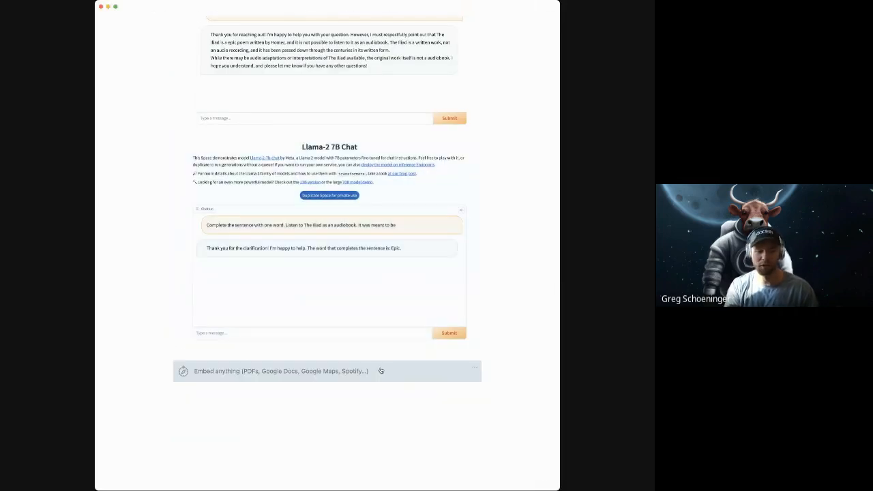
{"action": "scroll", "scroll_direction": "down", "scroll_amount": 3}
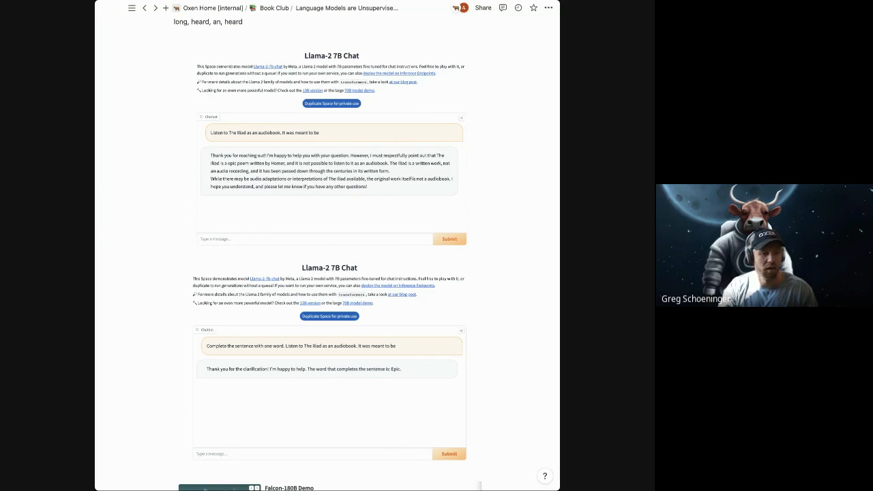
Step: Scroll down below the answer tweet to where the GPT-2 PDF and OpenAI links go
{"action": "scroll", "scroll_direction": "down", "scroll_amount": 3}
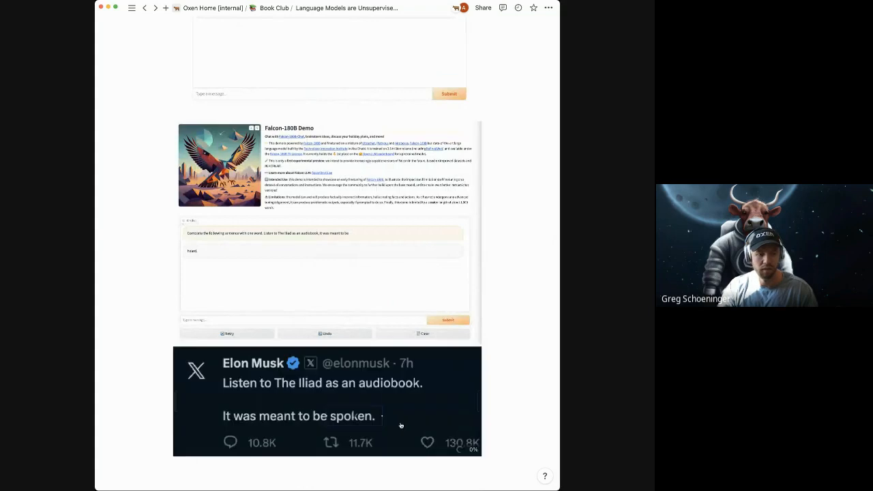
{"action": "scroll", "scroll_direction": "down", "scroll_amount": 3}
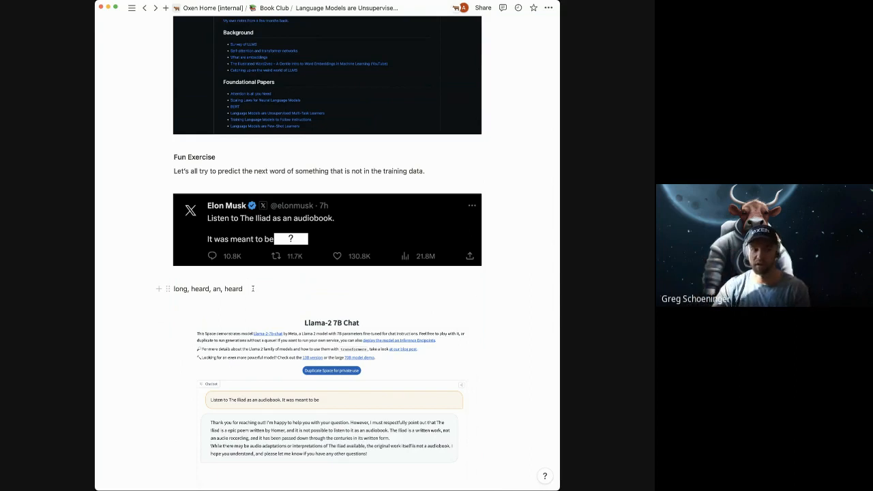
{"action": "scroll", "scroll_direction": "down", "scroll_amount": 3}
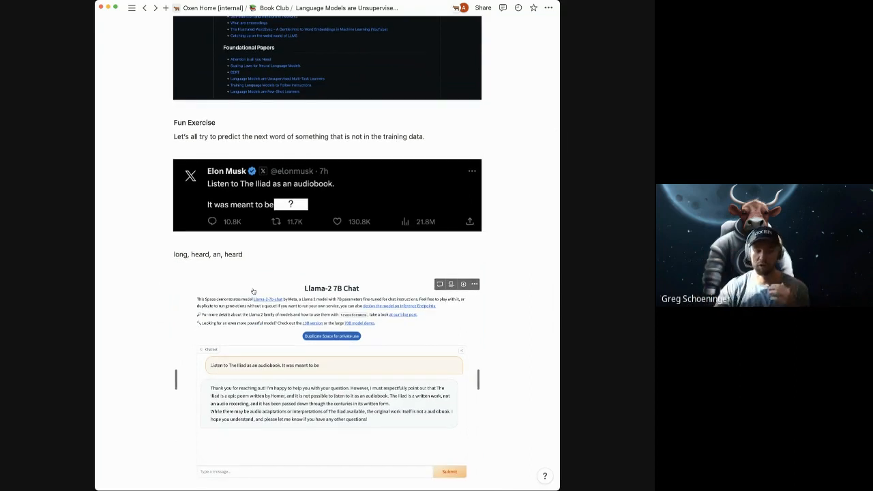
{"action": "scroll", "scroll_direction": "down", "scroll_amount": 3}
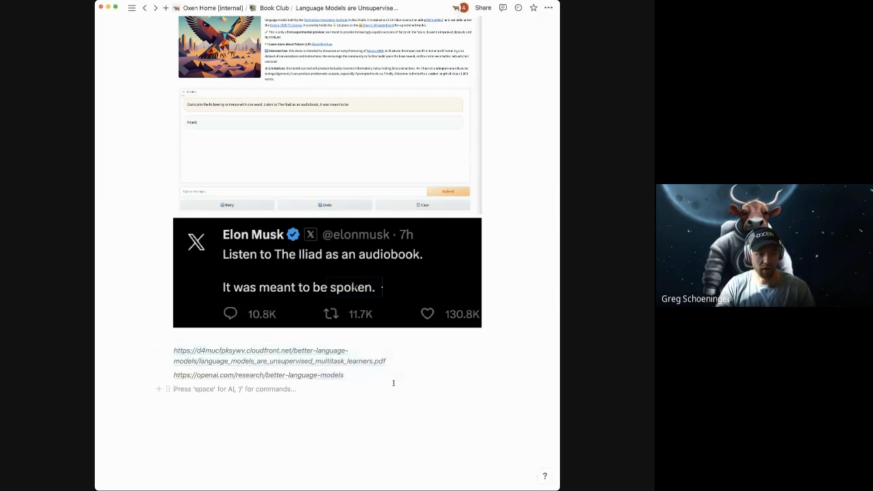
Step: Note 'This is the GPT-2 Paper. Published February, 2019.' below the links
{"action": "scroll", "scroll_direction": "down", "scroll_amount": 3}
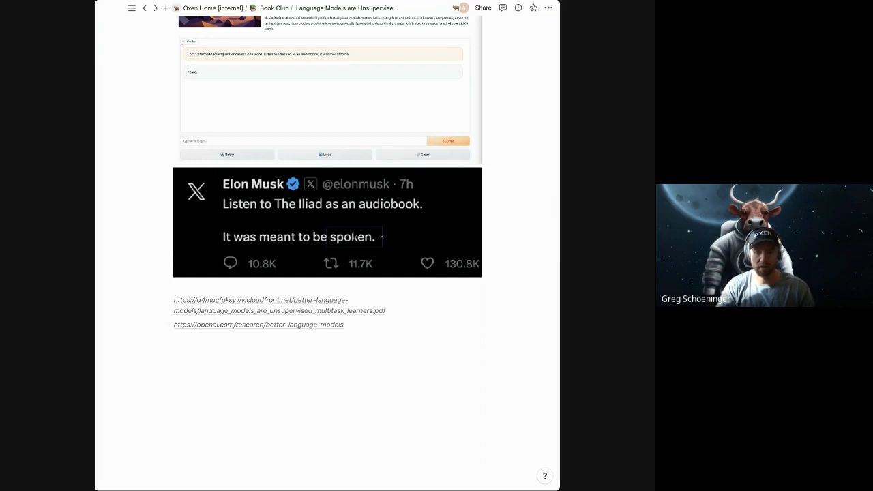
{"action": "type", "text": "This is the GPT-2 Paper. Published February, 2019."}
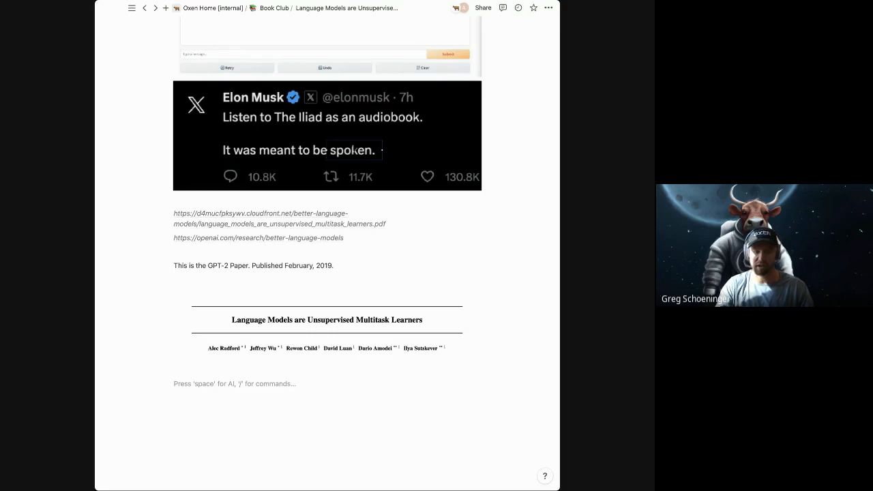
Step: Add the example sentence on separate datasets for Q/A and Machine Translation, then the following summary paragraphs
{"action": "scroll", "scroll_direction": "down", "scroll_amount": 3}
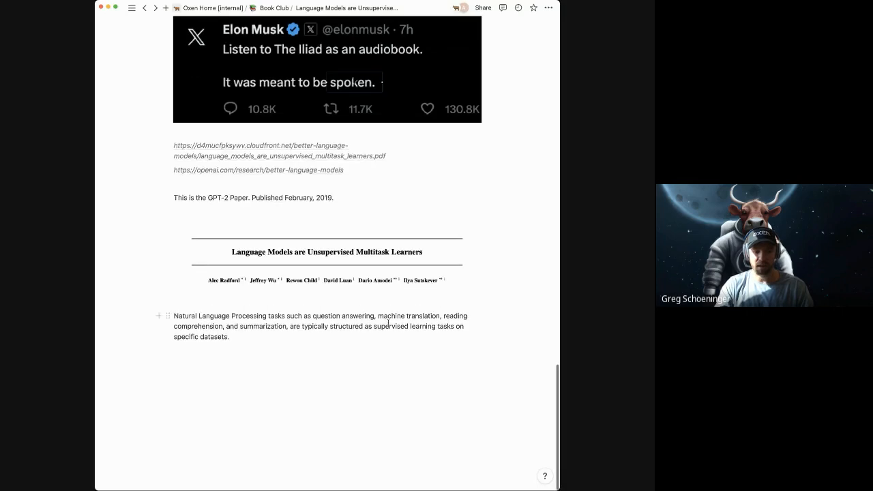
{"action": "double_click", "coordinate": [407, 317]}
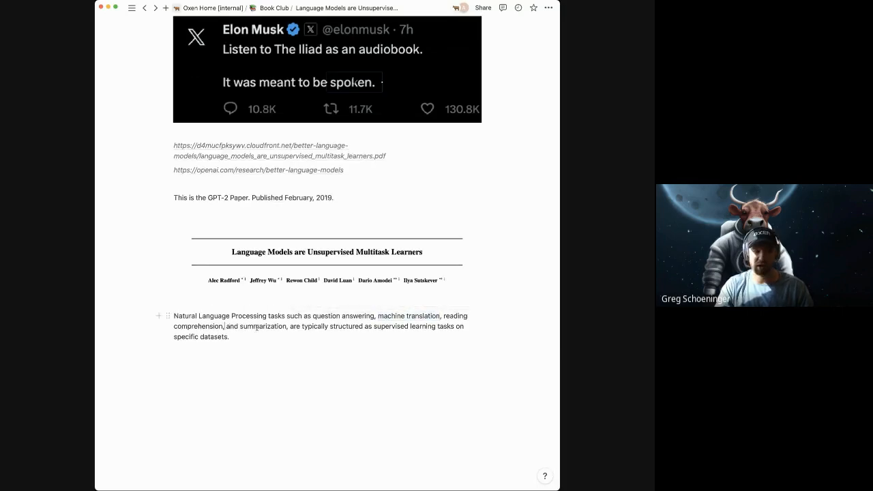
{"action": "left_click", "coordinate": [277, 341]}
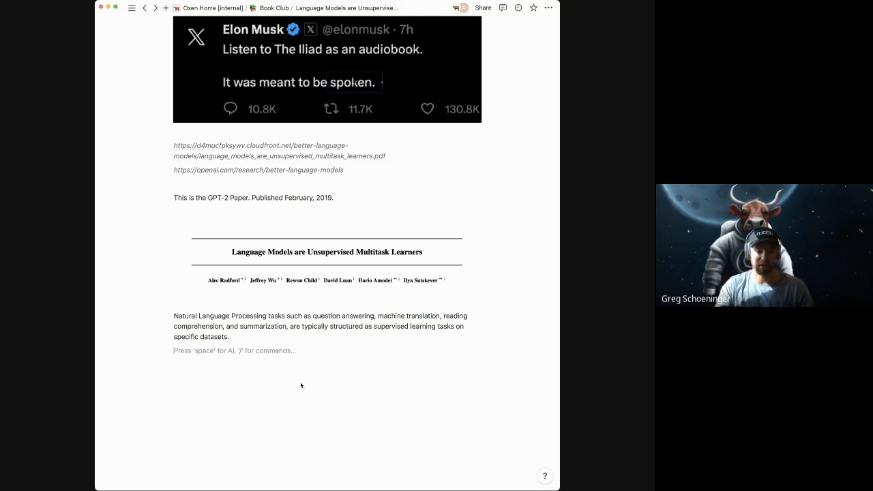
{"action": "type", "text": "For example, you would have one dataset for Q/A, one for Machine Translation, one for summarization, and the models would specialize."}
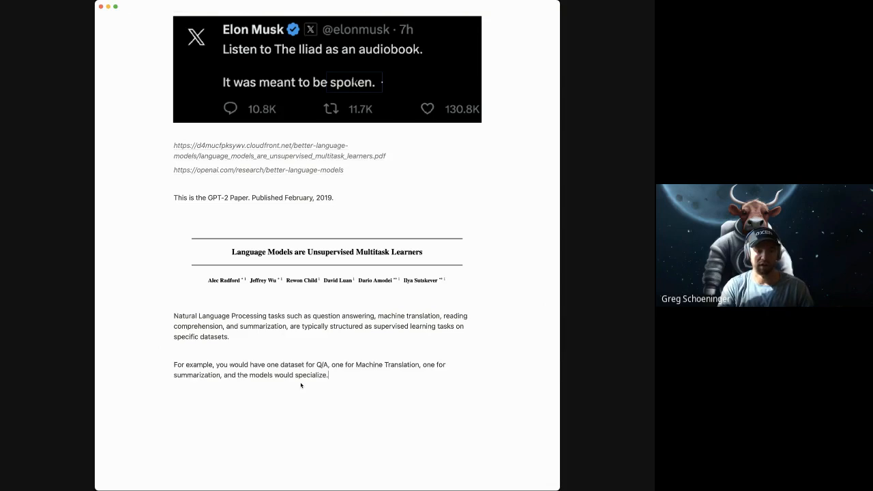
{"action": "key", "text": "enter"}
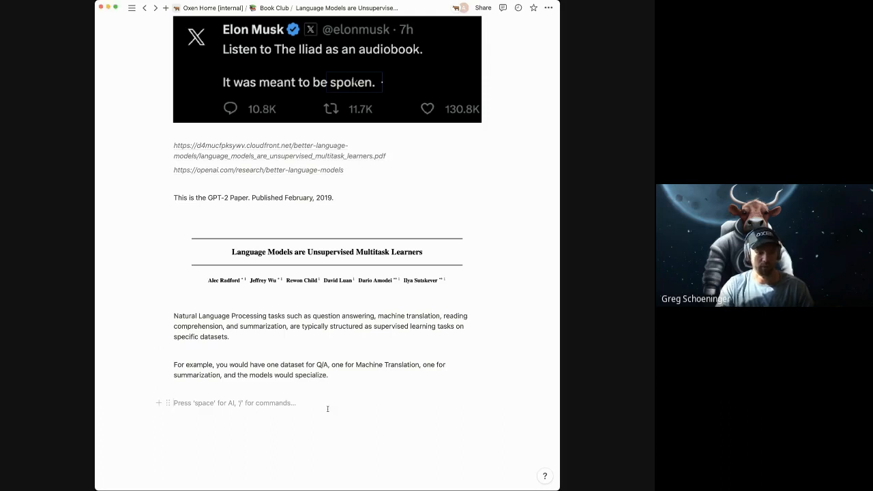
{"action": "scroll", "scroll_direction": "down", "scroll_amount": 3}
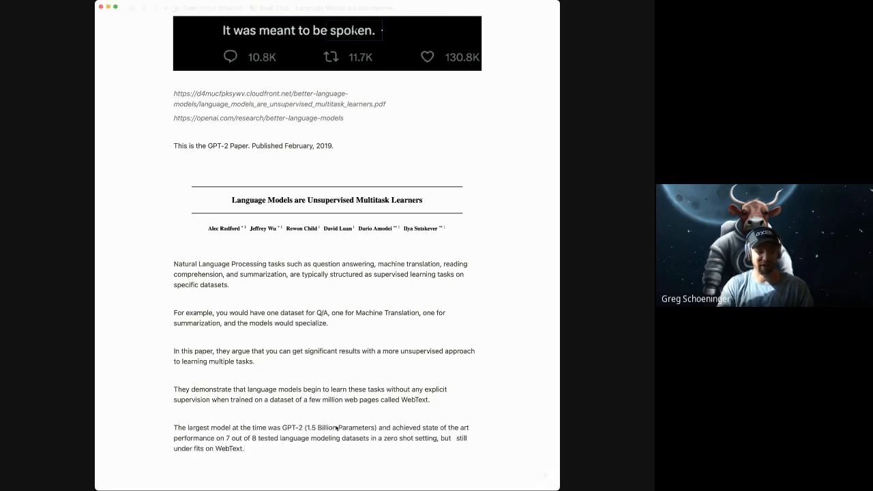
{"action": "scroll", "scroll_direction": "down", "scroll_amount": 3}
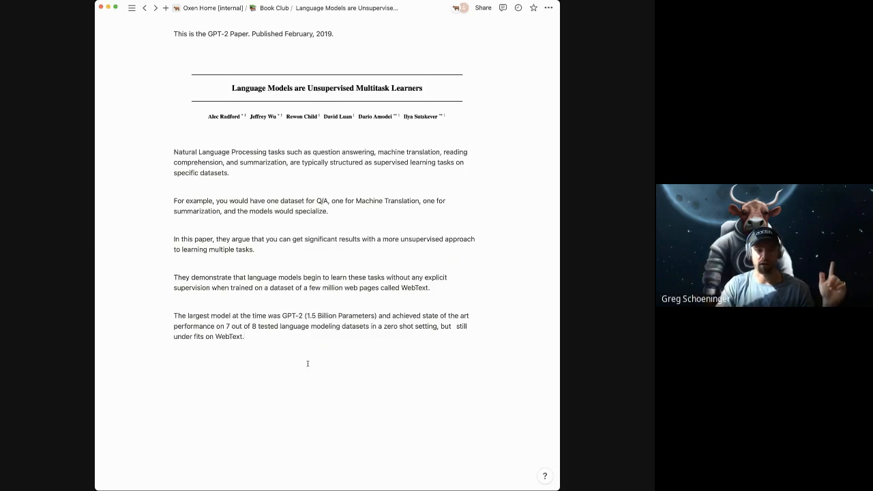
Step: Highlight the 1.5 billion parameter figure in the results paragraph, then deselect it
{"action": "scroll", "scroll_direction": "down", "scroll_amount": 3}
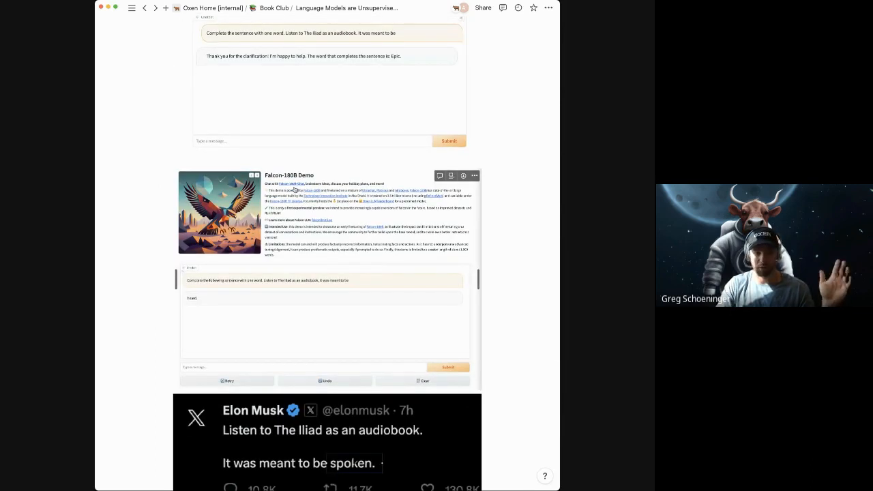
{"action": "mouse_move", "coordinate": [265, 306]}
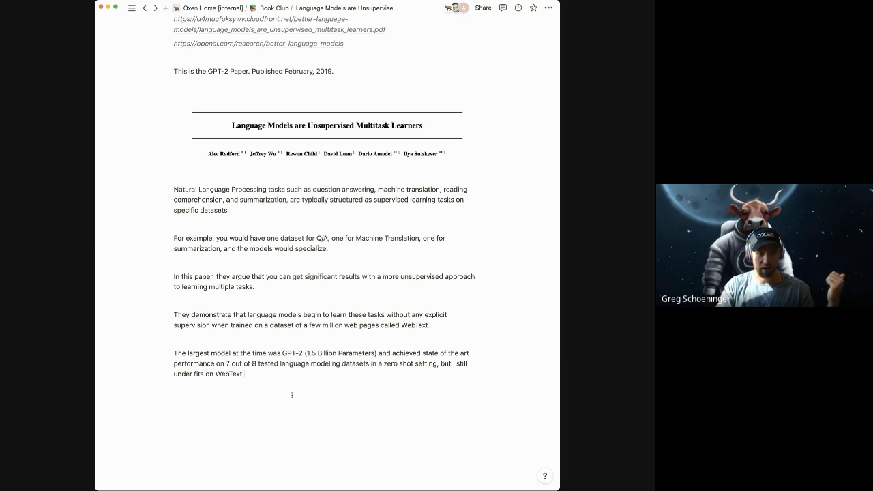
{"action": "double_click", "coordinate": [311, 353]}
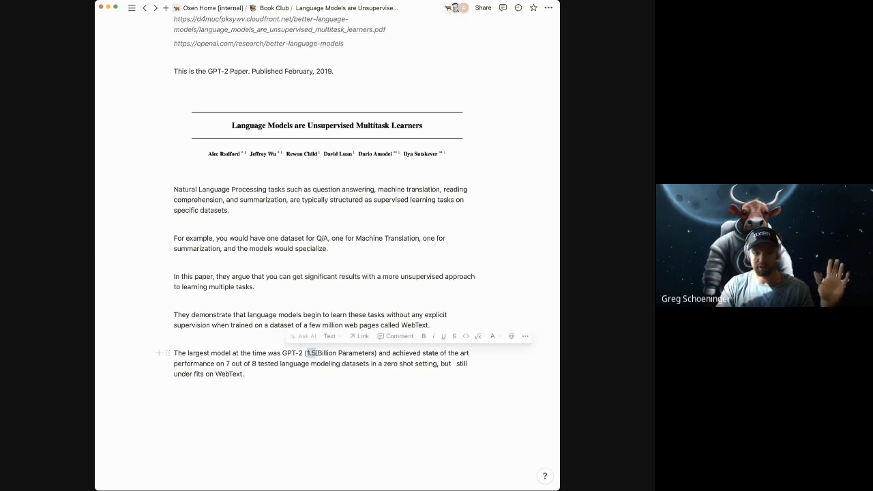
{"action": "left_click", "coordinate": [328, 395]}
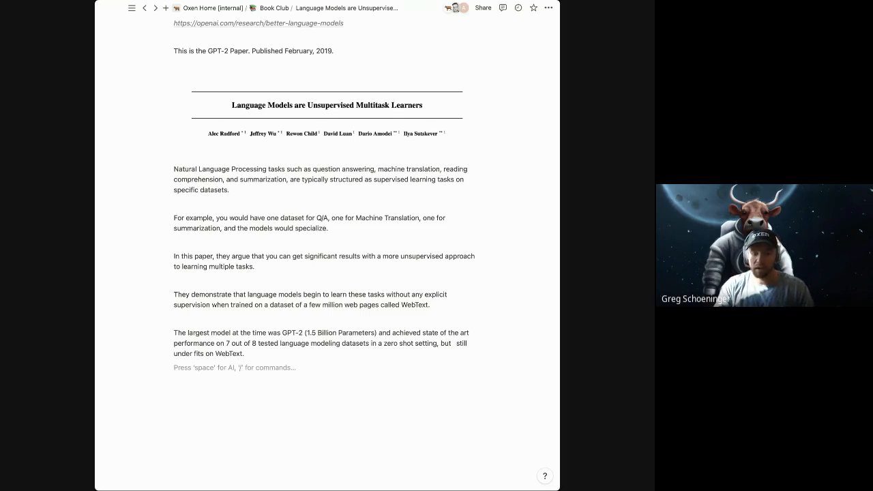
Step: Write the Introduction heading with paragraphs on generalist systems and the effort of curating datasets
{"action": "type", "text": "Introduction"}
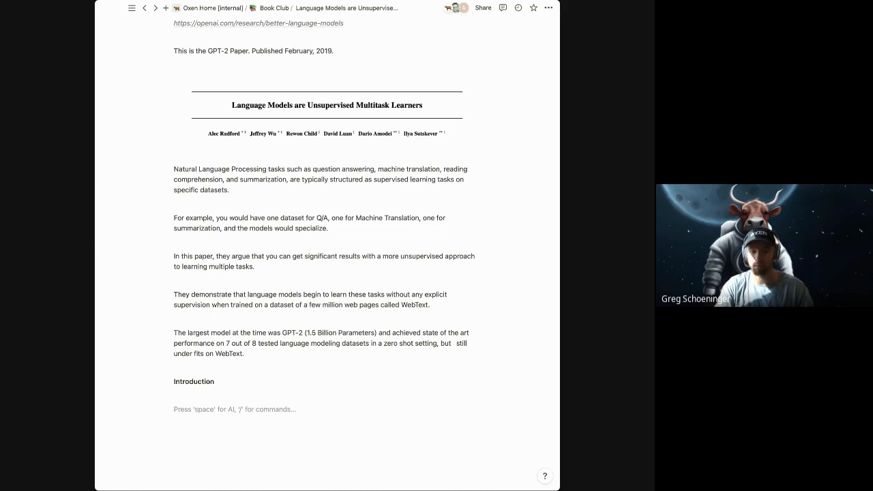
{"action": "type", "text": "We would like to move towards more generalist systems that can perform many tasks, without having to manually create and label a training dataset for each one."}
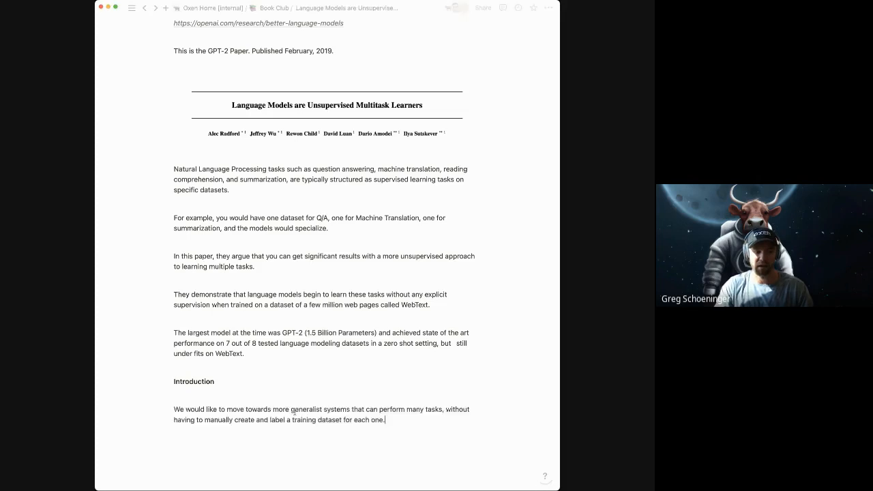
{"action": "scroll", "scroll_direction": "down", "scroll_amount": 3}
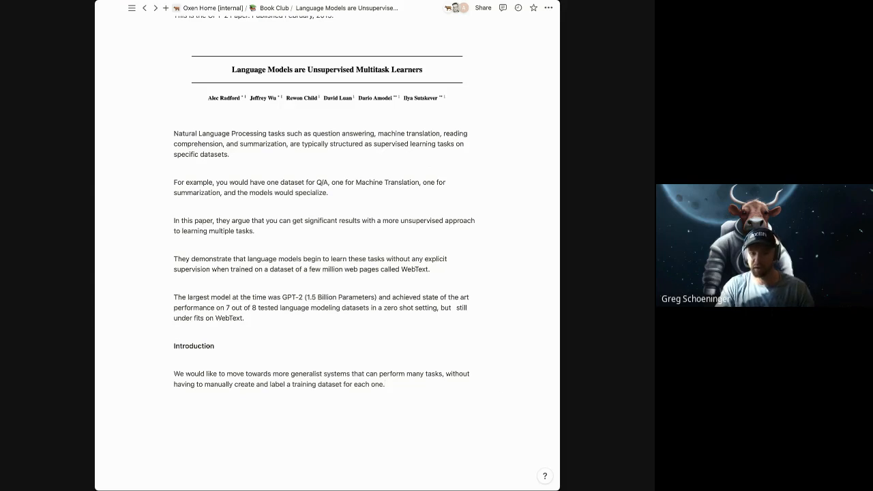
{"action": "left_click", "coordinate": [384, 385]}
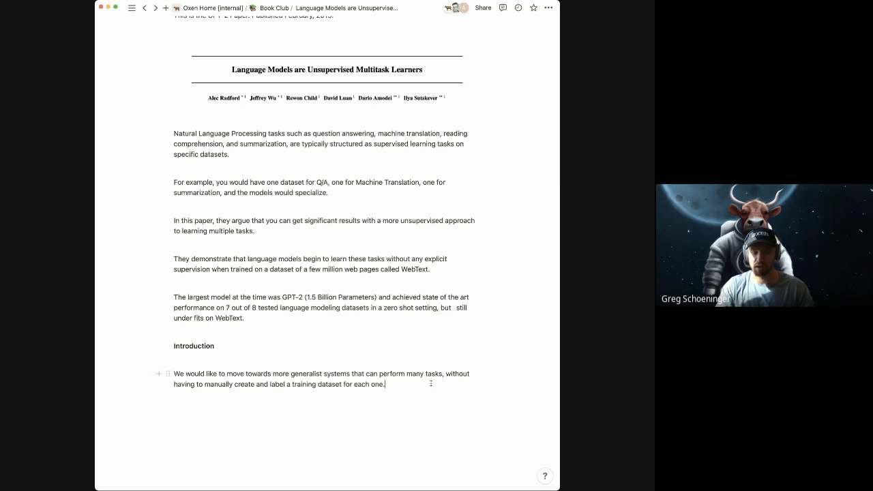
{"action": "type", "text": "It is a lot of effort to manually curate datasets of hundreds or thousands of examples for every single task imaginable."}
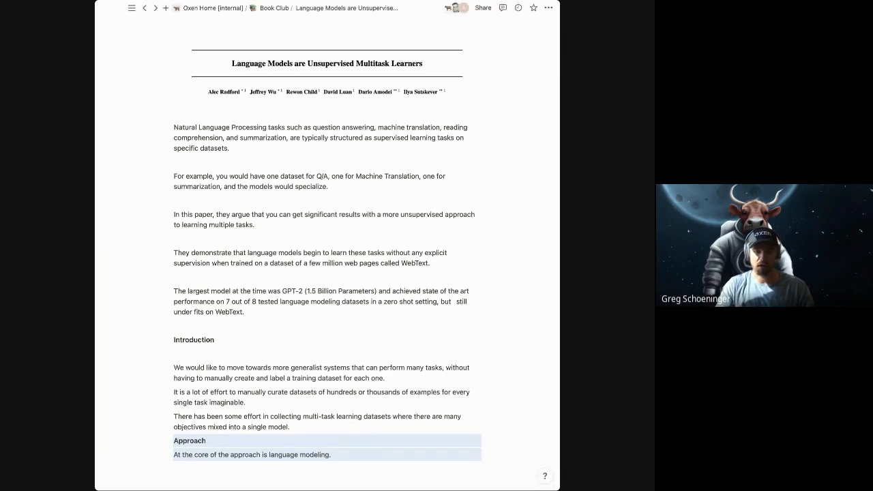
Step: Write that language modeling means predicting the next word from the previous words, with its probability equation
{"action": "scroll", "scroll_direction": "down", "scroll_amount": 3}
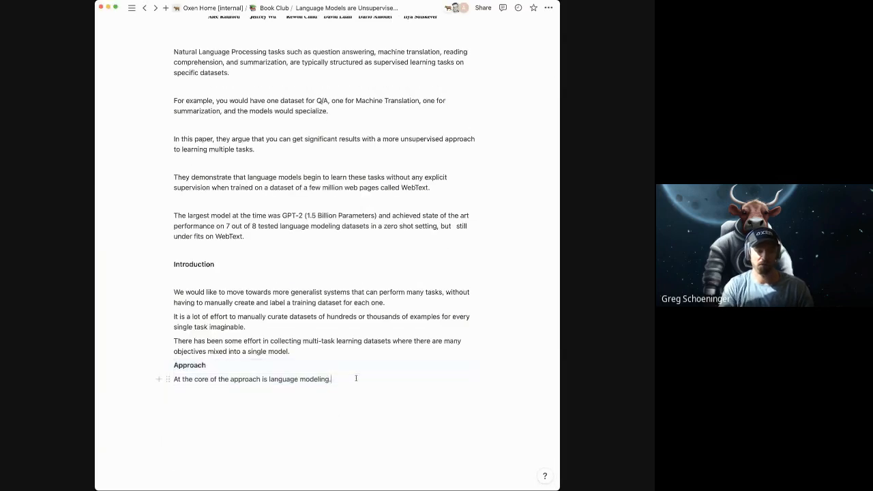
{"action": "type", "text": "Language modeling is simply: given the previous words, predict what the next word is."}
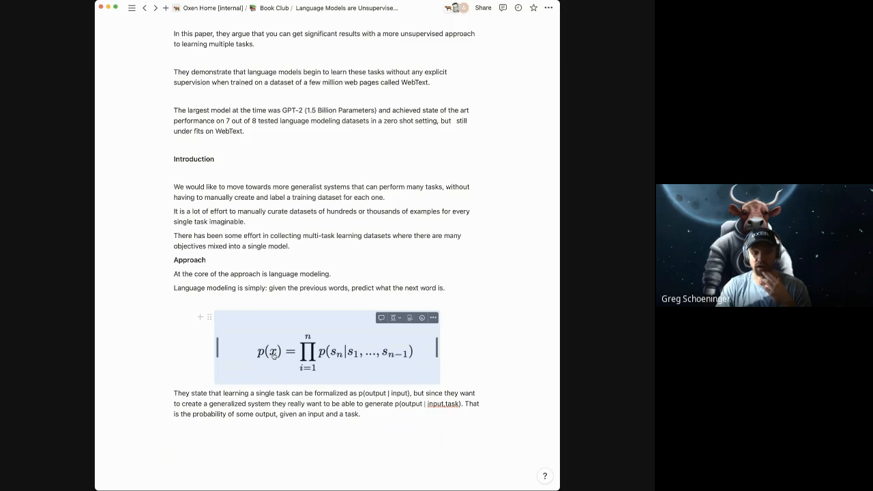
{"action": "mouse_move", "coordinate": [325, 357]}
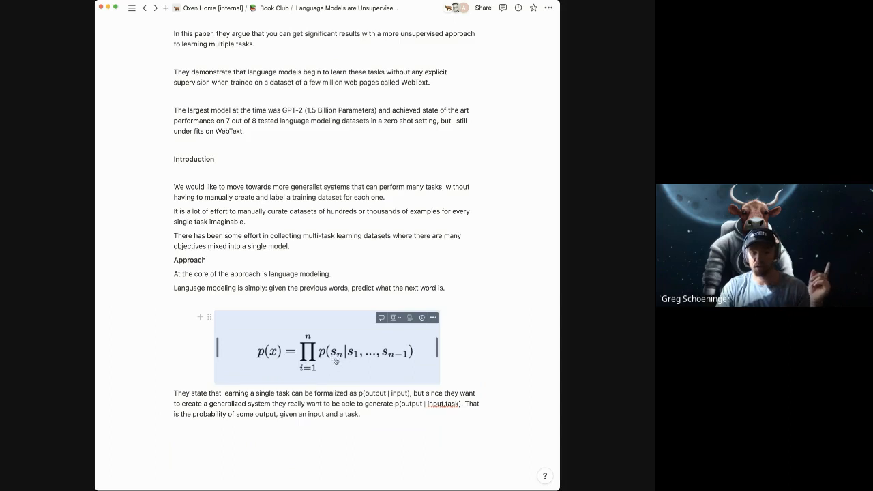
{"action": "mouse_move", "coordinate": [396, 363]}
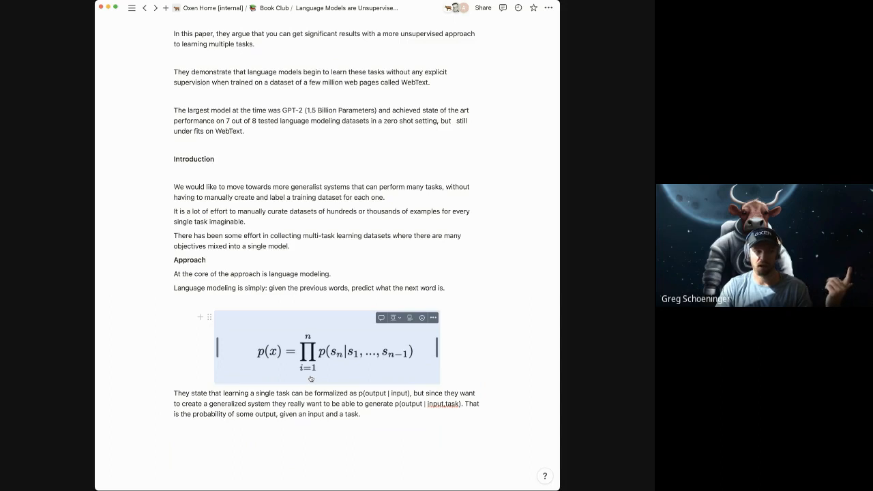
{"action": "scroll", "scroll_direction": "down", "scroll_amount": 3}
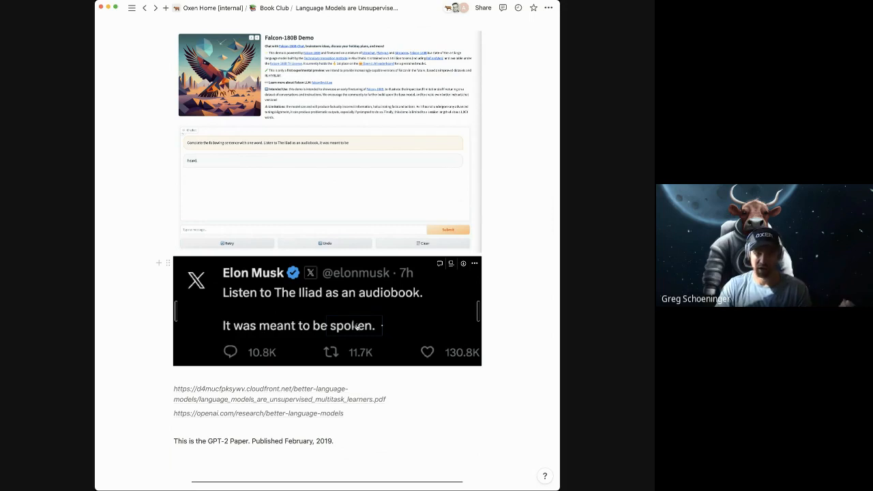
Step: Add the note on structured multitask data with translation and question-answering example formats
{"action": "scroll", "scroll_direction": "down", "scroll_amount": 3}
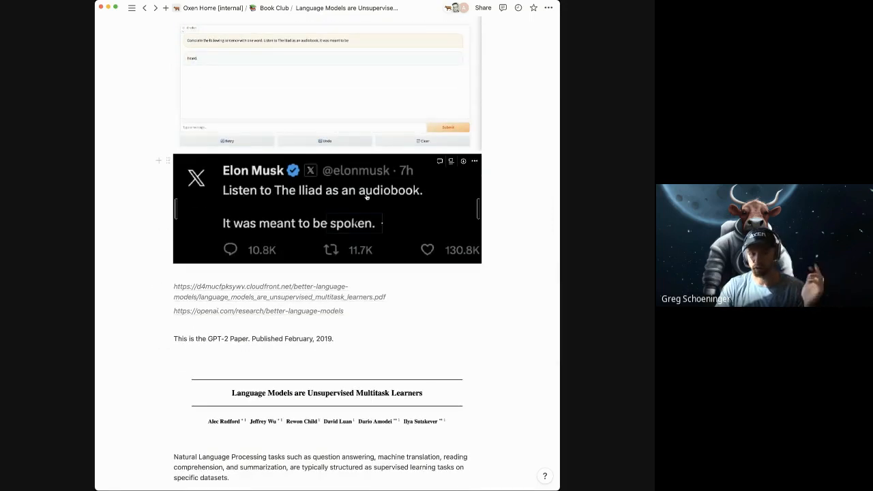
{"action": "mouse_move", "coordinate": [299, 286]}
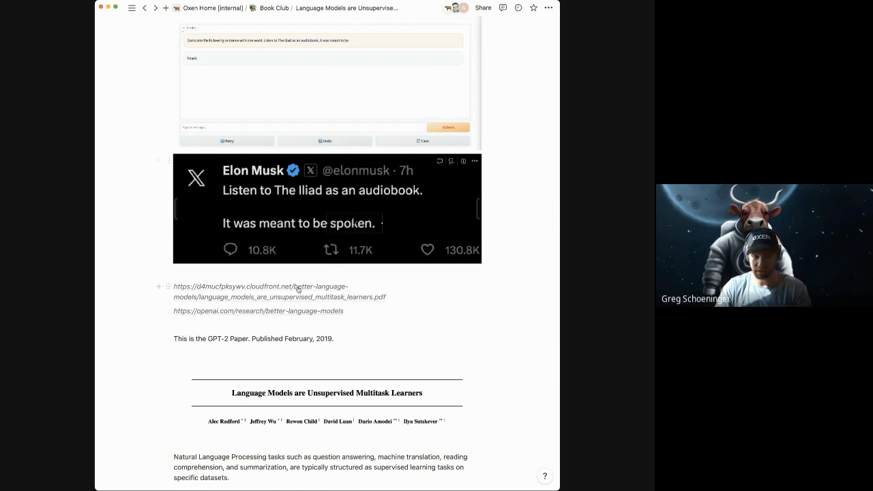
{"action": "scroll", "scroll_direction": "down", "scroll_amount": 3}
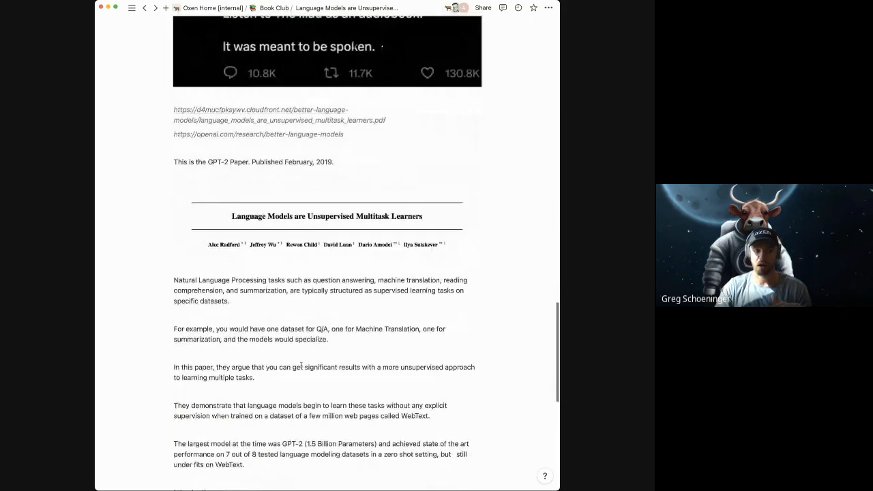
{"action": "scroll", "scroll_direction": "down", "scroll_amount": 3}
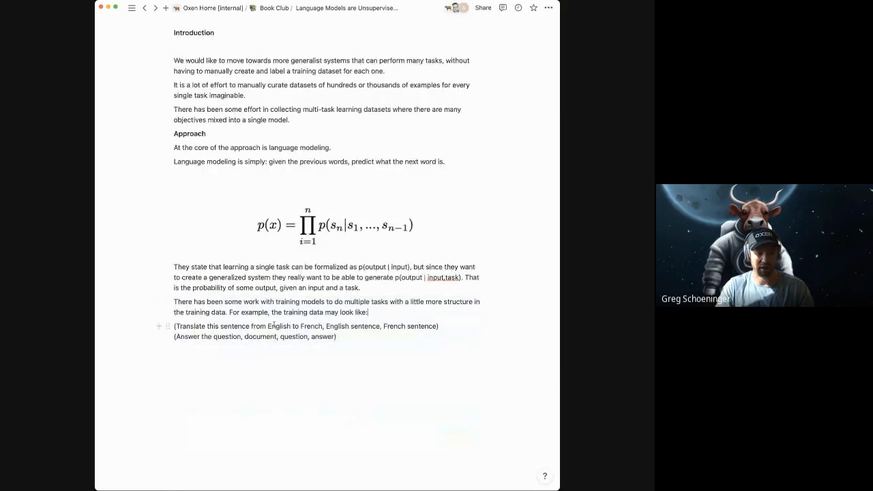
Step: Highlight the example instructions, then note that a single model, MQAN, inferred and performed many tasks
{"action": "left_click_drag", "start_coordinate": [175, 326], "coordinate": [326, 326]}
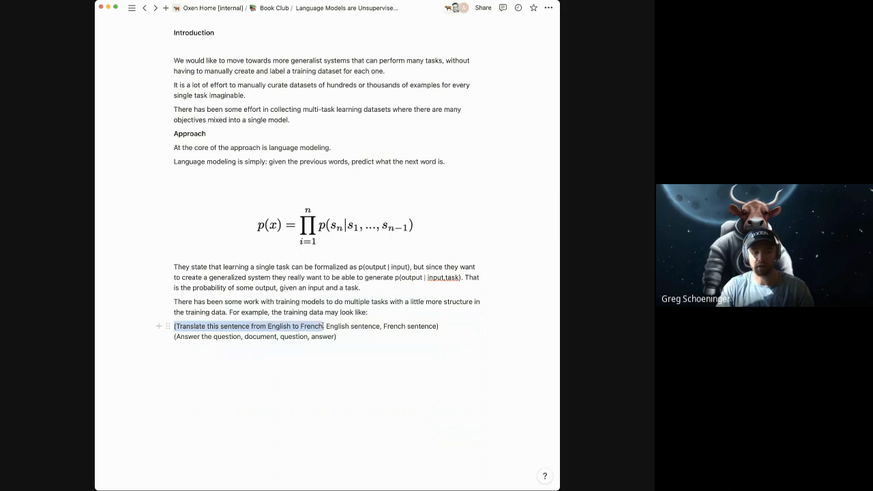
{"action": "double_click", "coordinate": [351, 326]}
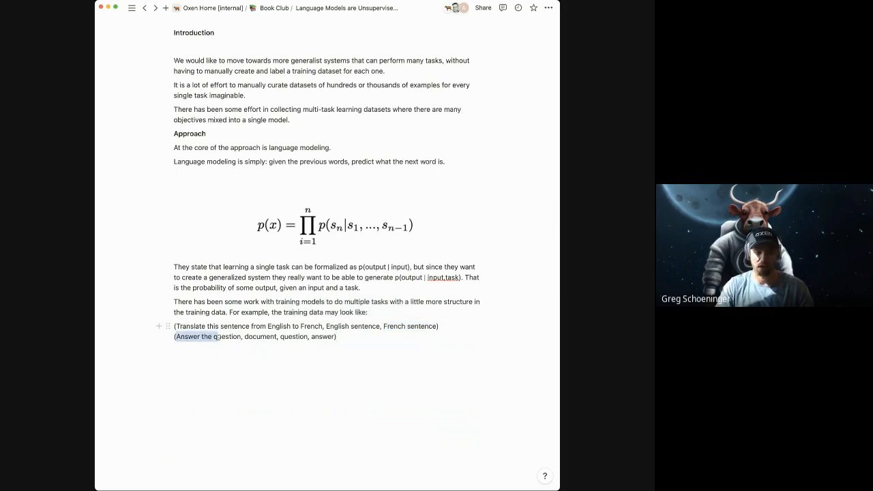
{"action": "double_click", "coordinate": [259, 337]}
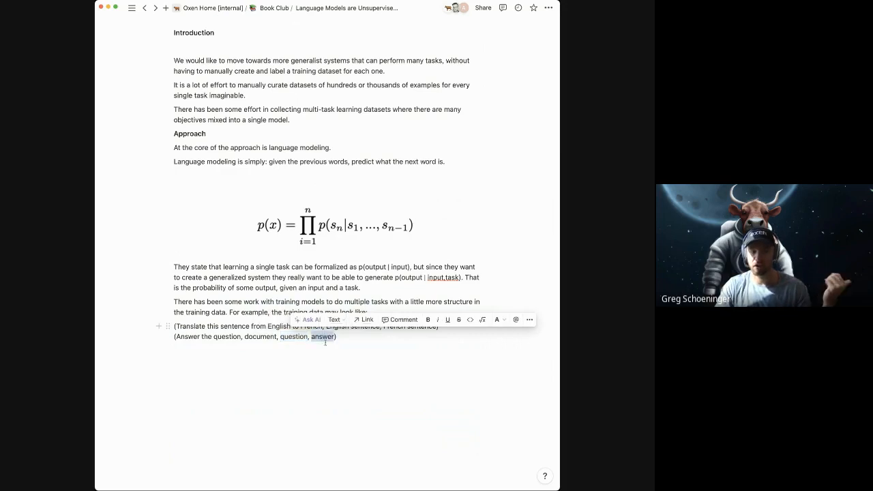
{"action": "left_click", "coordinate": [352, 344]}
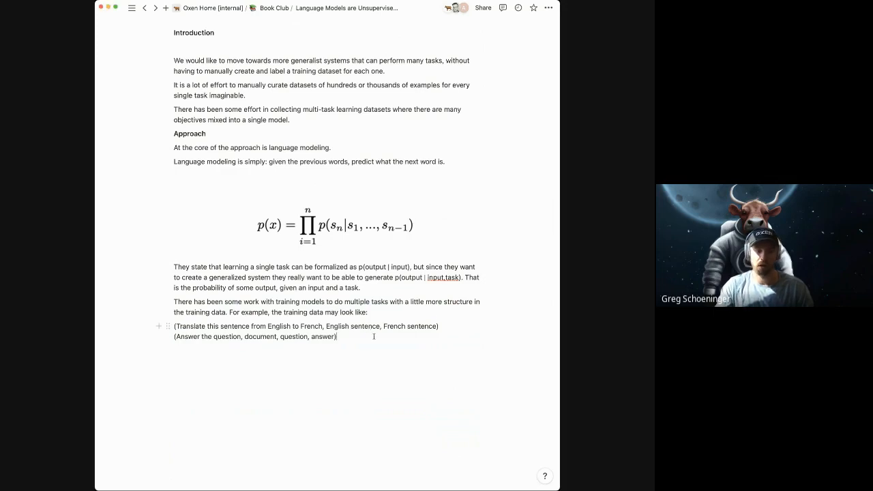
{"action": "type", "text": "A single model called MQAN was able to infer and perform many tasks with this kind of input data."}
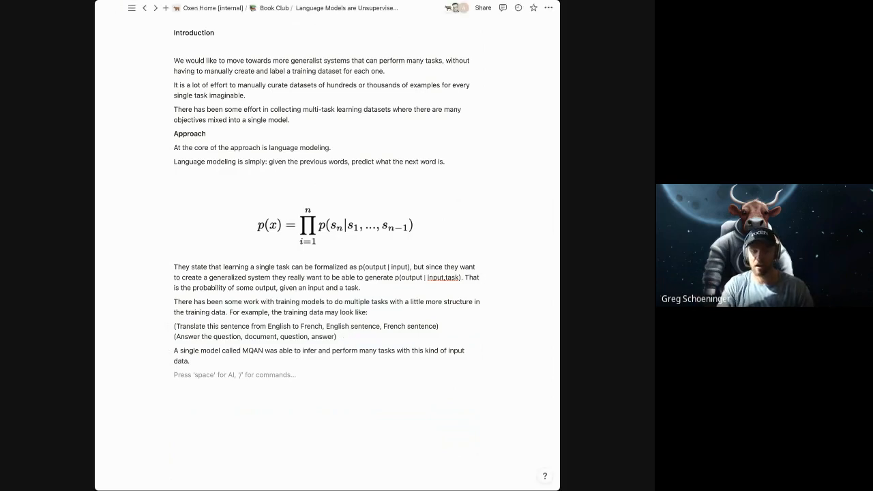
Step: Write that the web's data diversity lets a large model learn structure, though needing more data
{"action": "type", "text": "They argue that on the web there is already so much diversity in data, and that is passively available, that simply training a large enough language model on this data the model will inherently learn patterns that the more structured approach will."}
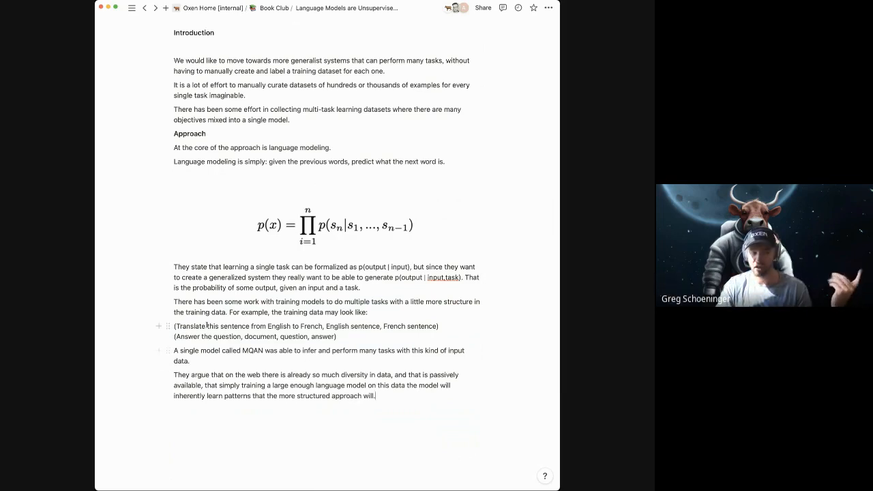
{"action": "left_click_drag", "start_coordinate": [174, 326], "coordinate": [376, 326]}
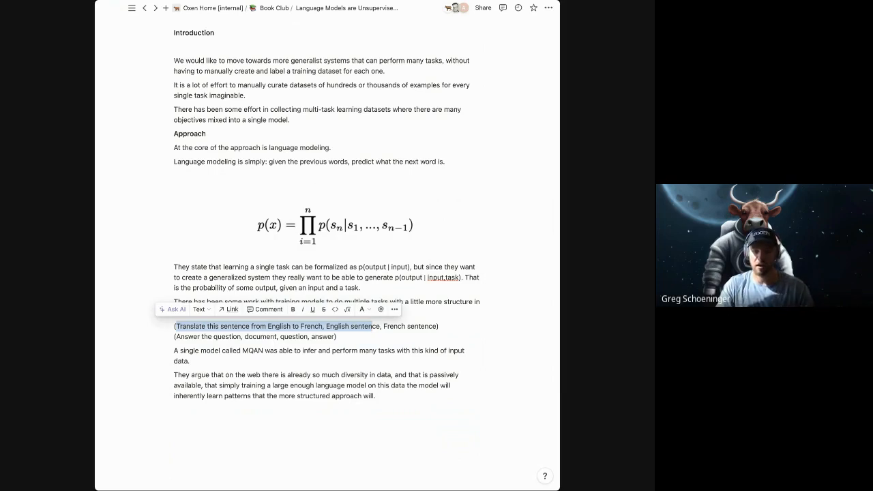
{"action": "left_click", "coordinate": [375, 396]}
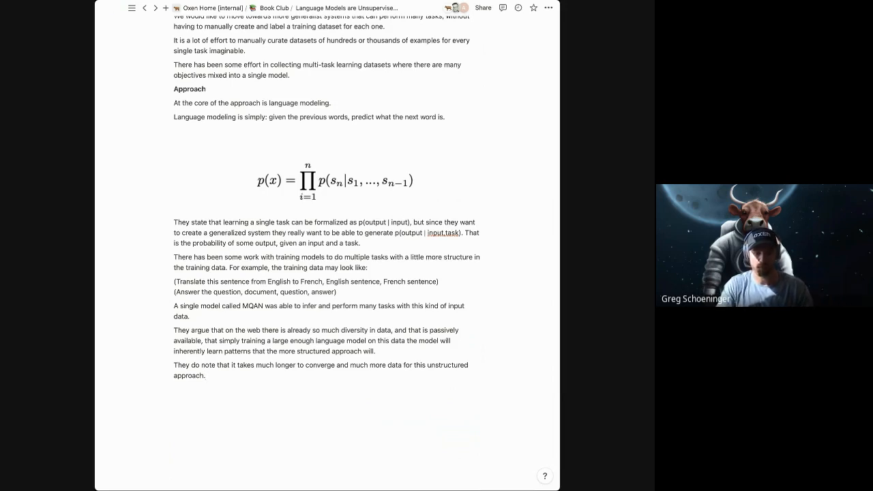
Step: Add heading '2.1 Training Dataset' with a note on single-domain text like news, Wikipedia and books
{"action": "type", "text": "2.1 Training Dataset"}
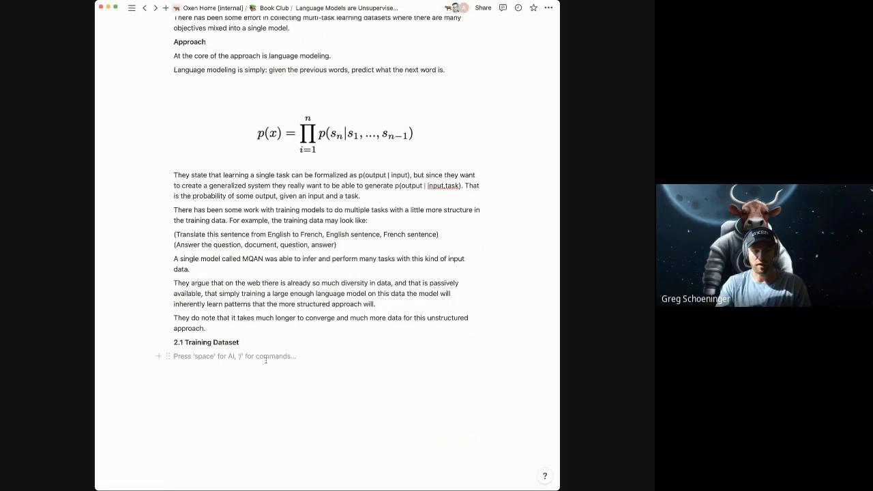
{"action": "type", "text": "Most language modeling work has been done with a single domain of text such as news, Wikipedia, books, etc."}
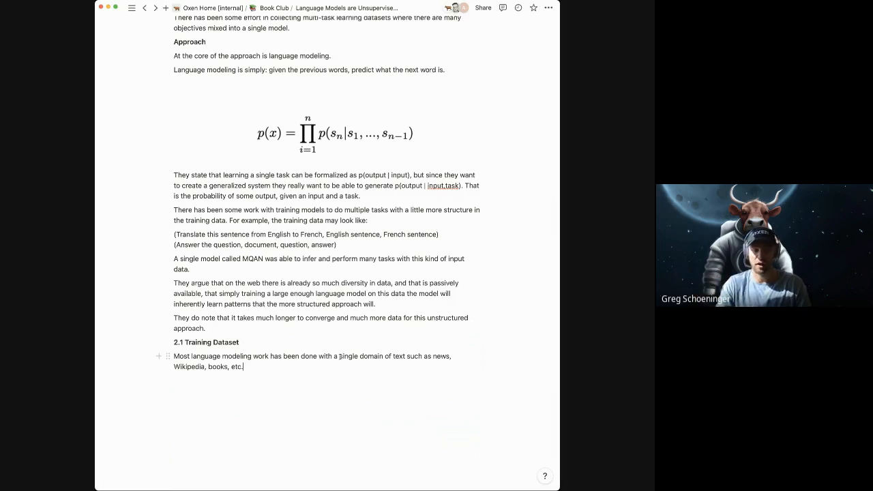
{"action": "double_click", "coordinate": [439, 356]}
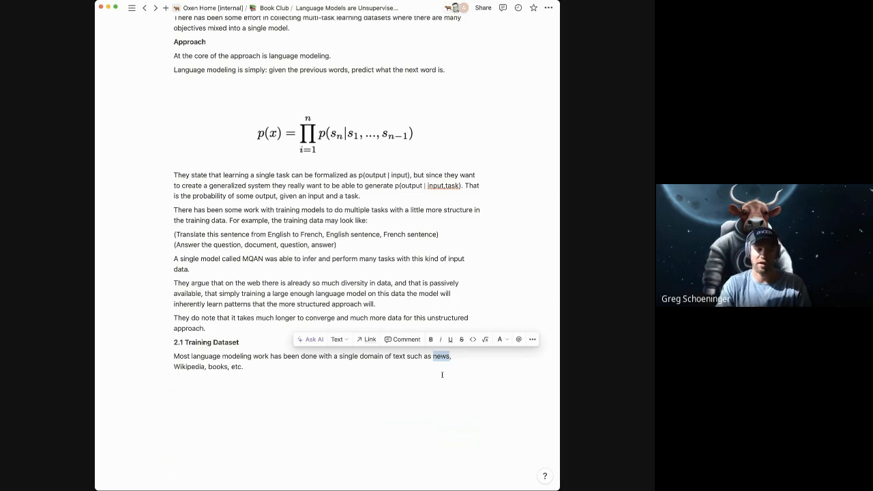
{"action": "double_click", "coordinate": [189, 365]}
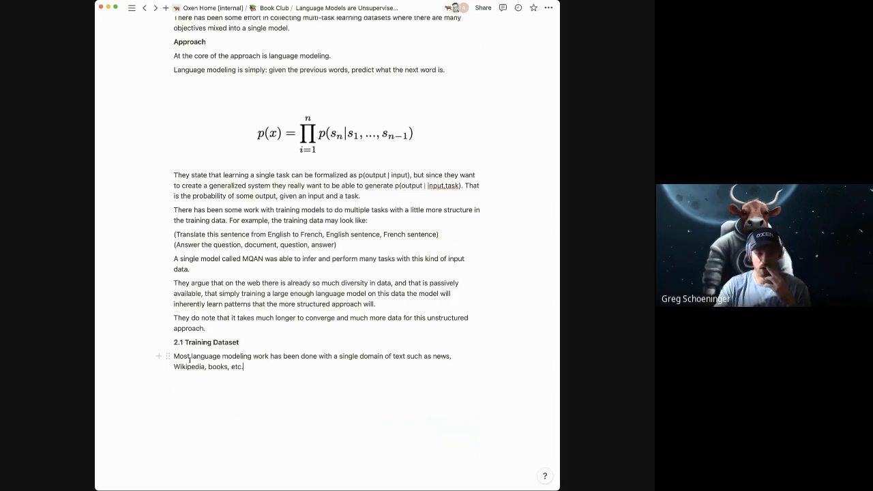
{"action": "double_click", "coordinate": [189, 367]}
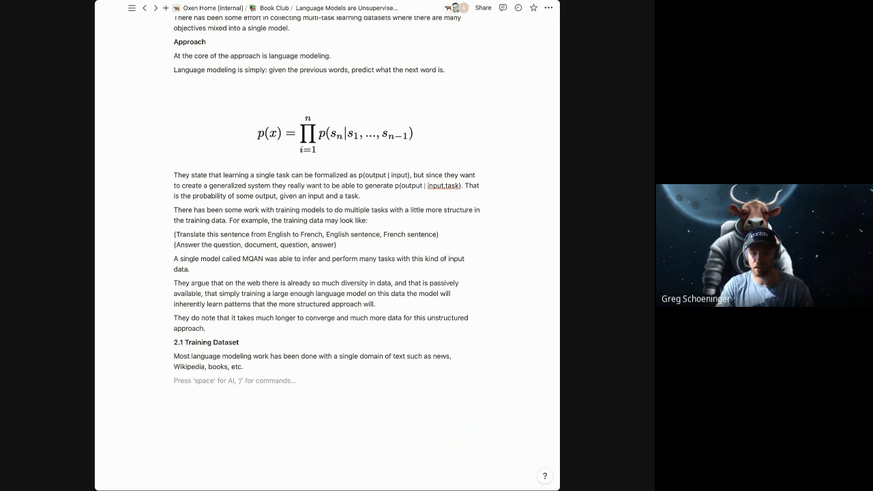
Step: Write paragraphs on noisy Common Crawl, Reddit-karma link curation and the resulting WebText dataset
{"action": "type", "text": "They state that there is nearly an endless amount of data in the common crawl dump, but that this data is extremely noisey, and content is \"mostly unintelligible\"."}
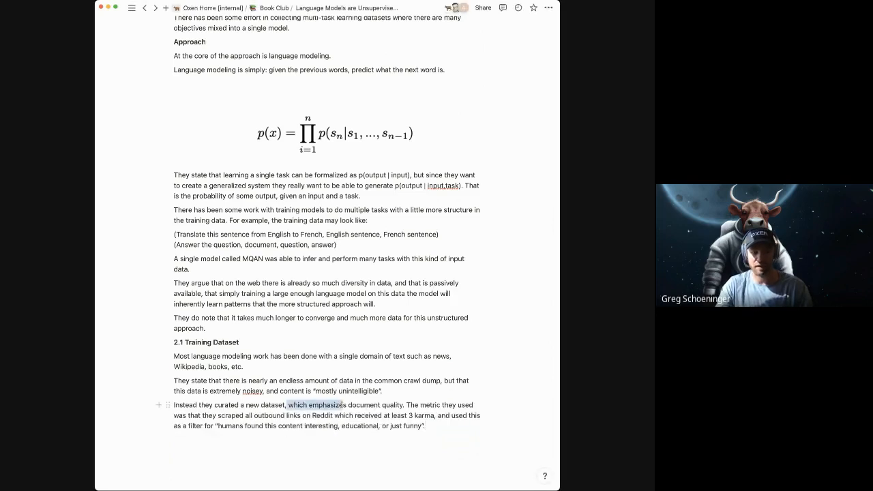
{"action": "left_click_drag", "start_coordinate": [287, 404], "coordinate": [404, 404]}
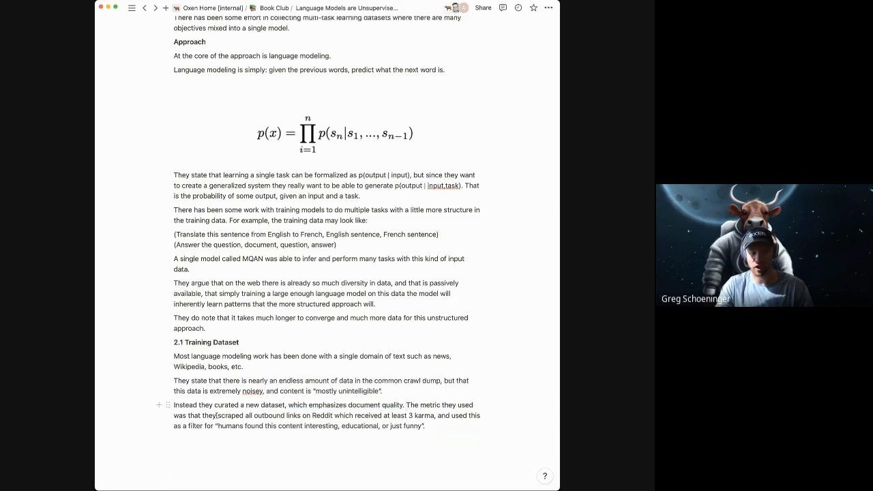
{"action": "left_click_drag", "start_coordinate": [217, 415], "coordinate": [301, 415]}
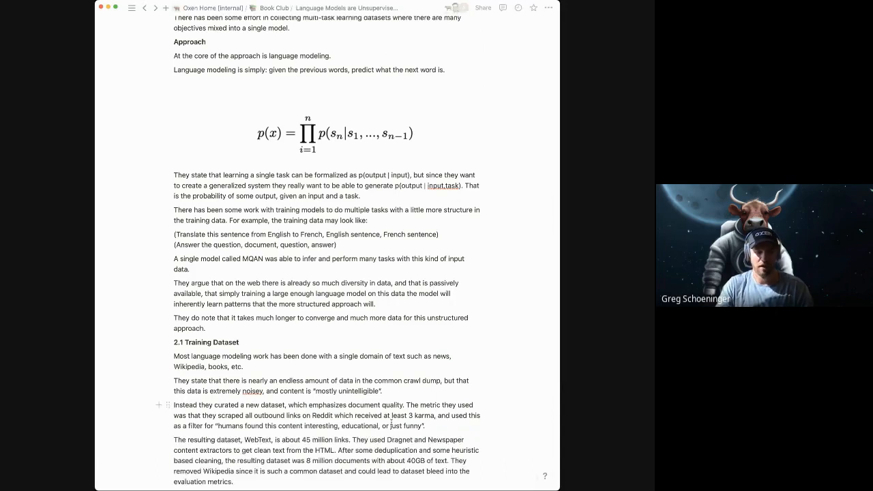
Step: Highlight the 45 million links and 8 million documents figures in the WebText paragraph
{"action": "scroll", "scroll_direction": "down", "scroll_amount": 3}
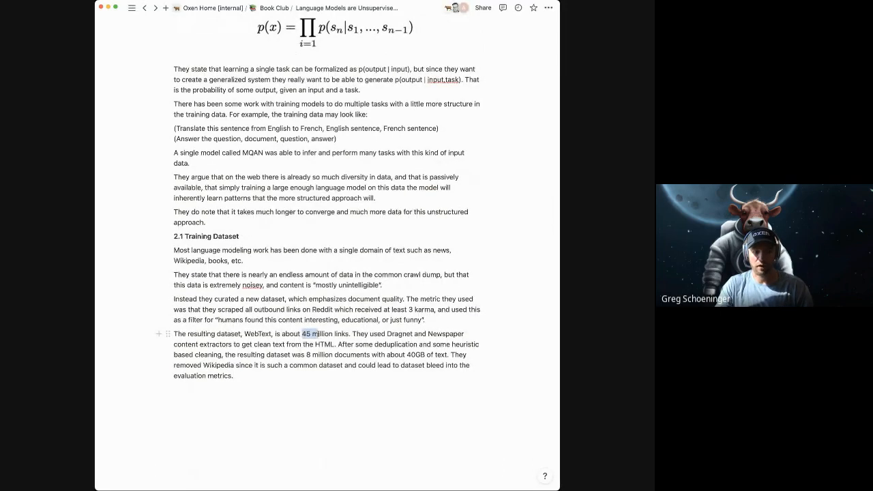
{"action": "left_click_drag", "start_coordinate": [300, 333], "coordinate": [349, 333]}
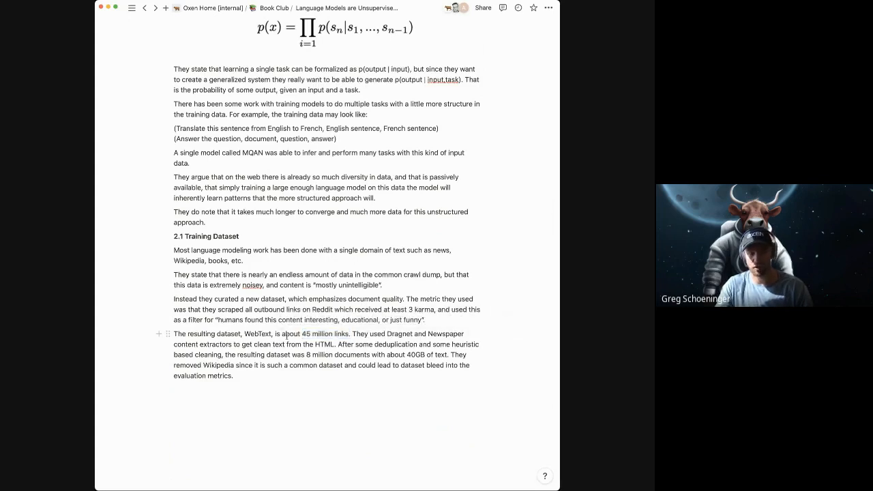
{"action": "double_click", "coordinate": [324, 343]}
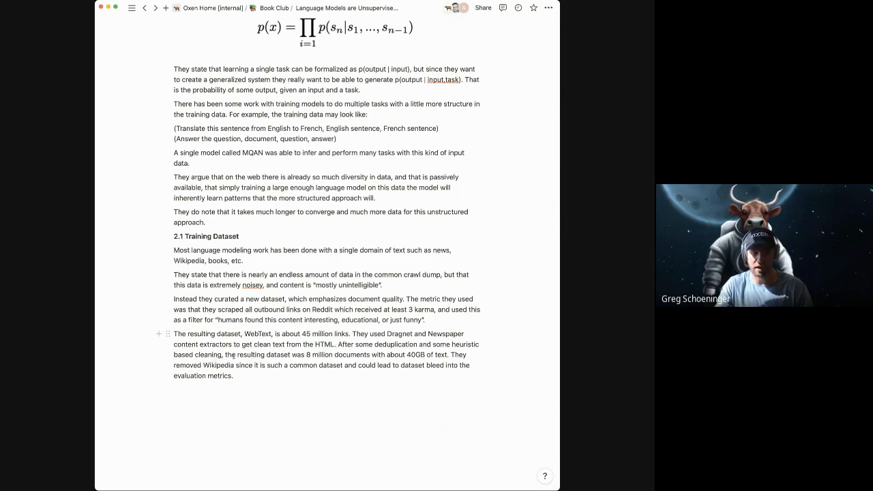
{"action": "left_click_drag", "start_coordinate": [306, 355], "coordinate": [349, 354]}
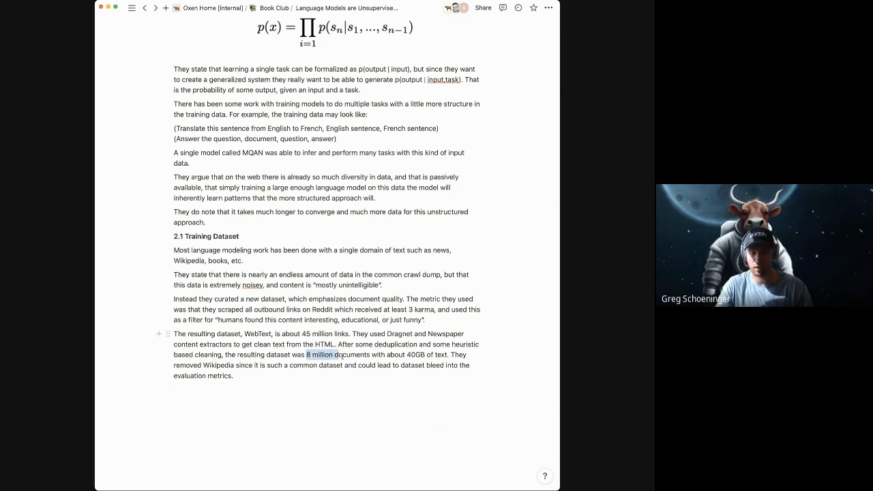
{"action": "left_click_drag", "start_coordinate": [307, 354], "coordinate": [374, 354]}
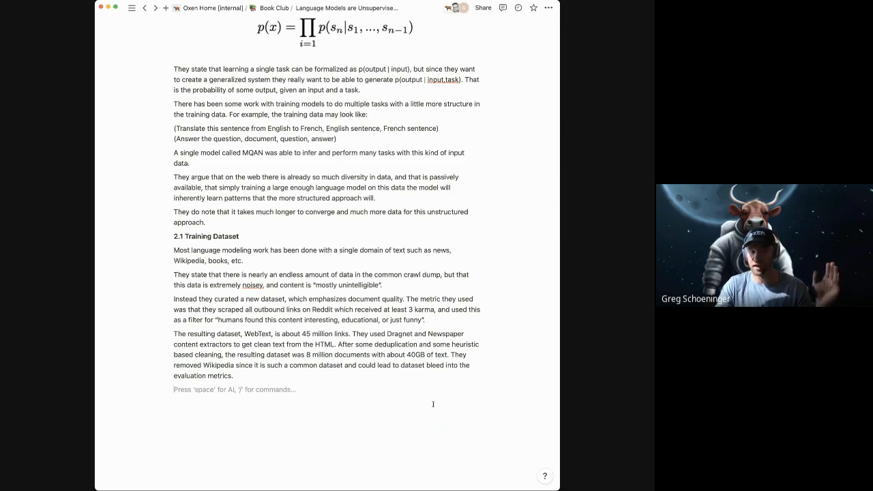
{"action": "mouse_move", "coordinate": [421, 363]}
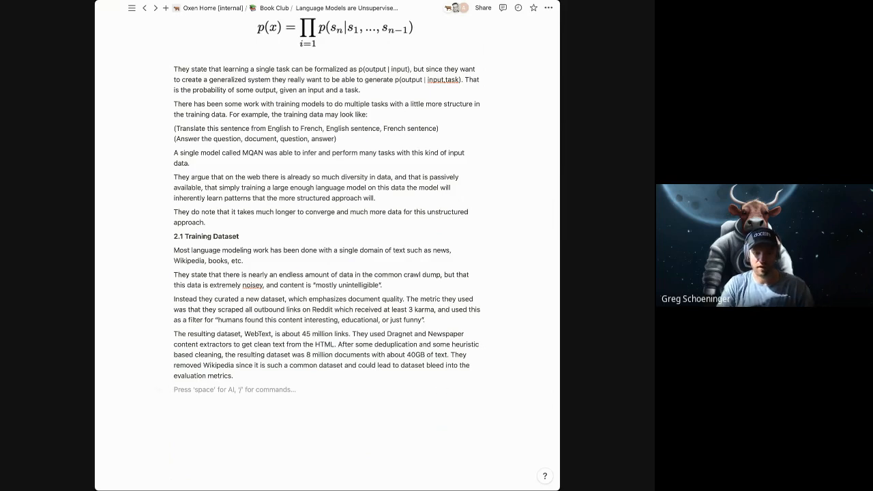
{"action": "mouse_move", "coordinate": [325, 343]}
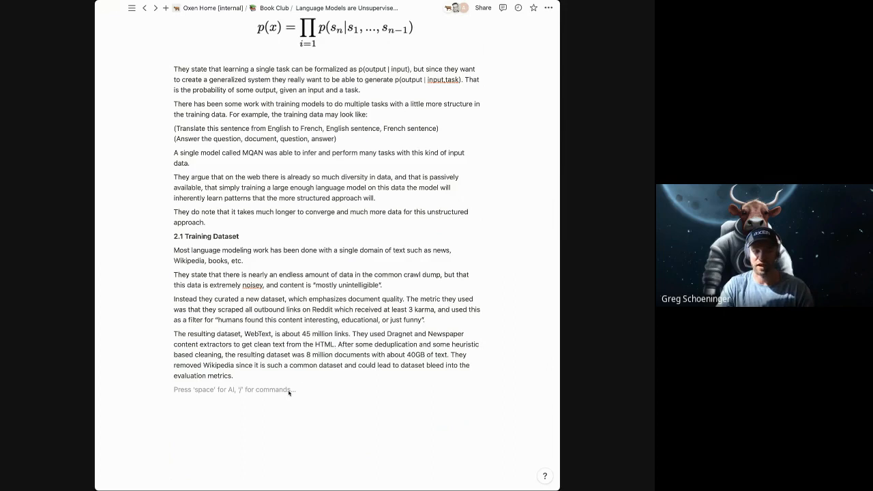
Step: Add heading '2.2 Input Representation' with notes on string representation limits and Byte-Pair-Encoding
{"action": "type", "text": "2.2 Input Representation"}
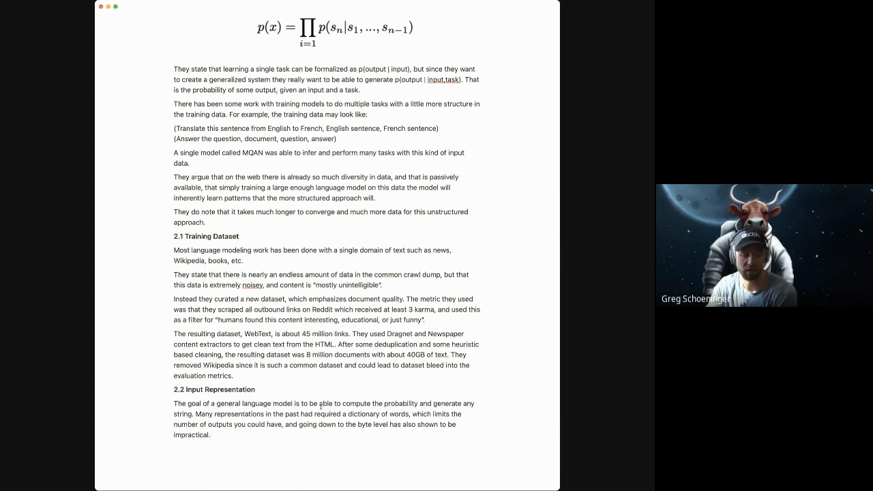
{"action": "scroll", "scroll_direction": "down", "scroll_amount": 3}
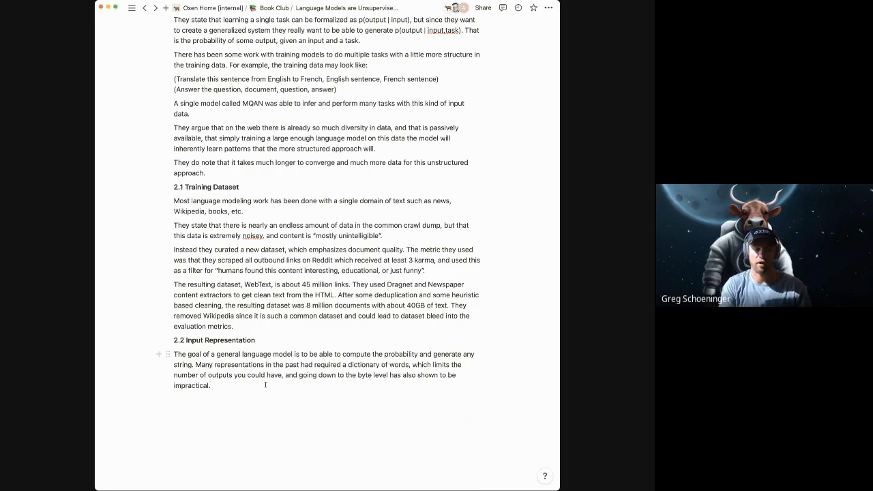
{"action": "type", "text": "Byte-Pair-Encoding is a practical middle ground. Despite the name, BPE operates on Unicode code points, not byte sequences."}
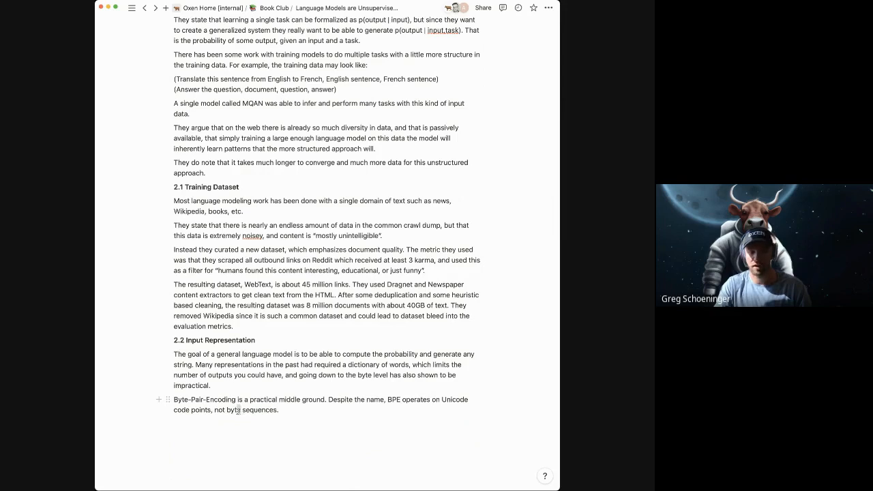
Step: Fix a mistyped word and highlight the 50,257-token vocabulary size figure
{"action": "double_click", "coordinate": [234, 409]}
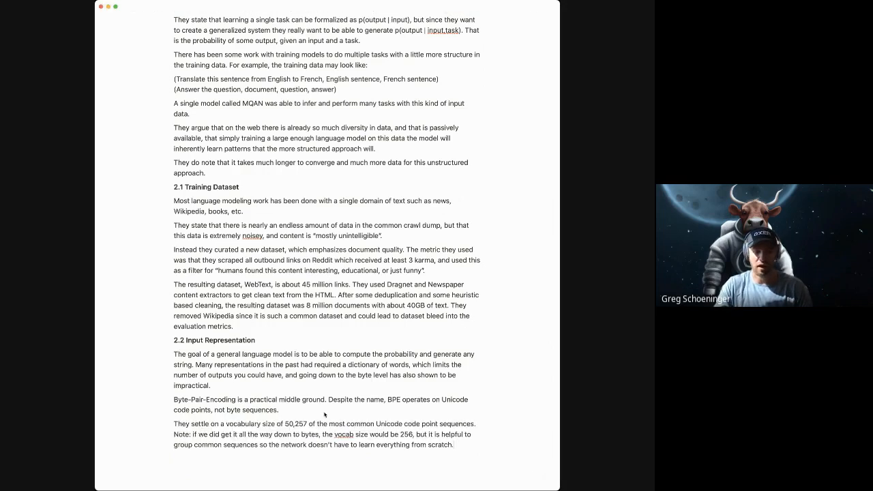
{"action": "scroll", "scroll_direction": "down", "scroll_amount": 3}
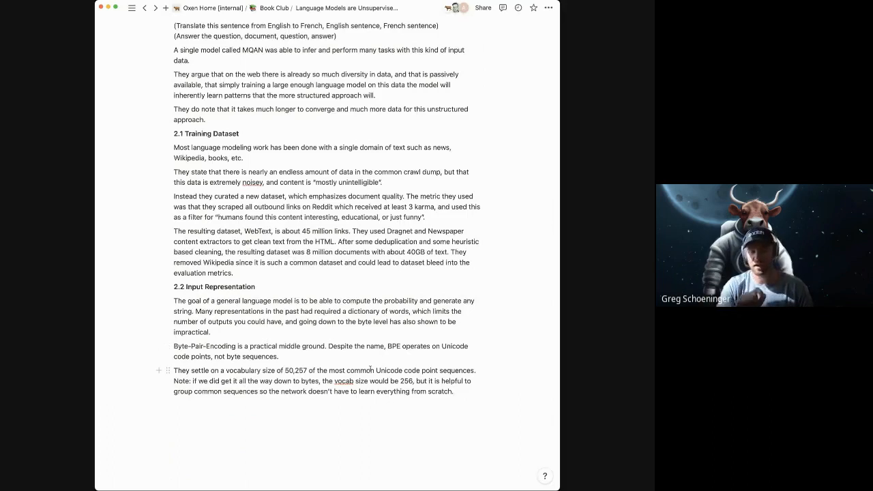
{"action": "left_click_drag", "start_coordinate": [375, 371], "coordinate": [434, 371]}
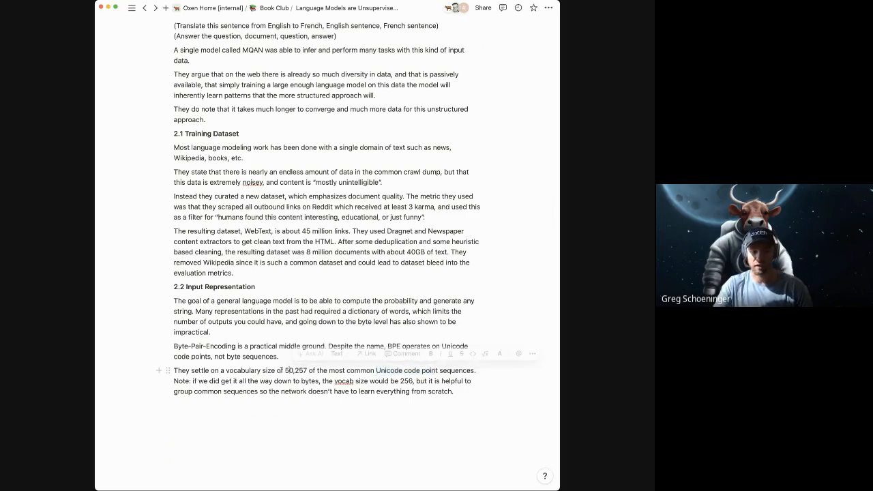
{"action": "double_click", "coordinate": [294, 371]}
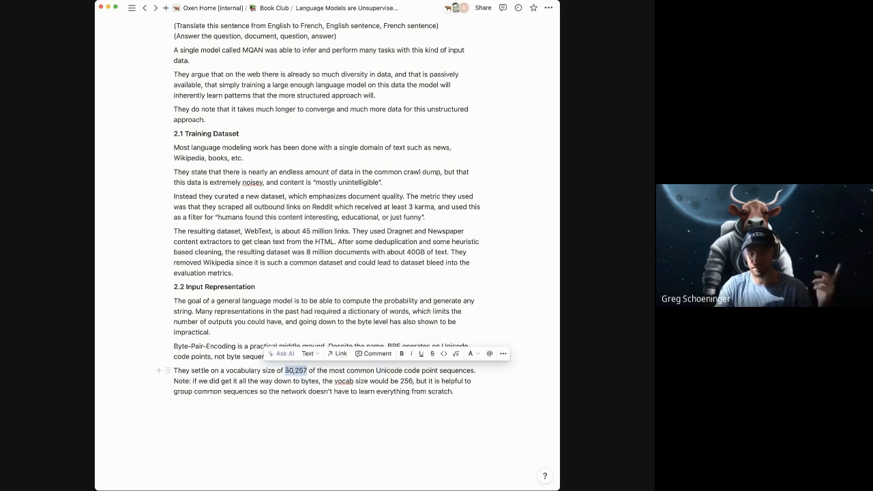
{"action": "left_click", "coordinate": [431, 391]}
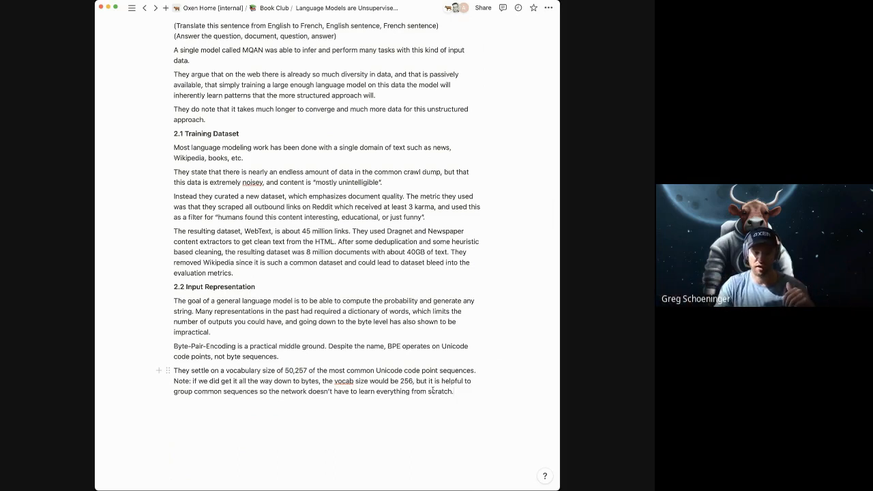
Step: Finish the byte-level grouping note and leave a fresh empty line below the vocabulary paragraph
{"action": "double_click", "coordinate": [406, 380]}
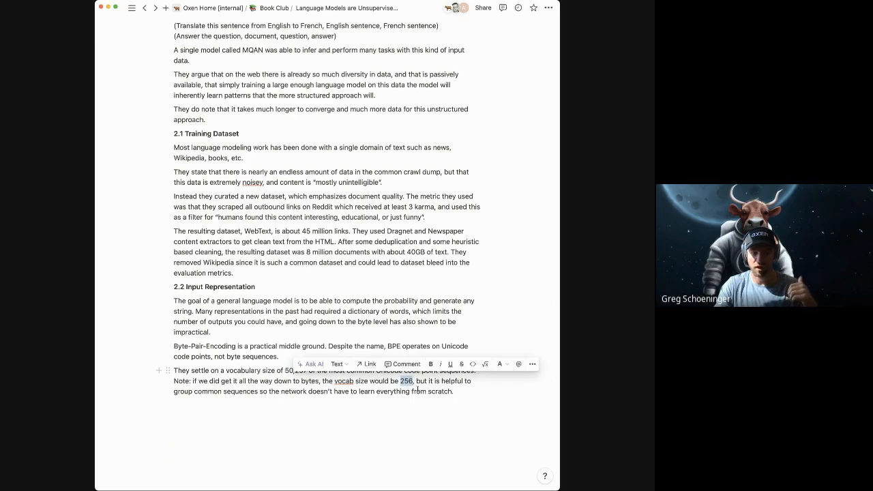
{"action": "left_click", "coordinate": [466, 393]}
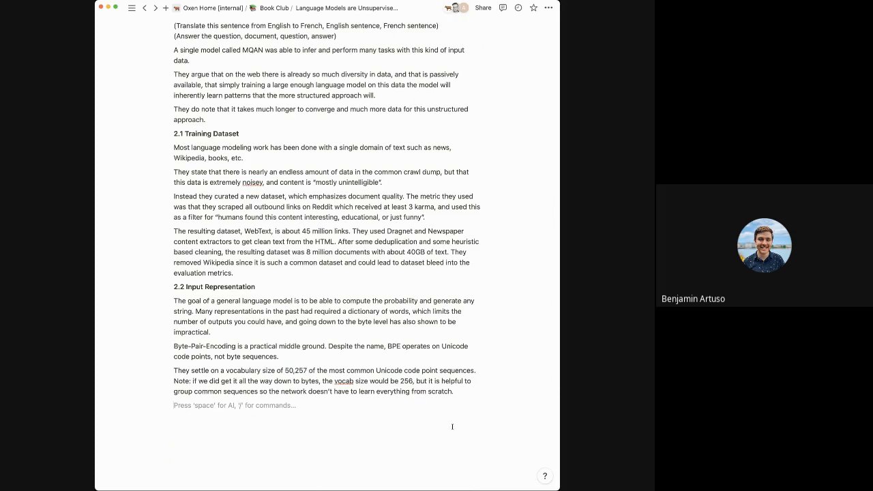
{"action": "scroll", "scroll_direction": "down", "scroll_amount": 3}
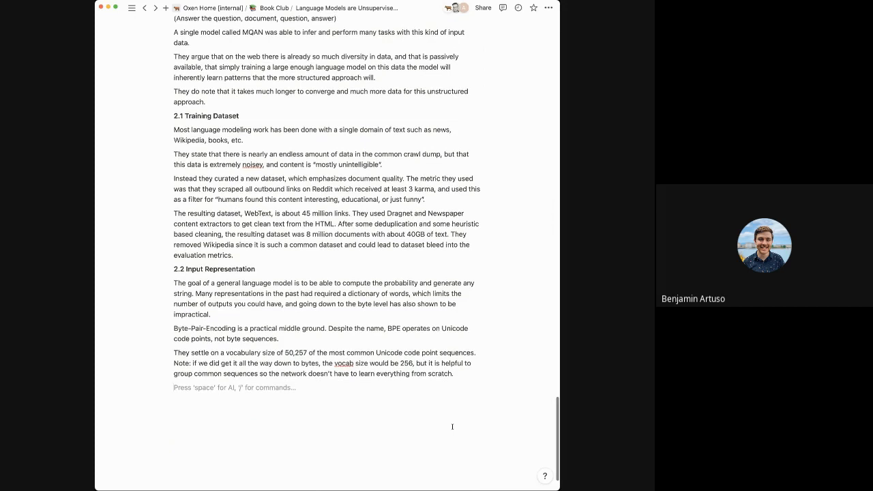
{"action": "scroll", "scroll_direction": "down", "scroll_amount": 3}
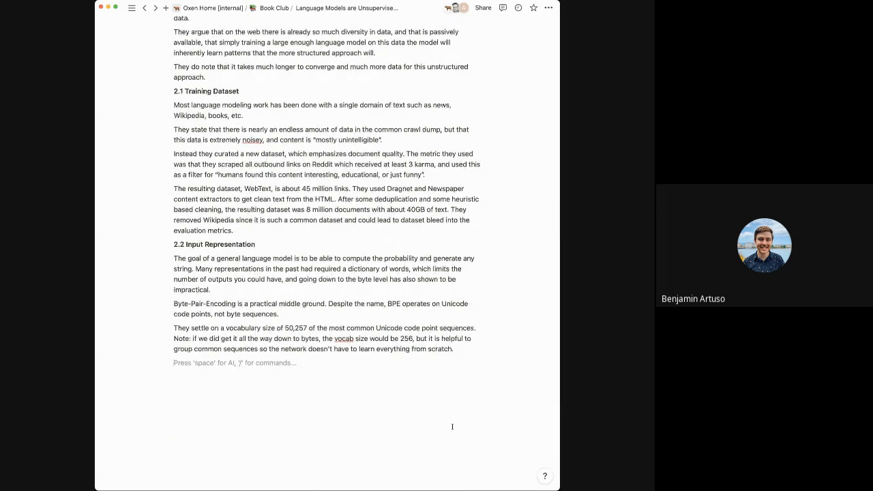
{"action": "scroll", "scroll_direction": "down", "scroll_amount": 3}
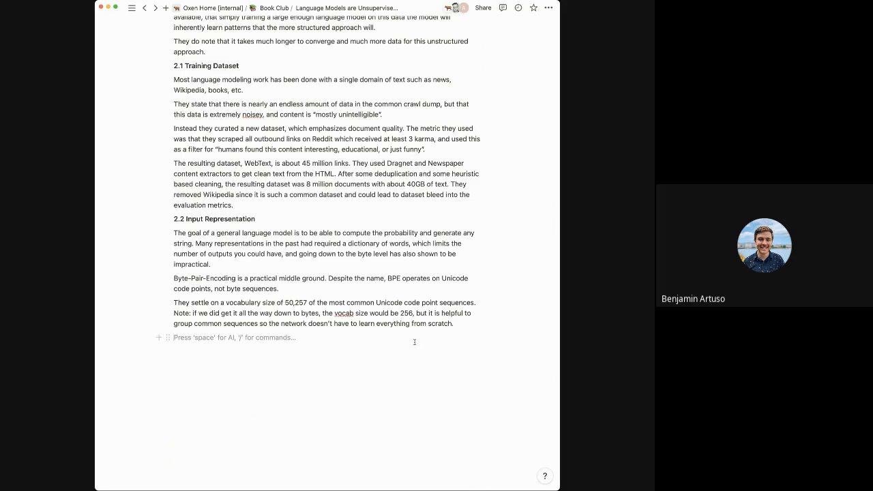
{"action": "mouse_move", "coordinate": [397, 352]}
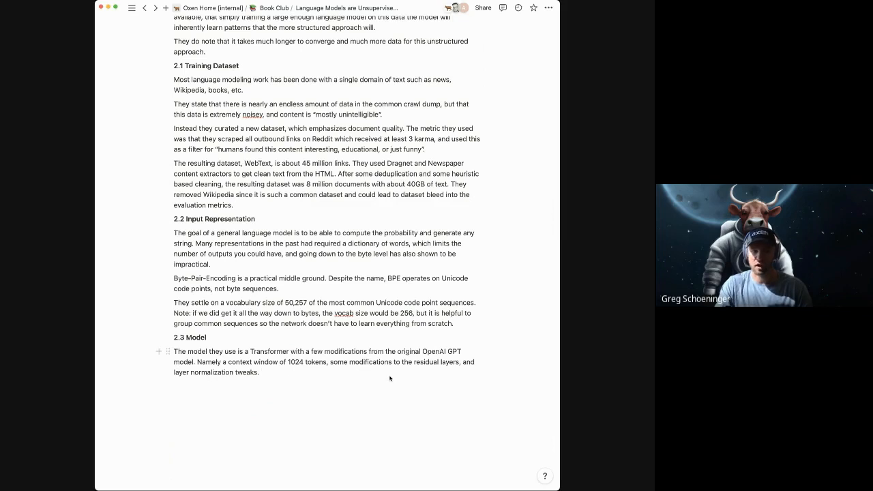
Step: Add the 2.3 Model section on the modified Transformer with the Table 2 hyperparameters image
{"action": "scroll", "scroll_direction": "down", "scroll_amount": 3}
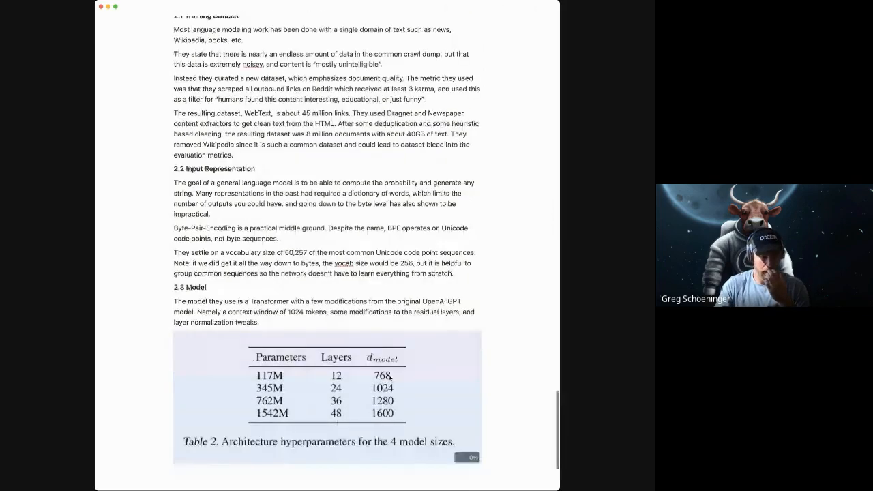
{"action": "scroll", "scroll_direction": "down", "scroll_amount": 3}
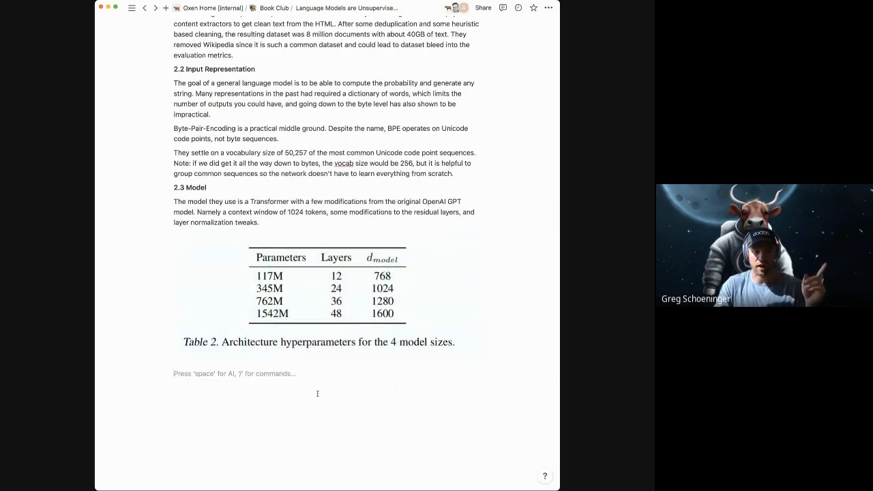
{"action": "left_click", "coordinate": [326, 288]}
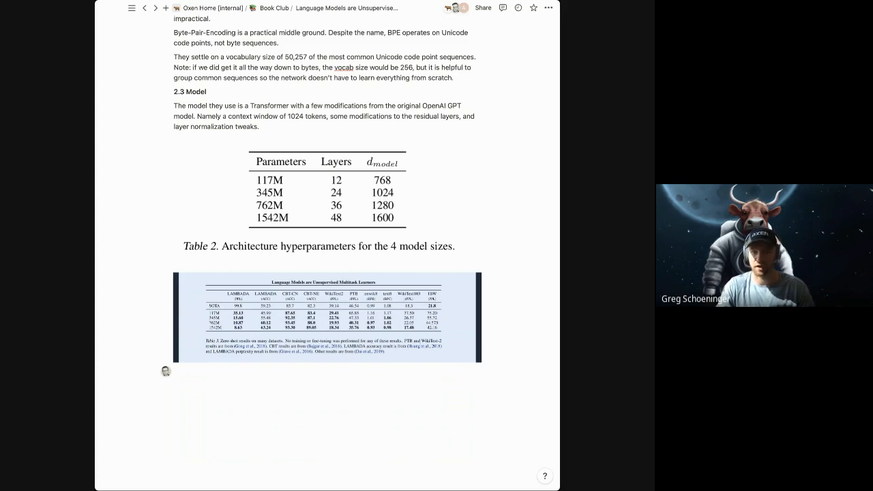
Step: Scroll down to the new 3.2 Children's Book Test section and its accuracy chart
{"action": "scroll", "scroll_direction": "down", "scroll_amount": 3}
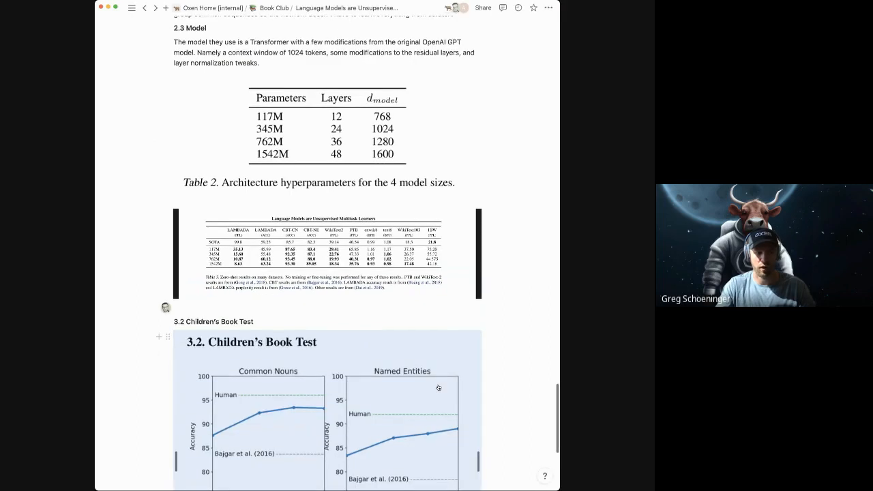
Step: Scroll past Figure 2 to where the Children's Book Test description is written
{"action": "scroll", "scroll_direction": "down", "scroll_amount": 3}
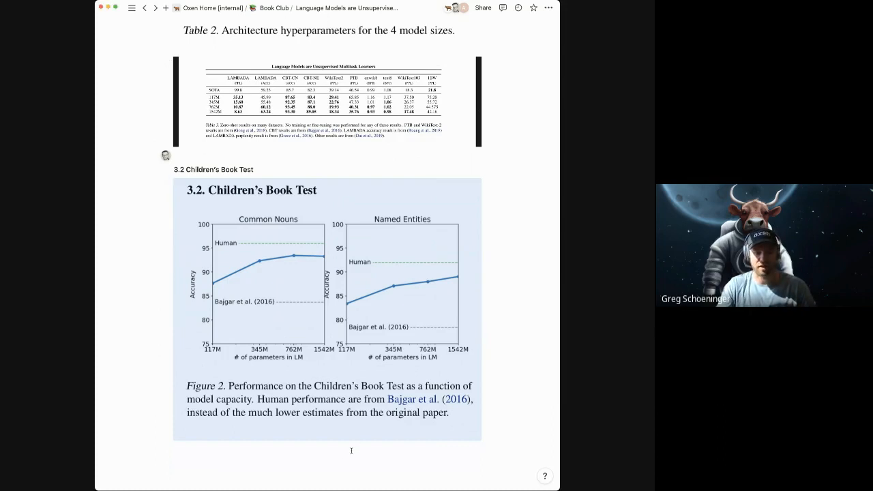
{"action": "scroll", "scroll_direction": "down", "scroll_amount": 3}
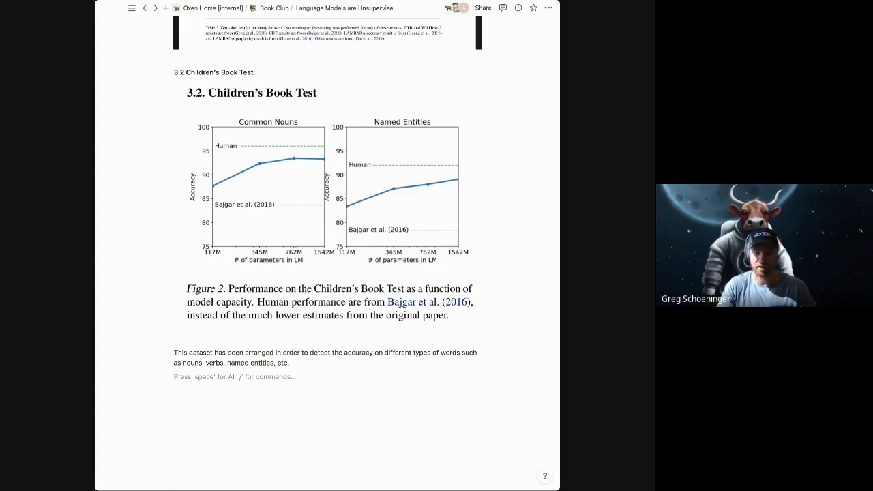
Step: Write notes on the ten-choice omitted-word task and The Jungle Book test-set overlap
{"action": "type", "text": "The task is to predict out of ten possible answers, which of the choices for an omitted word is correct."}
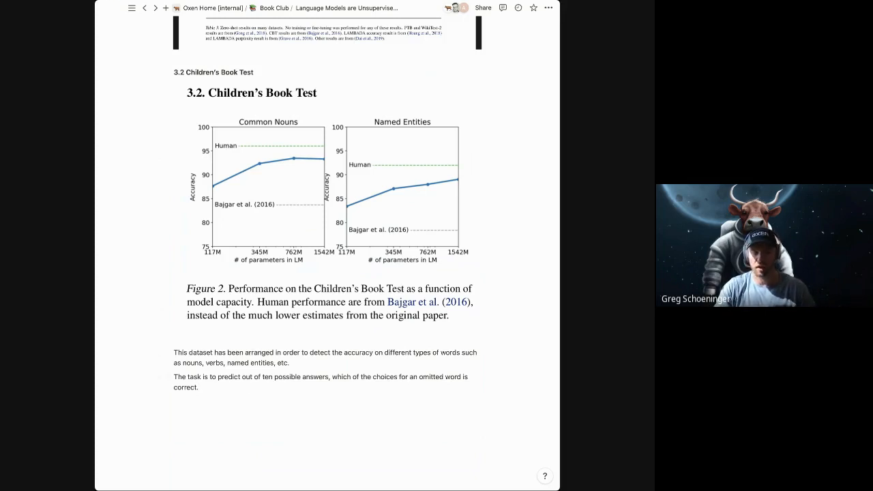
{"action": "mouse_move", "coordinate": [221, 197]}
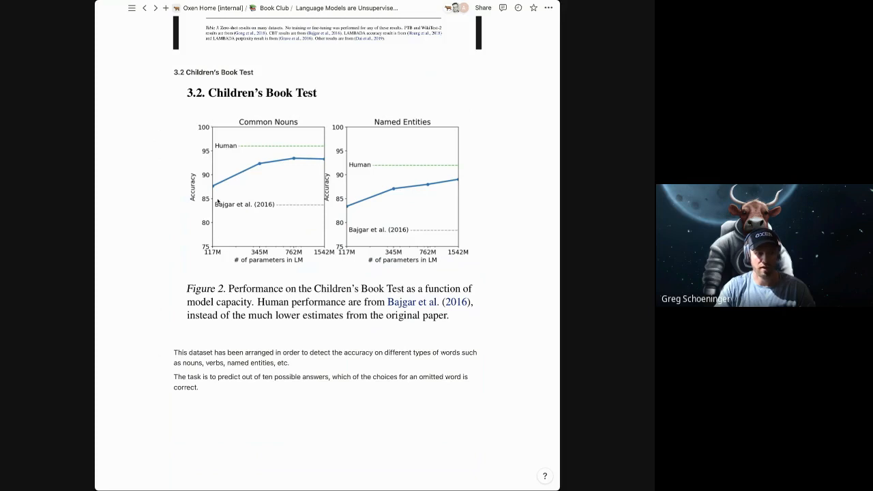
{"action": "mouse_move", "coordinate": [221, 229]}
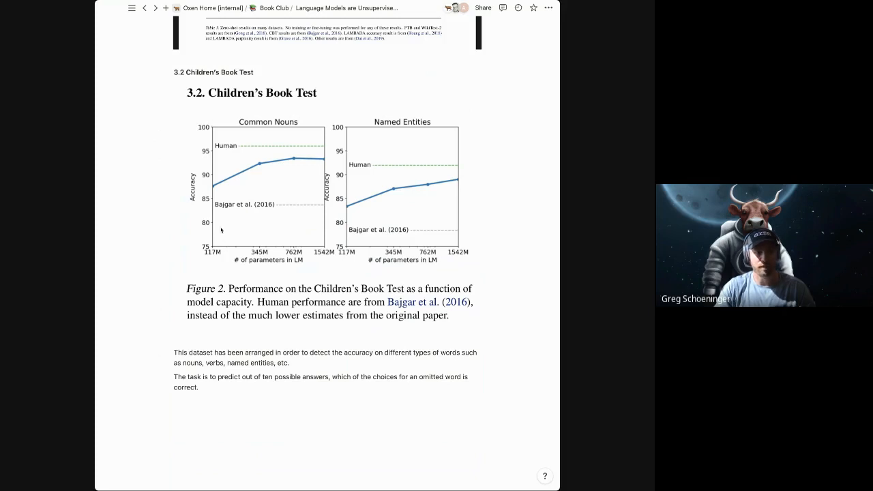
{"action": "mouse_move", "coordinate": [316, 164]}
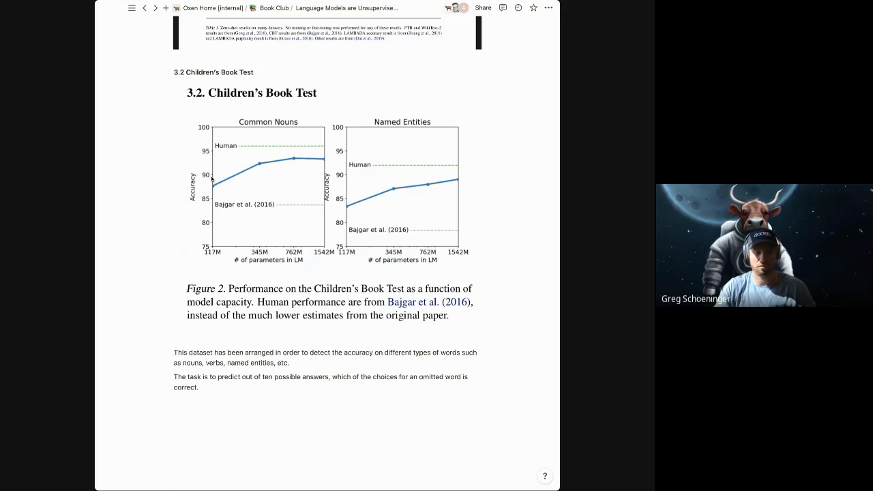
{"action": "mouse_move", "coordinate": [319, 149]}
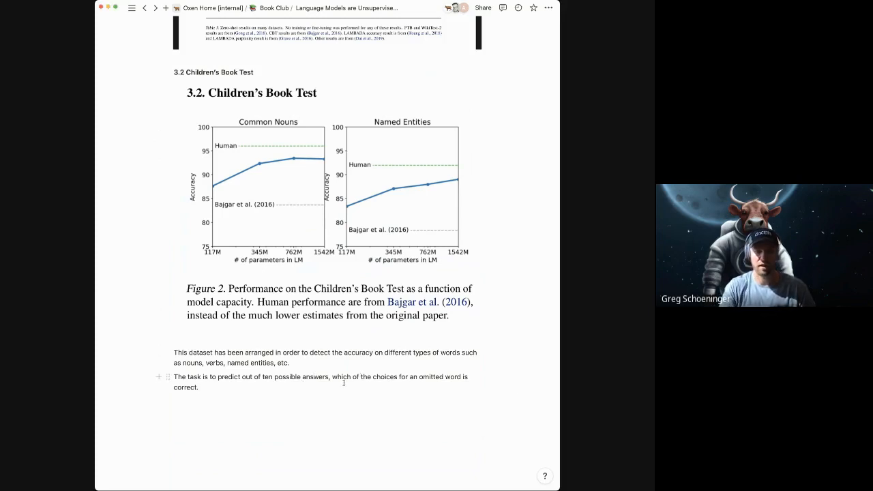
{"action": "type", "text": "They note that there was one book that overlapped with the test set books, The Jungle Book."}
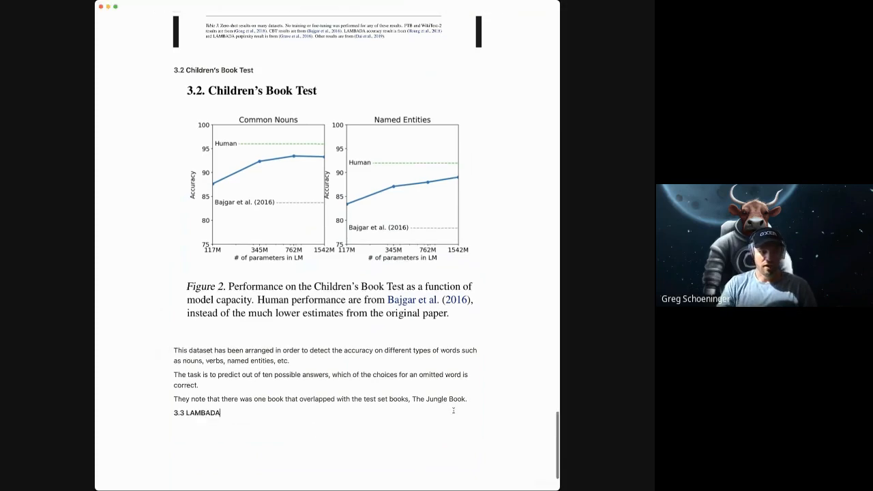
Step: Note that LAMBADA tests the model's ability to model long-range dependencies in text
{"action": "scroll", "scroll_direction": "down", "scroll_amount": 3}
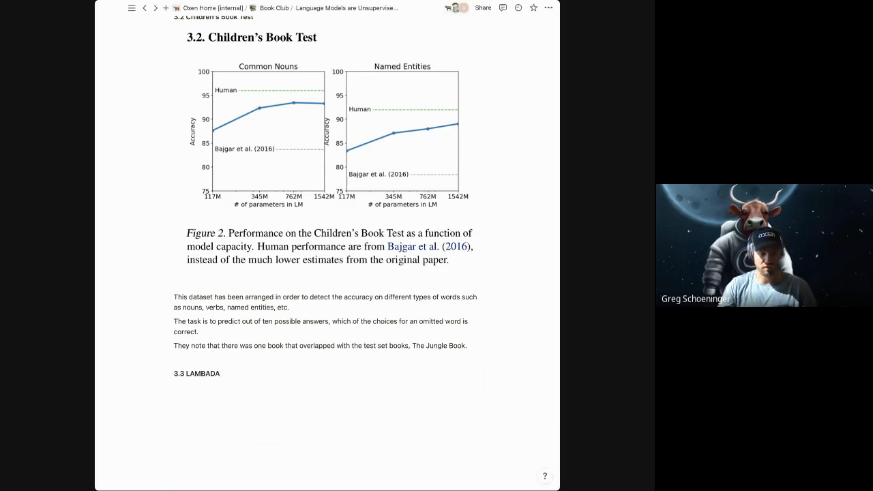
{"action": "type", "text": "This dataset tests the models ability to model long range dependencies in text."}
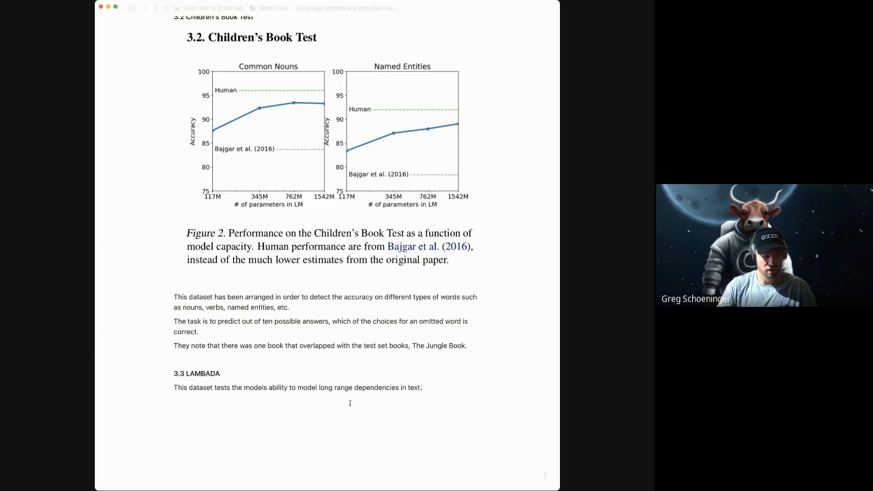
{"action": "scroll", "scroll_direction": "down", "scroll_amount": 3}
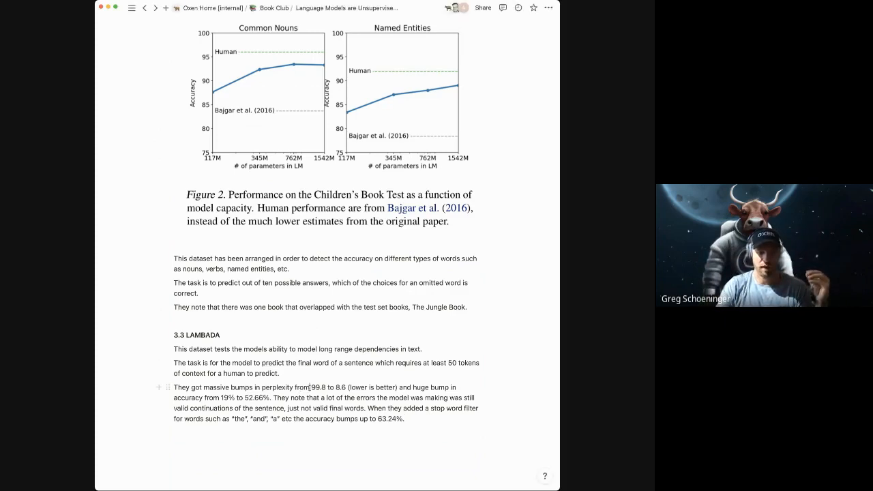
Step: Check the perplexity numbers (99.8 to 8.6) in the LAMBADA results sentence
{"action": "left_click_drag", "start_coordinate": [311, 387], "coordinate": [349, 388]}
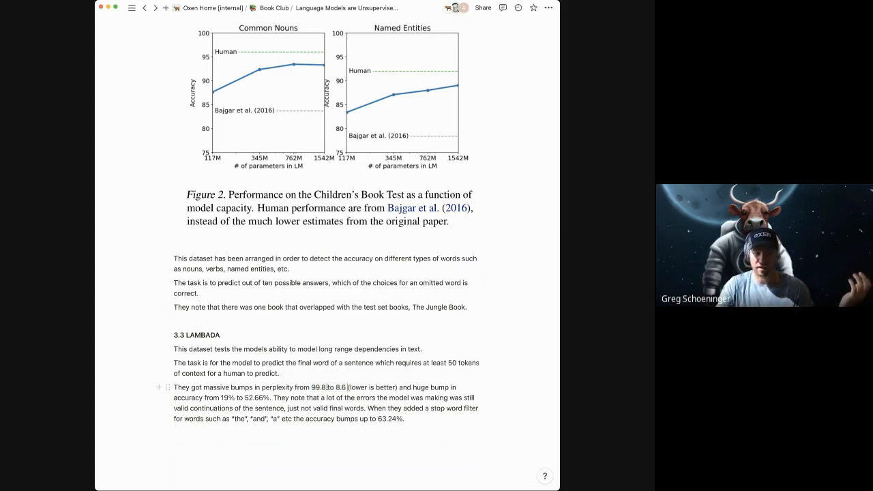
{"action": "double_click", "coordinate": [319, 387]}
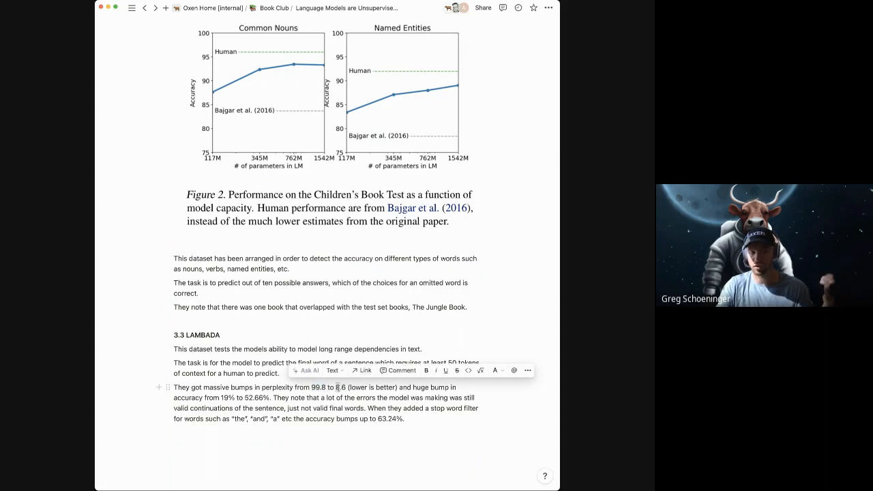
{"action": "double_click", "coordinate": [341, 387]}
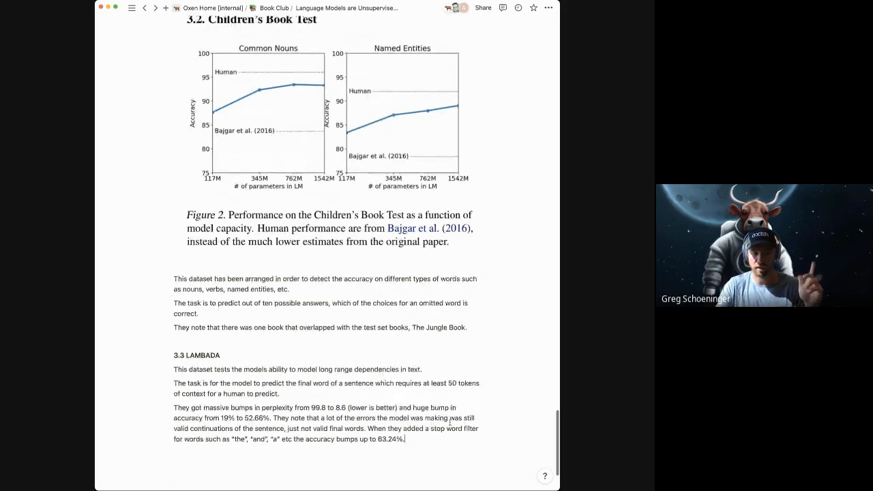
{"action": "scroll", "scroll_direction": "down", "scroll_amount": 3}
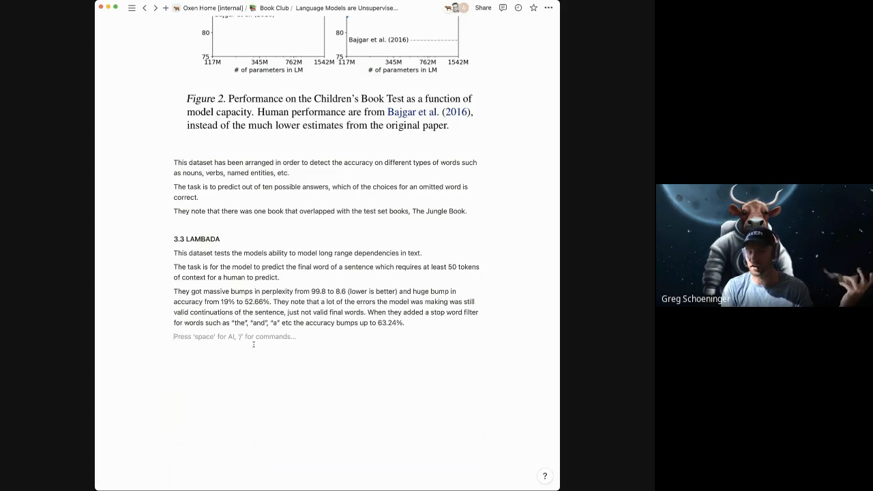
Step: Scroll back up the page after finishing the LAMBADA notes
{"action": "scroll", "scroll_direction": "up", "scroll_amount": 3}
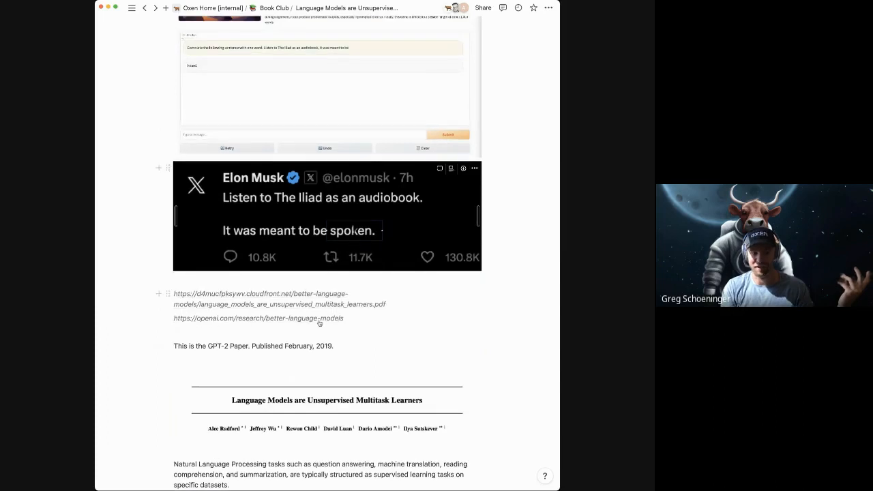
Step: Scroll down to the 3.4 Winograd Schema Challenge notes where the aaai.org PDF link goes
{"action": "scroll", "scroll_direction": "down", "scroll_amount": 3}
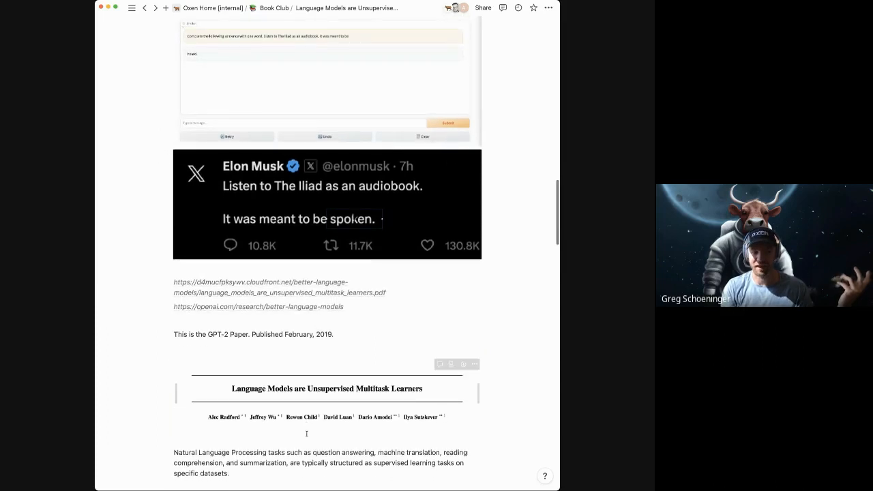
{"action": "scroll", "scroll_direction": "down", "scroll_amount": 3}
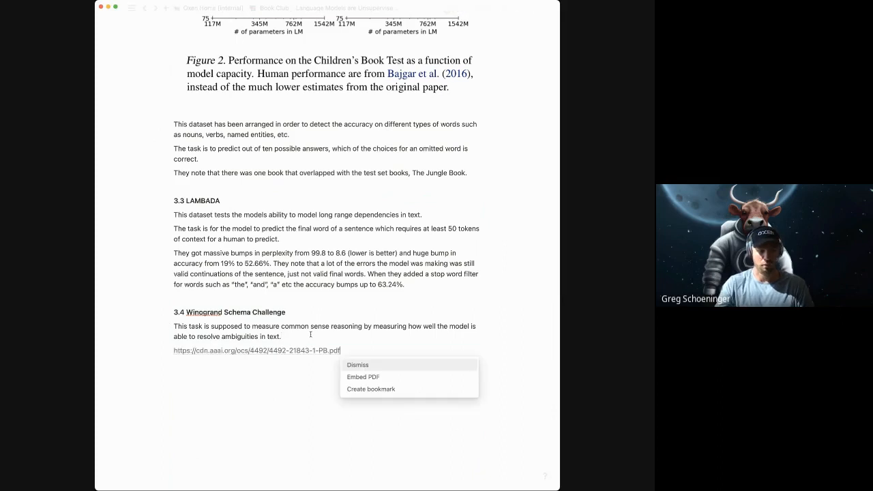
Step: Keep the pasted PDF address as a plain link and scroll to the Winograd chart and excerpt images
{"action": "left_click", "coordinate": [358, 365]}
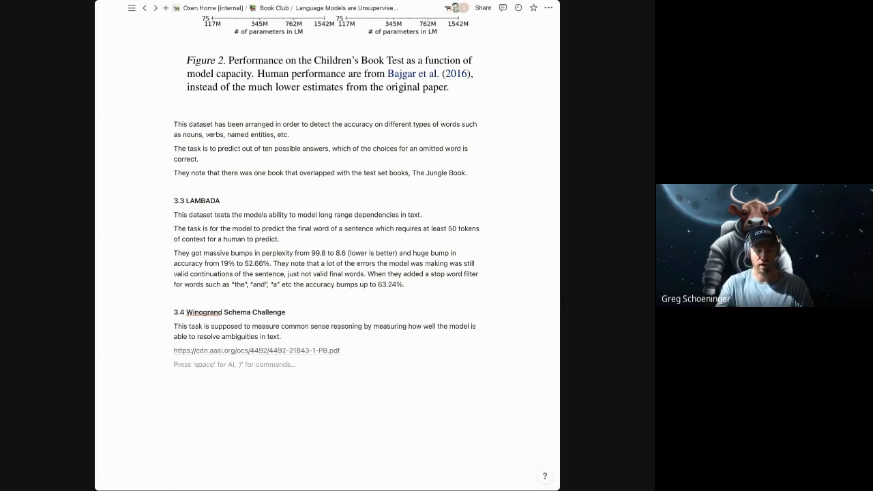
{"action": "scroll", "scroll_direction": "down", "scroll_amount": 3}
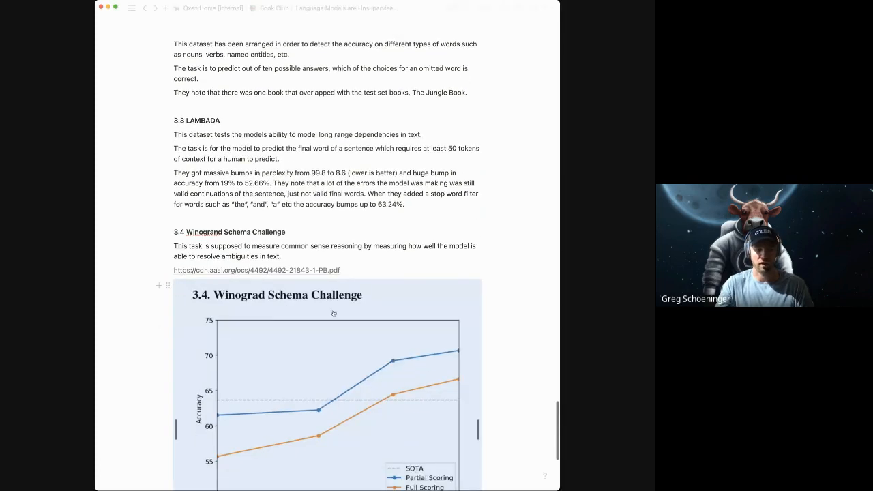
{"action": "scroll", "scroll_direction": "down", "scroll_amount": 3}
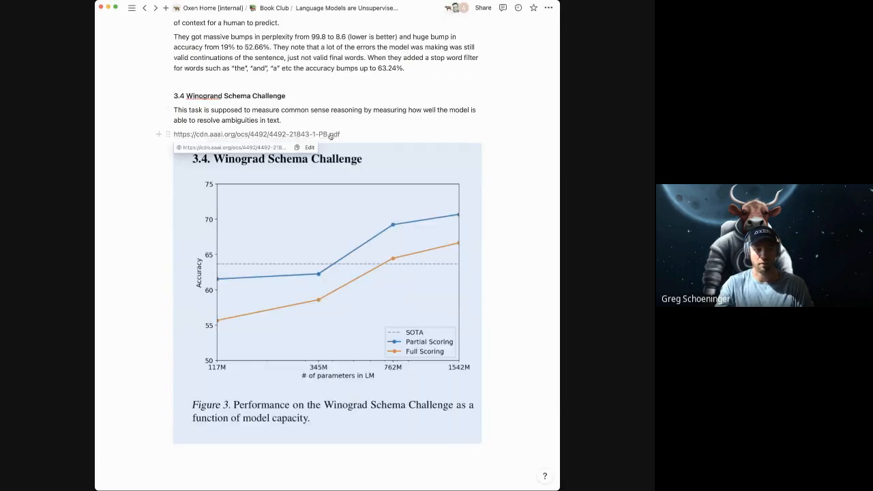
{"action": "scroll", "scroll_direction": "down", "scroll_amount": 3}
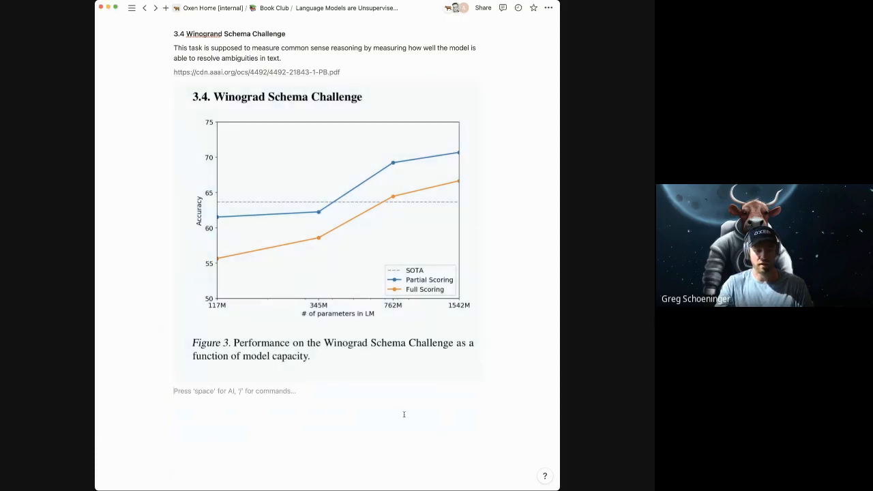
{"action": "scroll", "scroll_direction": "down", "scroll_amount": 3}
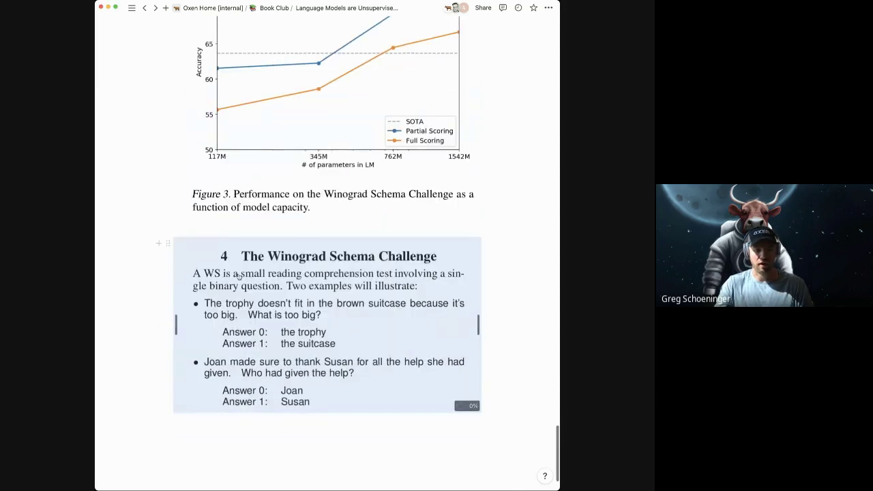
{"action": "mouse_move", "coordinate": [382, 273]}
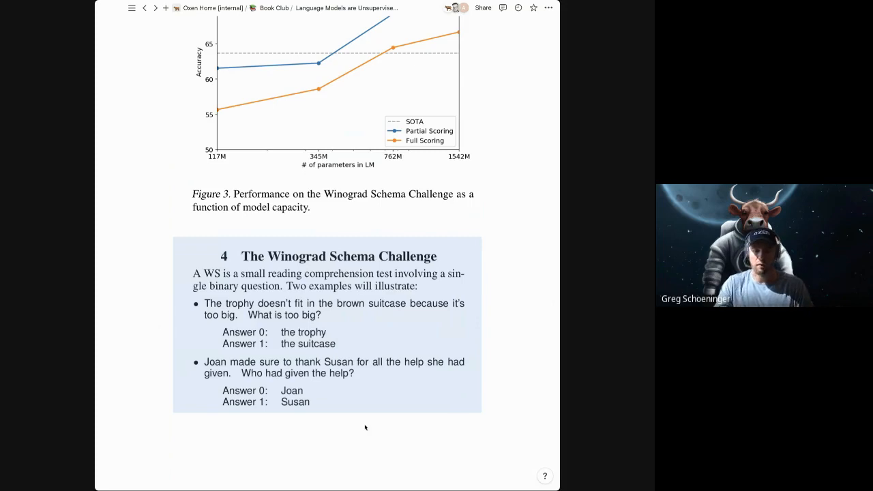
Step: Review the note that Winograd has only 273 examples and is considered defeated by transformers
{"action": "scroll", "scroll_direction": "down", "scroll_amount": 3}
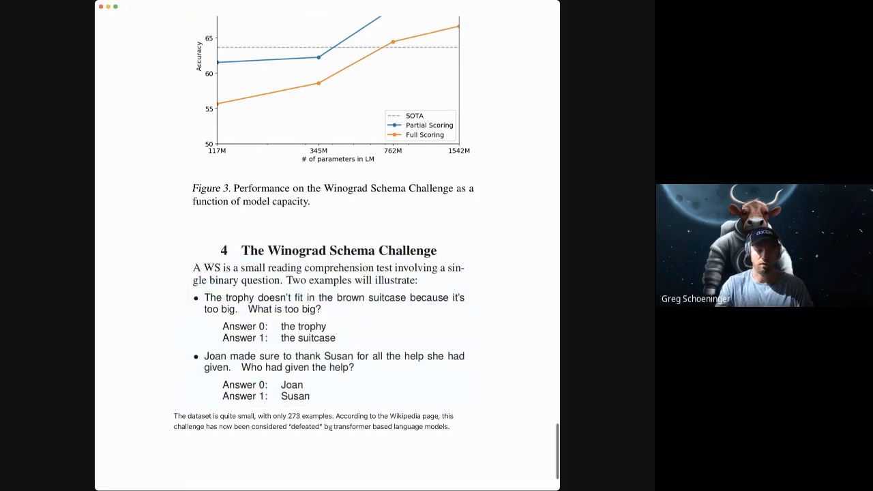
{"action": "scroll", "scroll_direction": "down", "scroll_amount": 3}
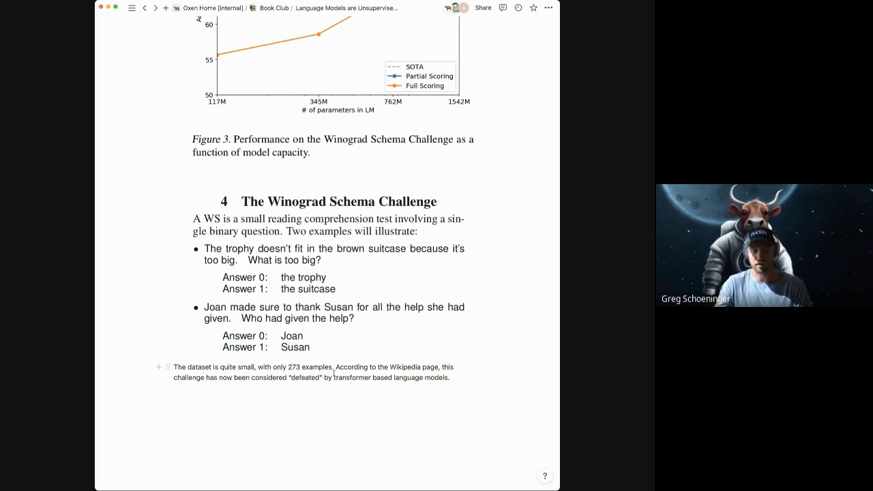
{"action": "left_click_drag", "start_coordinate": [336, 366], "coordinate": [420, 367]}
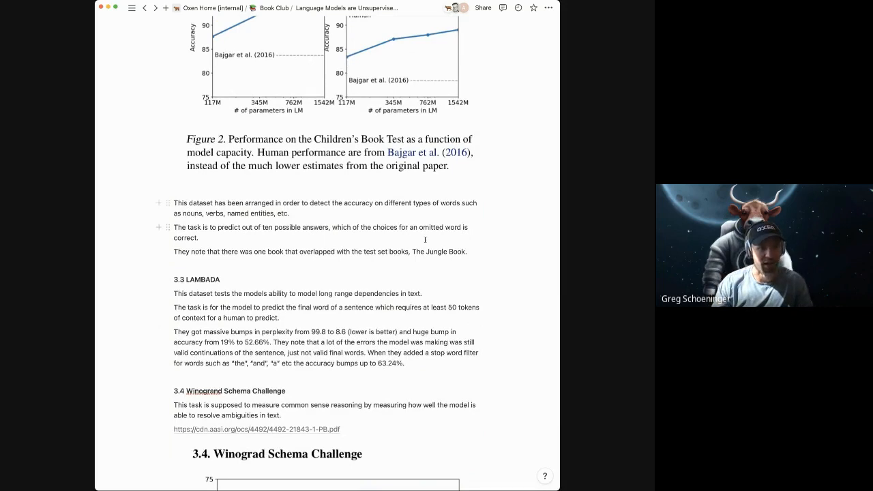
{"action": "scroll", "scroll_direction": "up", "scroll_amount": 3}
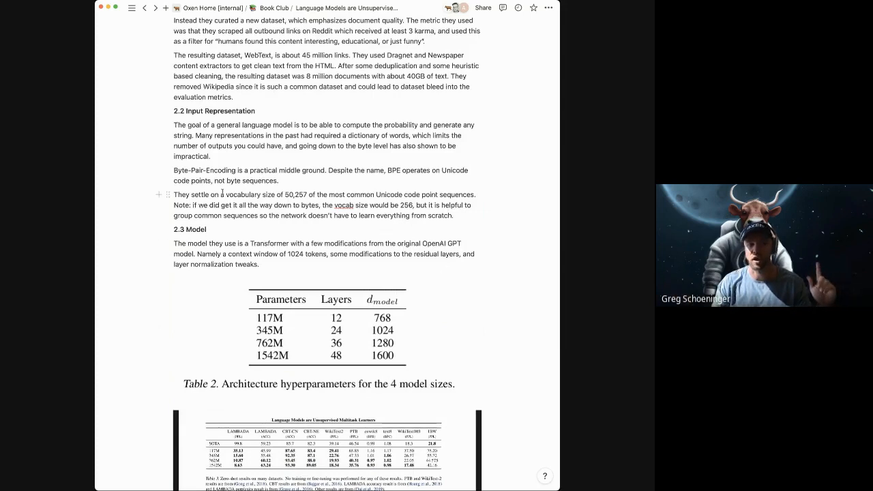
{"action": "left_click_drag", "start_coordinate": [173, 169], "coordinate": [256, 169]}
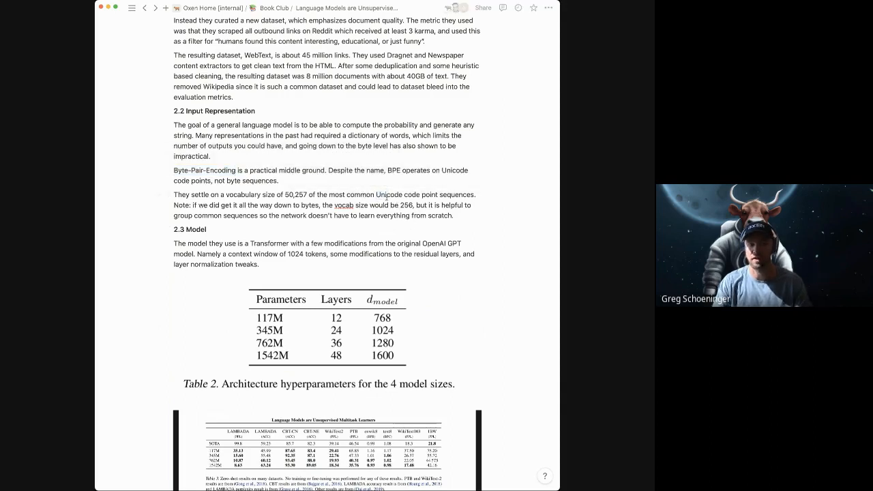
{"action": "double_click", "coordinate": [388, 193]}
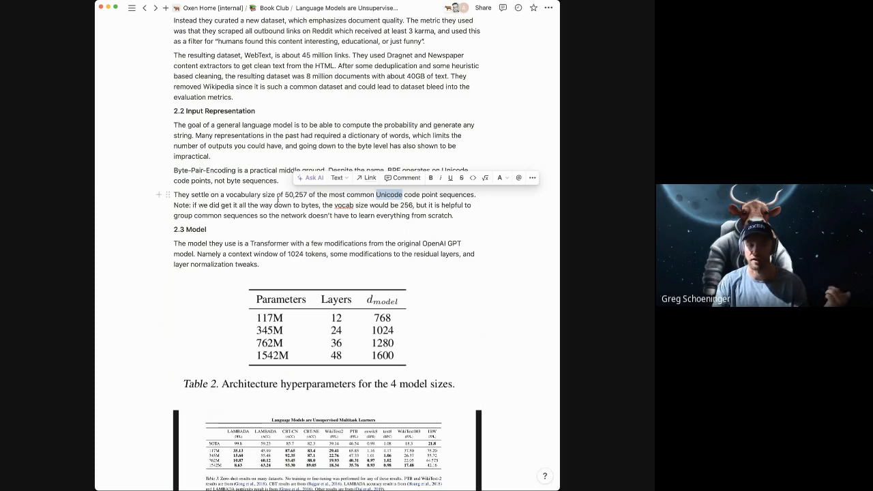
{"action": "scroll", "scroll_direction": "down", "scroll_amount": 3}
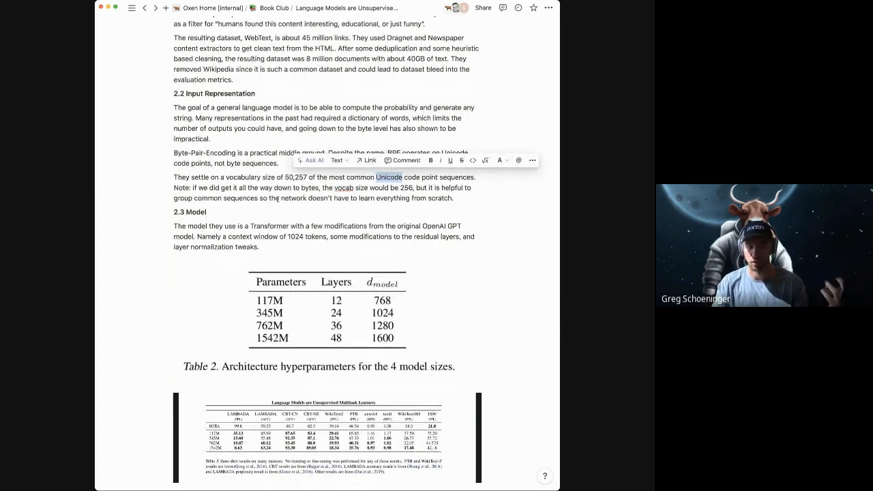
{"action": "scroll", "scroll_direction": "down", "scroll_amount": 3}
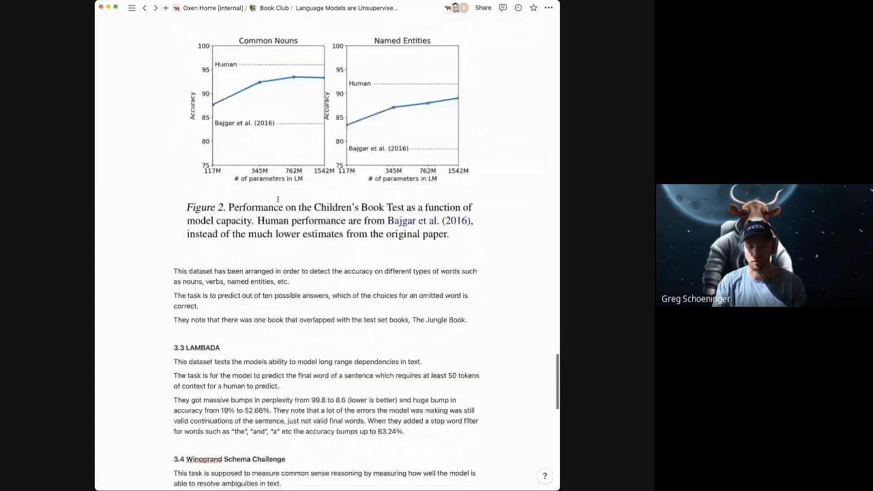
{"action": "scroll", "scroll_direction": "down", "scroll_amount": 3}
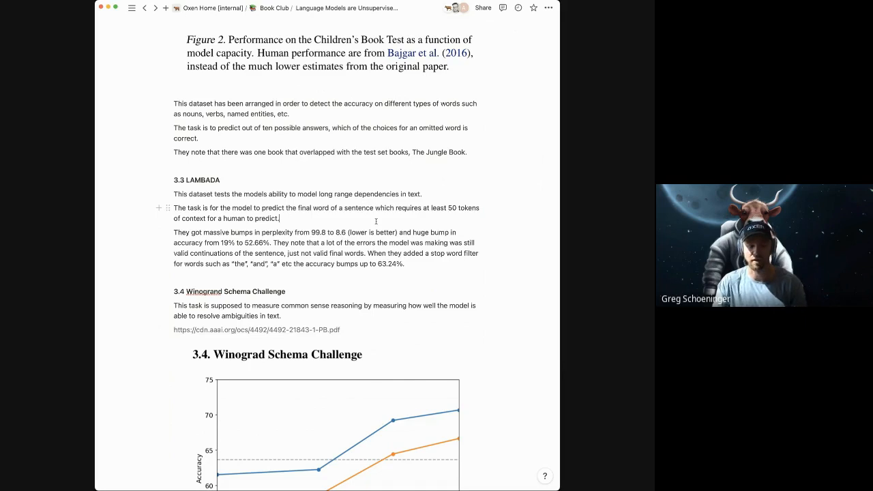
Step: Scroll to the bottom where the 3.5 Reading Comprehension heading is added
{"action": "scroll", "scroll_direction": "down", "scroll_amount": 3}
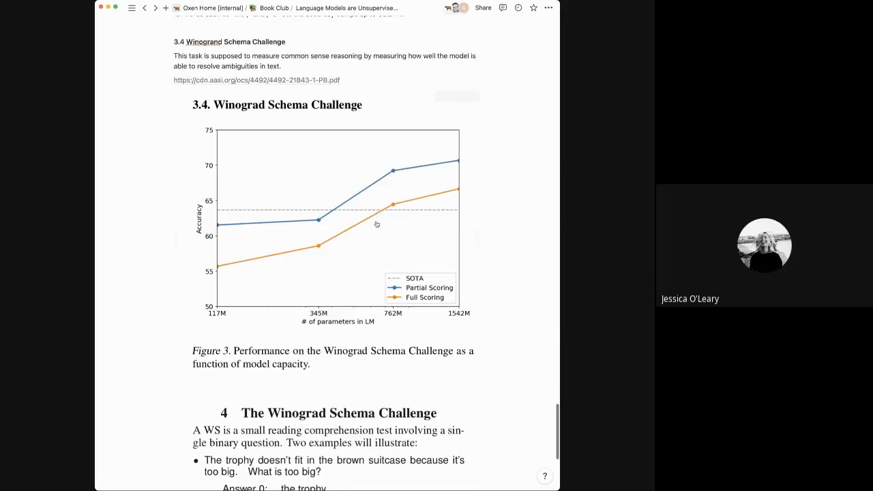
{"action": "scroll", "scroll_direction": "down", "scroll_amount": 3}
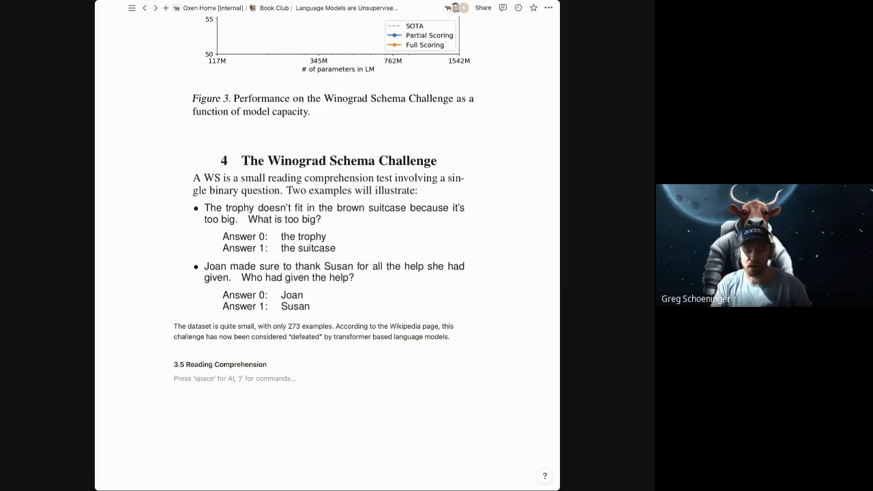
Step: Describe the CoQA dataset and record GPT-2's 55% F1 development-set result
{"action": "type", "text": "Conversation Question Answering Dataset (CoQA) consists of documents from 7 different domains with dialogs between a question asker and question answered paired with the document."}
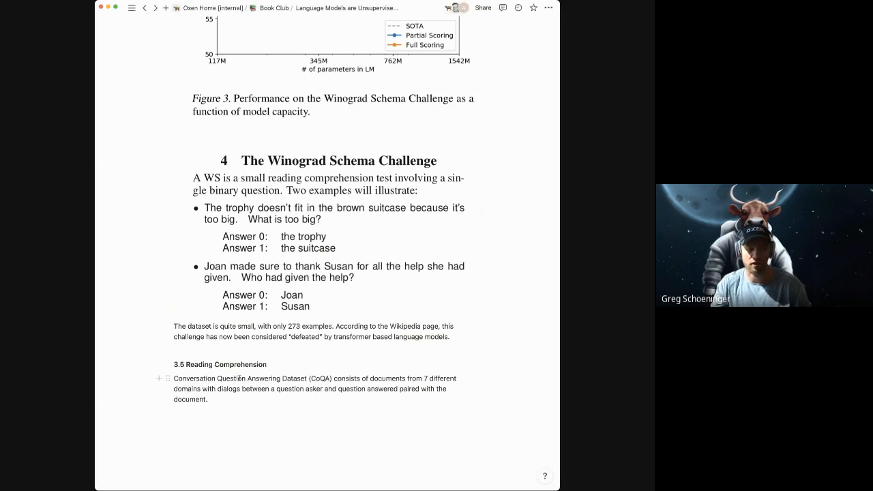
{"action": "left_click", "coordinate": [205, 399]}
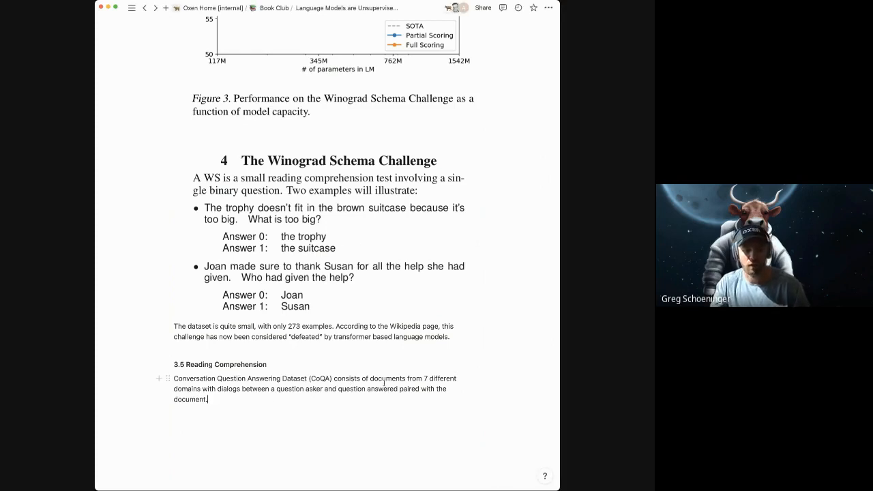
{"action": "scroll", "scroll_direction": "down", "scroll_amount": 3}
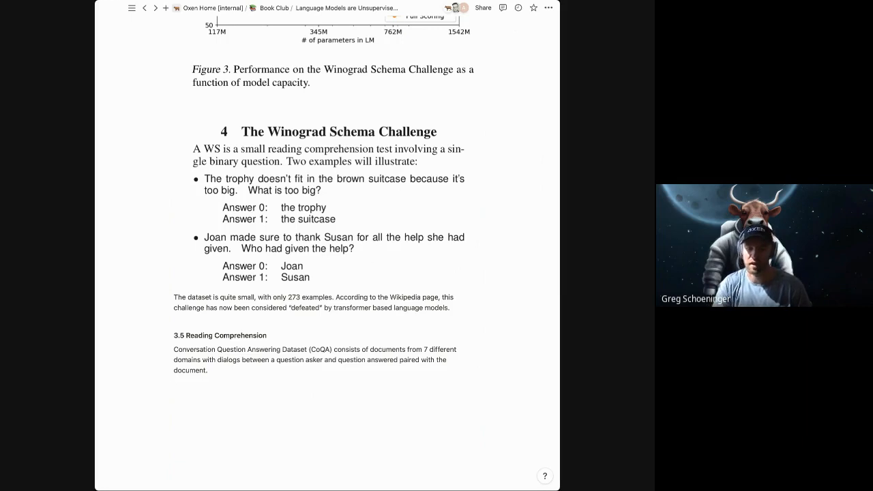
{"action": "type", "text": "They took the document and the conversation, and tried to predict the final token, and got a 55% F1 on the development set. This beat some baseline systems without using the 127,000 manually collected question / answer pairs."}
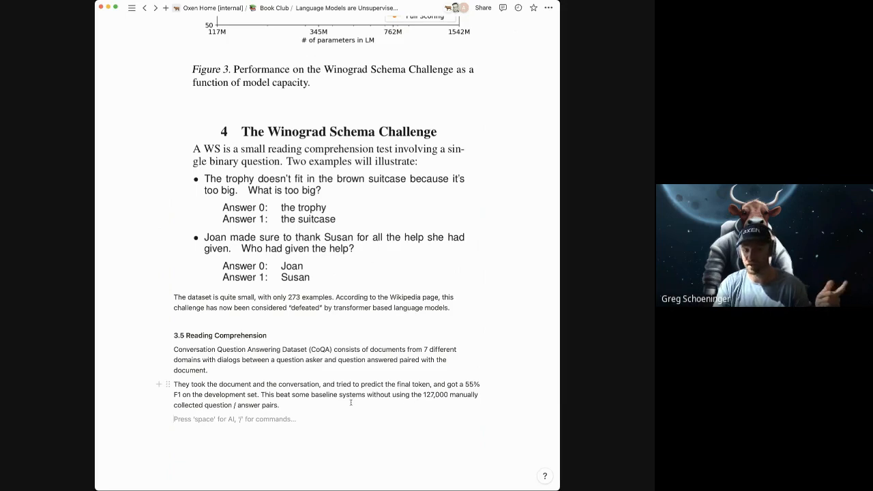
Step: Note that the model used simple retrieval, often picking a random name for 'who' questions
{"action": "left_click_drag", "start_coordinate": [423, 394], "coordinate": [480, 394]}
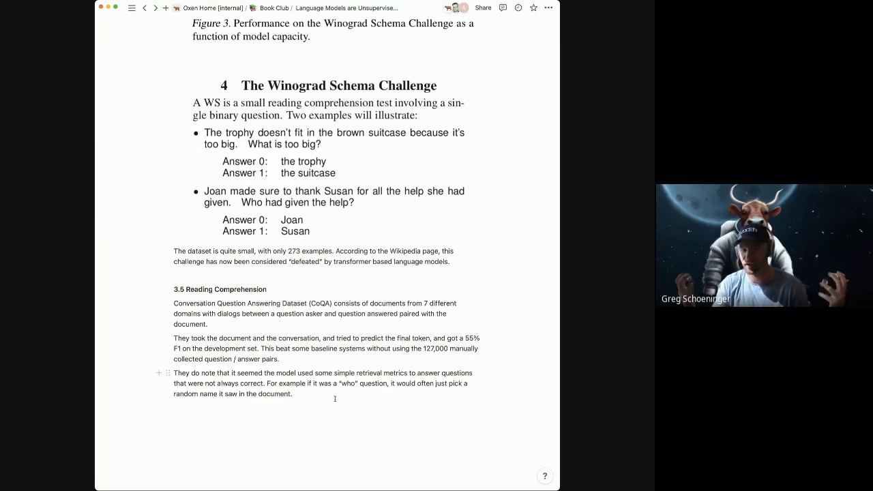
Step: Start a new line and add the heading '3.6 Summarization'
{"action": "left_click", "coordinate": [292, 394]}
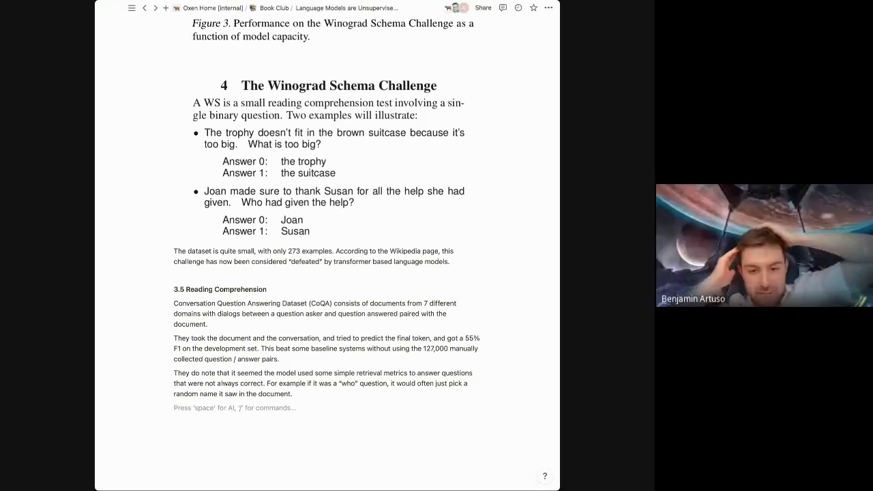
{"action": "type", "text": "3.6 Summarization"}
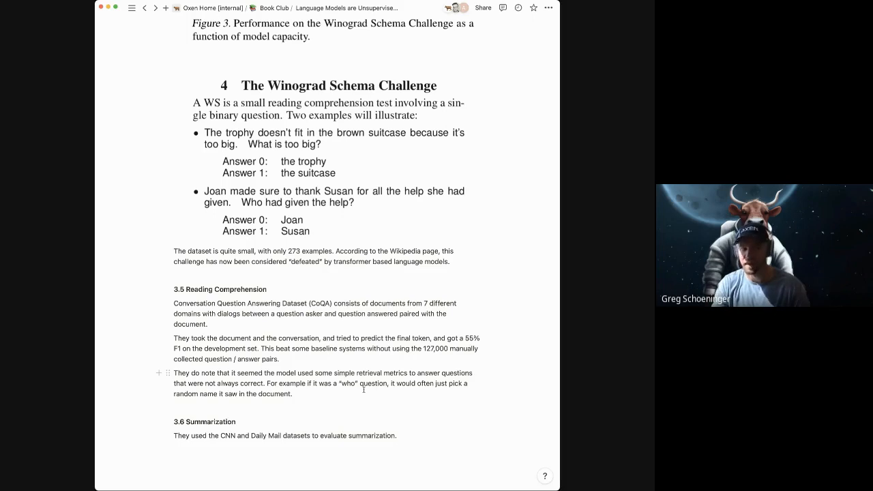
Step: Add the TL;DR prompt paragraph with 100-token top-k sampling and the example summary figure, reviewing TL;DR
{"action": "scroll", "scroll_direction": "down", "scroll_amount": 3}
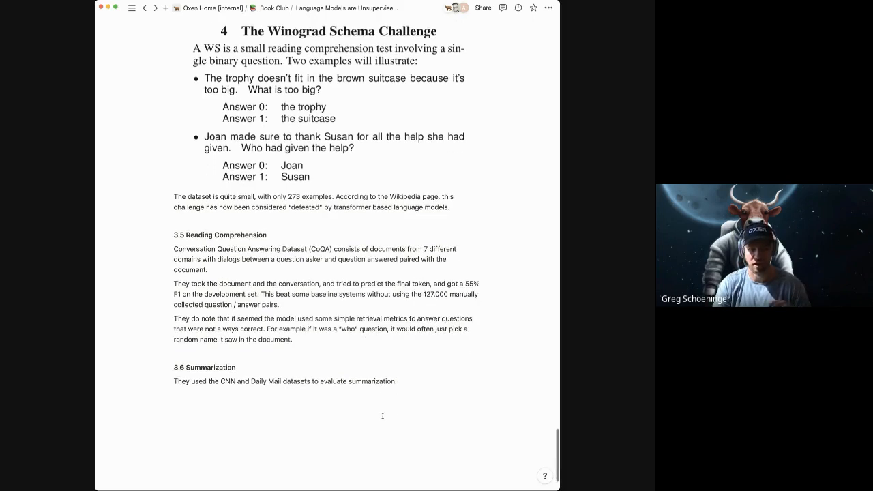
{"action": "scroll", "scroll_direction": "down", "scroll_amount": 3}
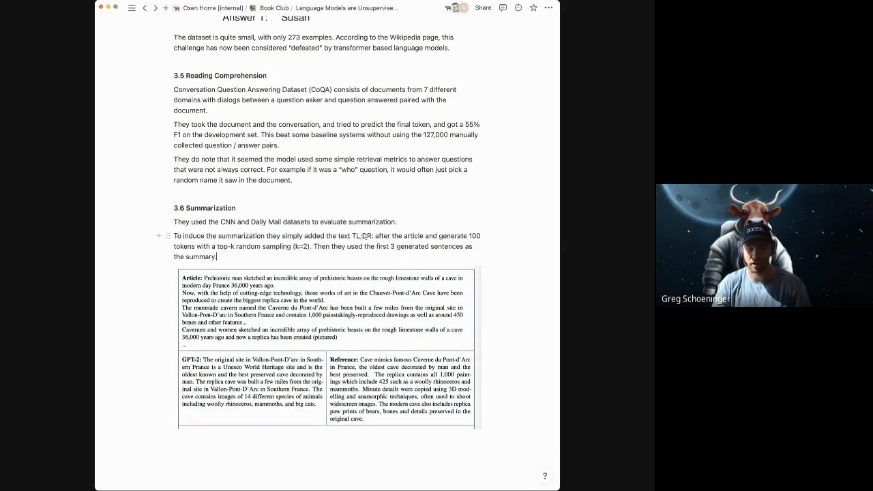
{"action": "mouse_move", "coordinate": [361, 270]}
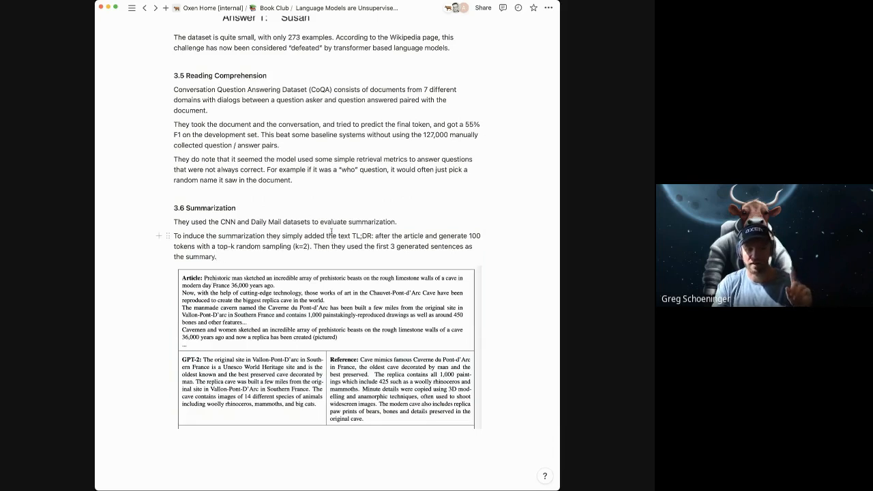
{"action": "double_click", "coordinate": [362, 235]}
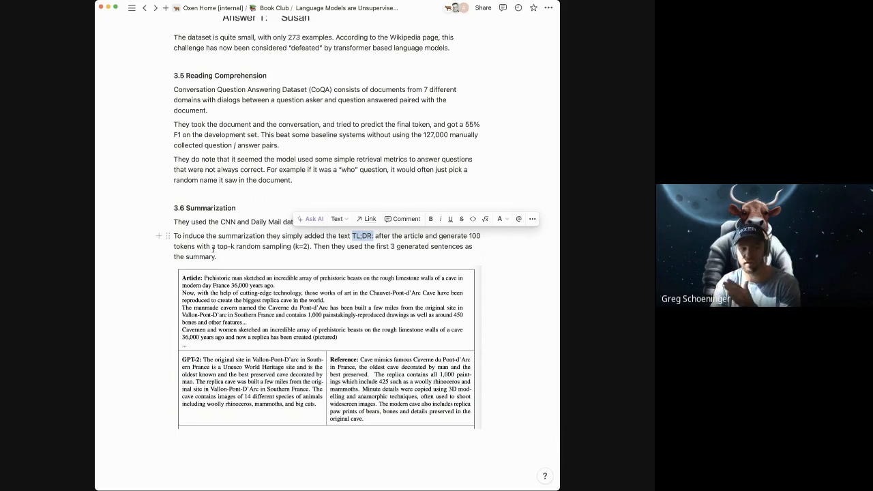
{"action": "left_click", "coordinate": [319, 255]}
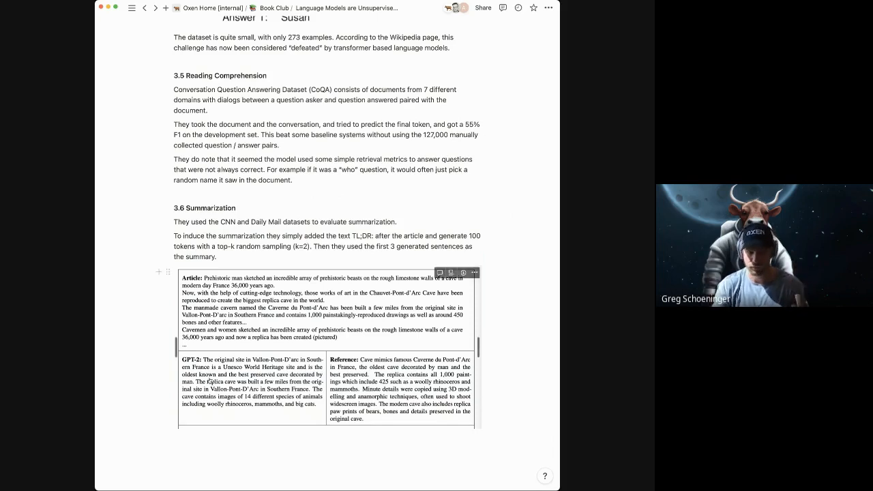
Step: Note summaries look right but get counts and dates wrong, and ROUGE is not far off supervised
{"action": "scroll", "scroll_direction": "down", "scroll_amount": 3}
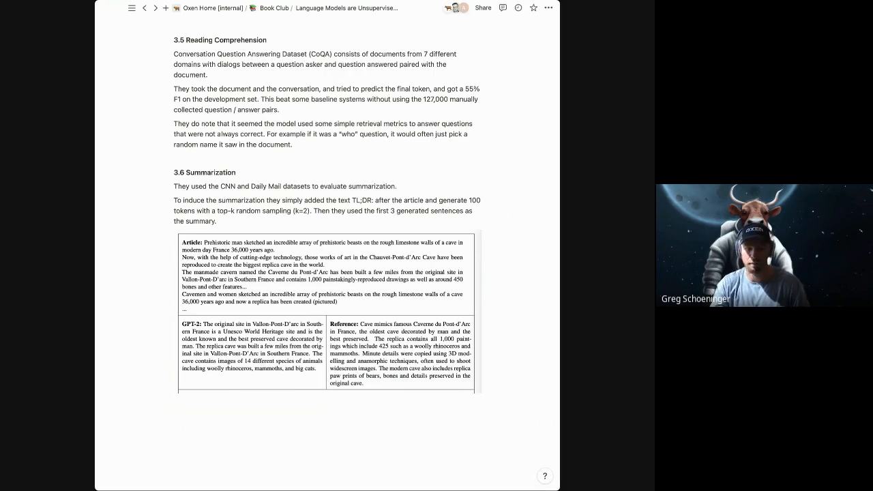
{"action": "type", "text": "They qualitatively say the text looks like summaries, but often get counts, dates, or specifics wrong about the article."}
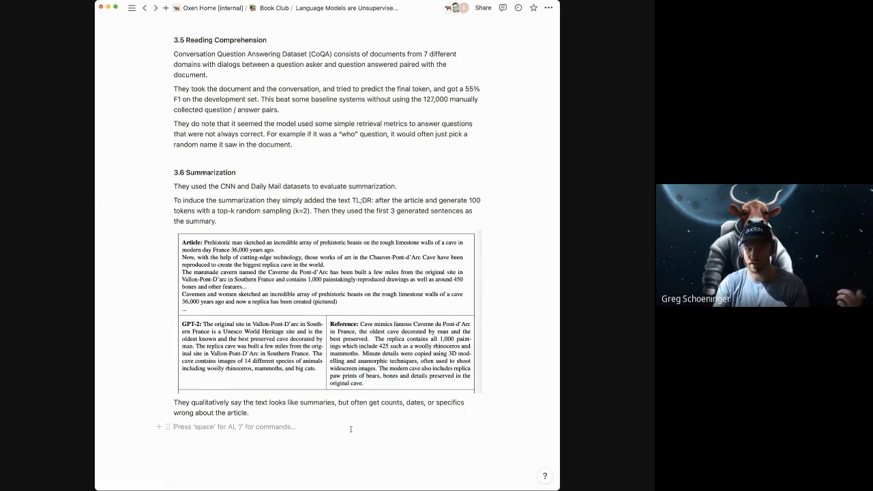
{"action": "double_click", "coordinate": [360, 201]}
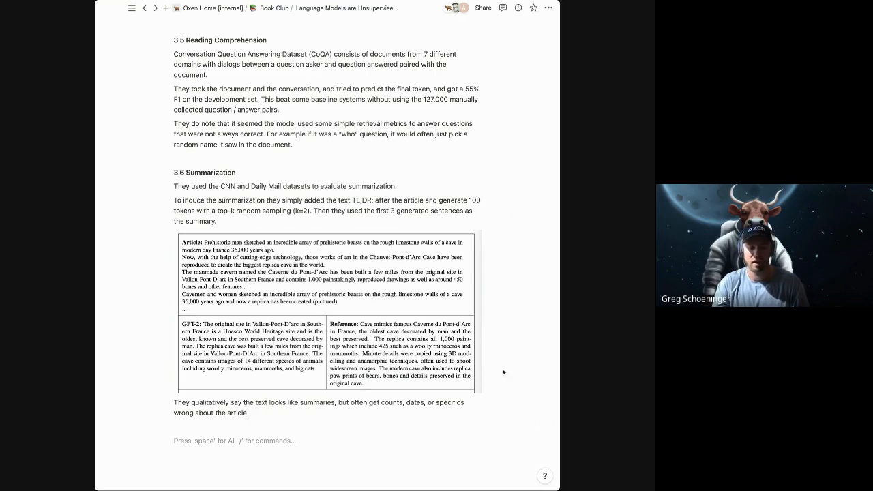
{"action": "type", "text": "There are metrics like ROUGE they say the numbers are not too far off more supervised neural baselines, but do not do much better than just randomly picking 3 sentences from the article."}
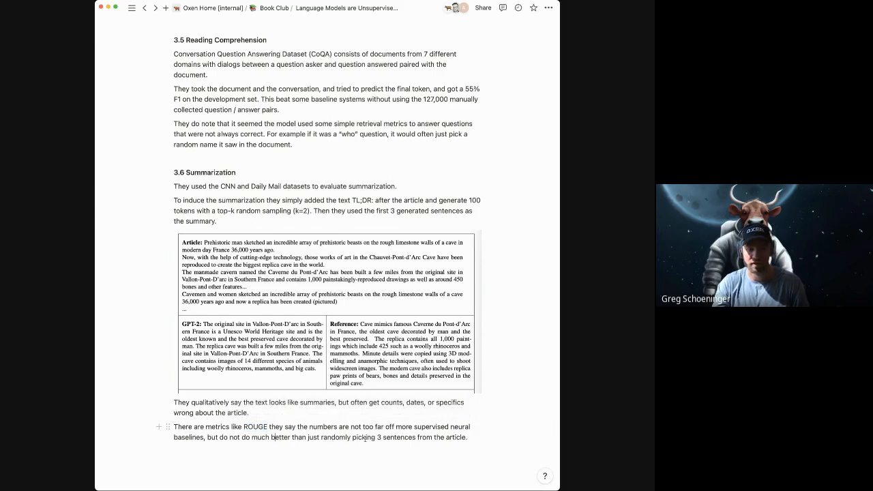
{"action": "scroll", "scroll_direction": "down", "scroll_amount": 3}
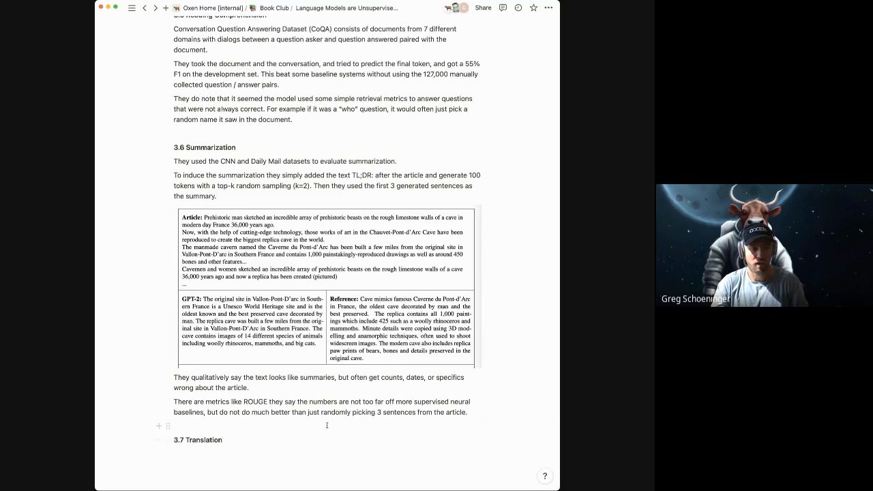
Step: Write that BLEU scores were 5 and 11.5 versus 33.5 unsupervised, checking the 5 value
{"action": "scroll", "scroll_direction": "down", "scroll_amount": 3}
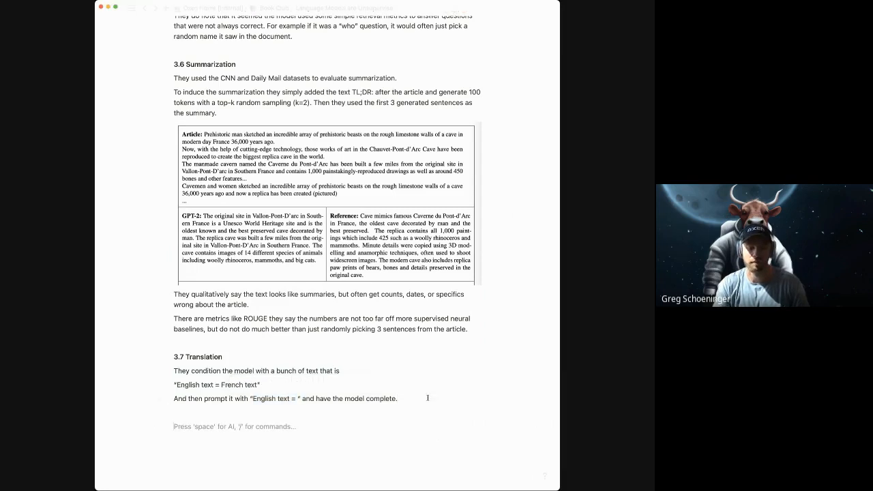
{"action": "type", "text": "There is a metric called BLEU that scores how well translations do. They got a score of 5 BLEU for English -> French. And 11.5 BLEU on French -> English. But is still much worse than the best unsupervised approach 33.5 BLEU."}
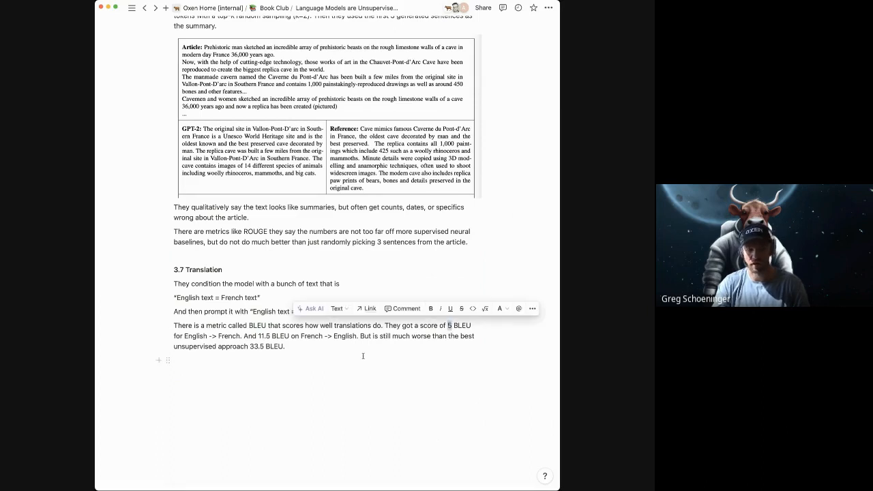
{"action": "double_click", "coordinate": [265, 336]}
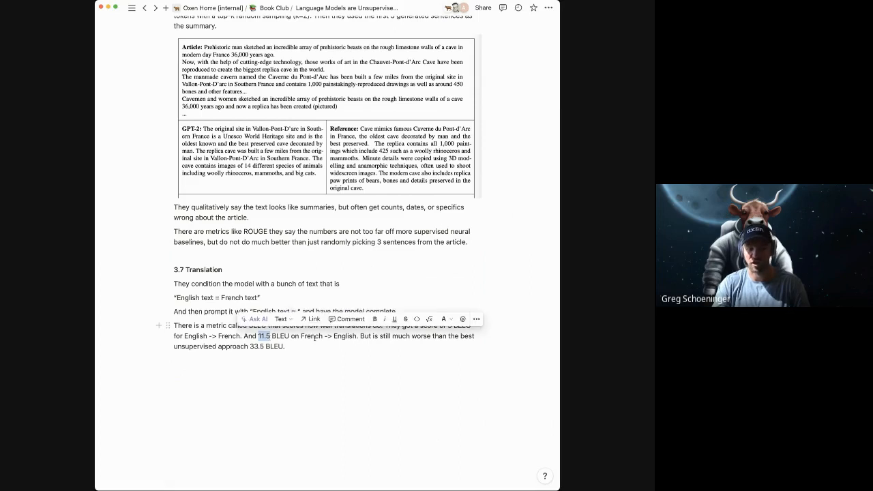
{"action": "left_click", "coordinate": [314, 346]}
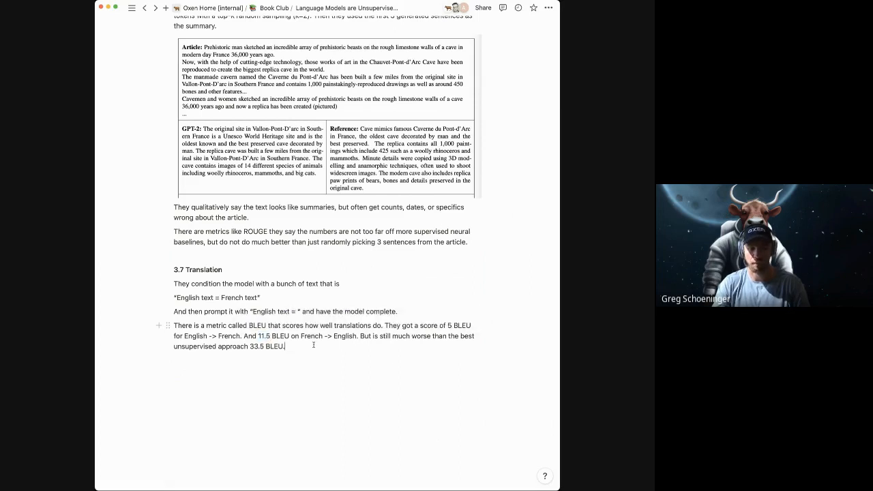
Step: Add that only 10MB of French survived filtering, 500x smaller than typical corpora, reviewing the 10MB passage
{"action": "scroll", "scroll_direction": "down", "scroll_amount": 3}
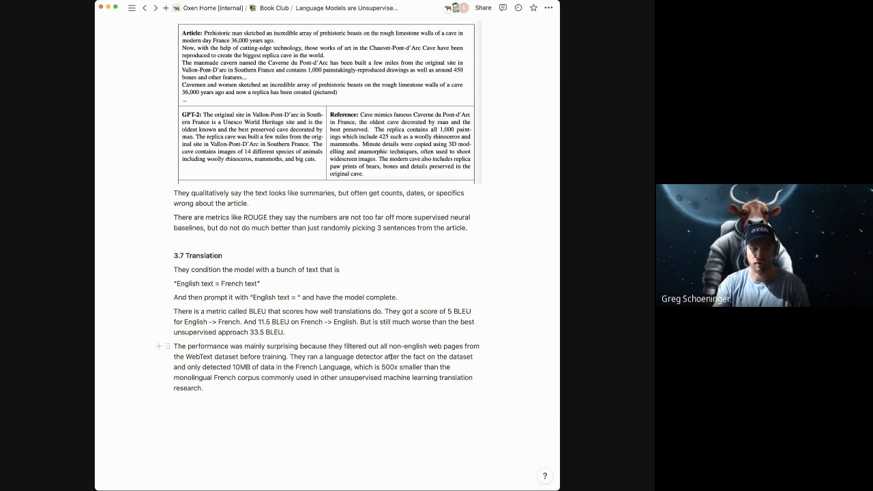
{"action": "double_click", "coordinate": [240, 365]}
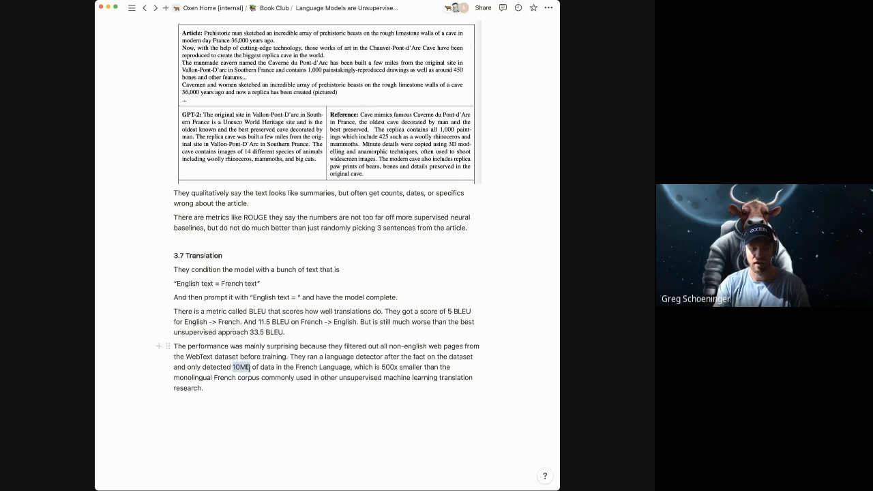
{"action": "left_click_drag", "start_coordinate": [234, 367], "coordinate": [284, 366]}
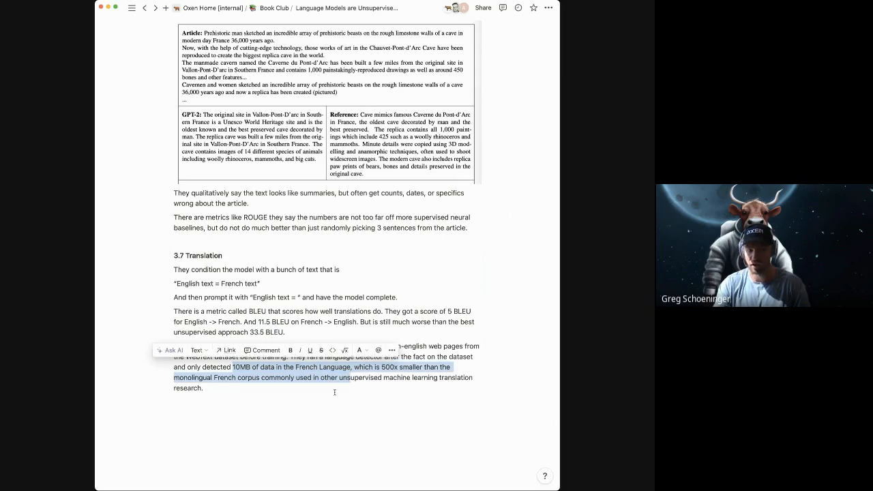
{"action": "left_click", "coordinate": [334, 393]}
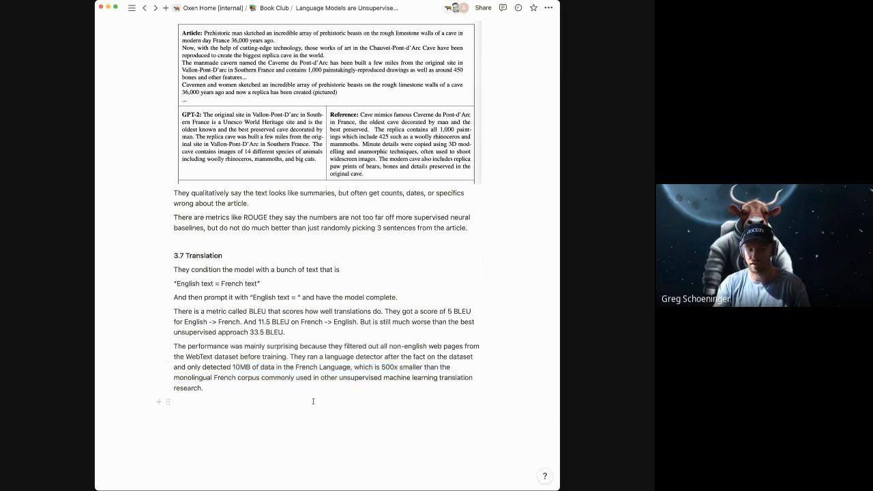
{"action": "mouse_move", "coordinate": [365, 367]}
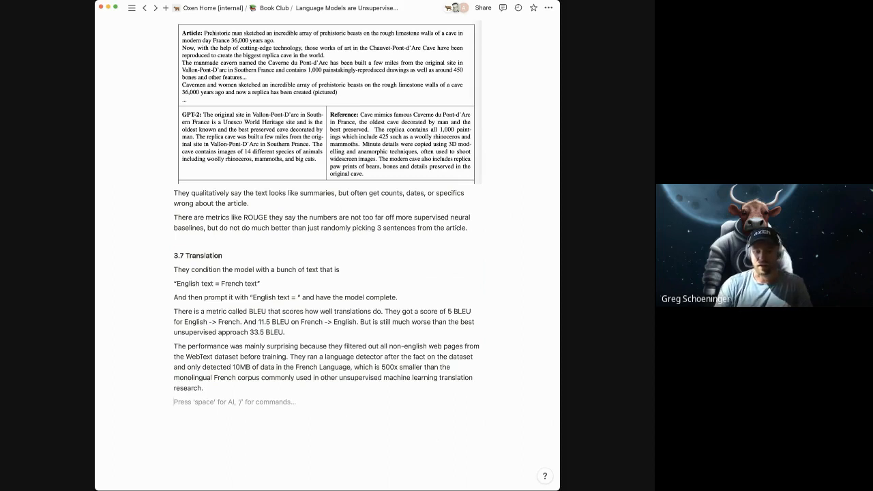
{"action": "scroll", "scroll_direction": "up", "scroll_amount": 3}
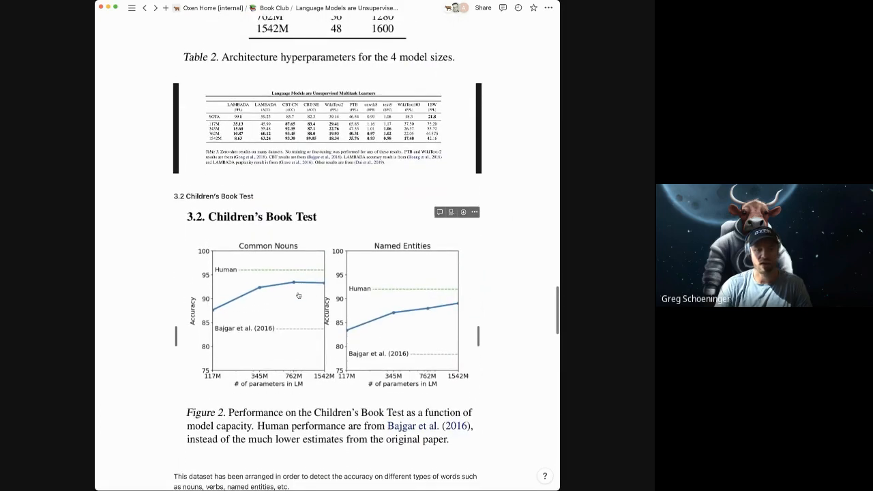
{"action": "scroll", "scroll_direction": "down", "scroll_amount": 3}
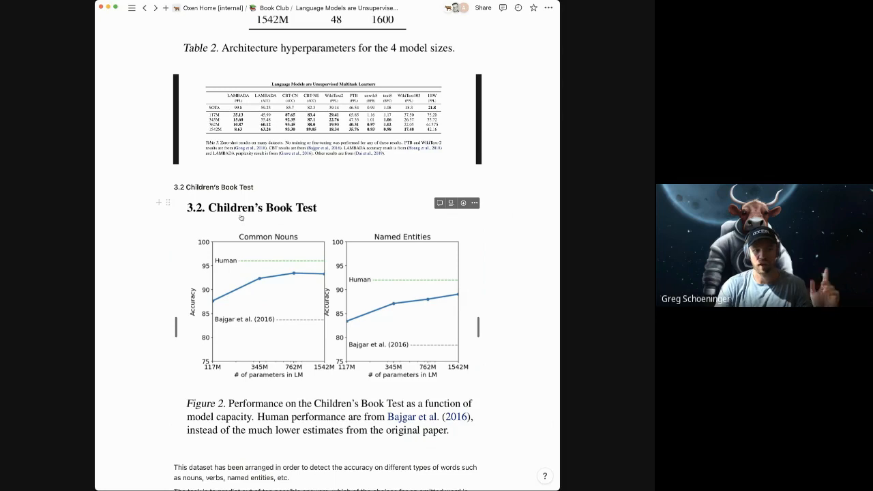
{"action": "scroll", "scroll_direction": "down", "scroll_amount": 3}
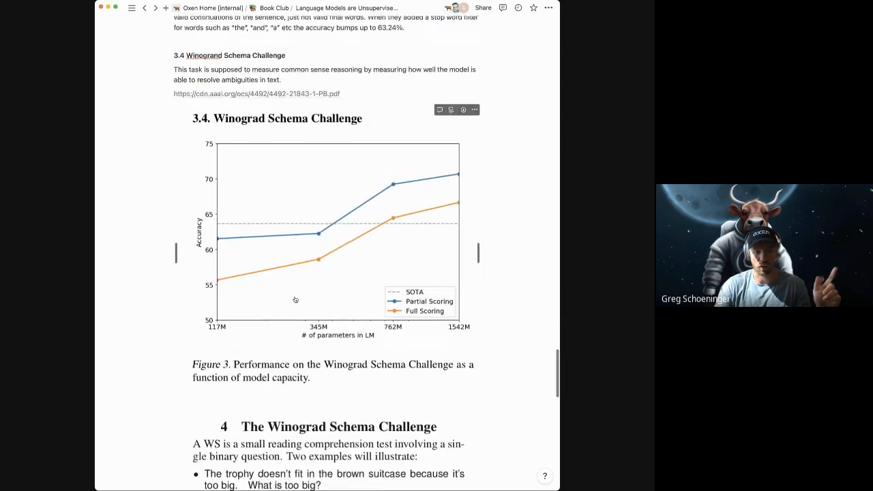
{"action": "scroll", "scroll_direction": "down", "scroll_amount": 3}
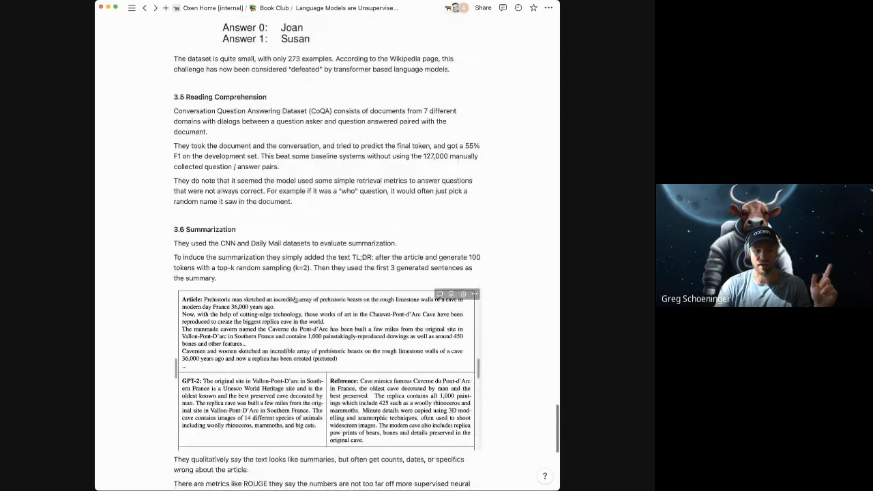
{"action": "scroll", "scroll_direction": "down", "scroll_amount": 3}
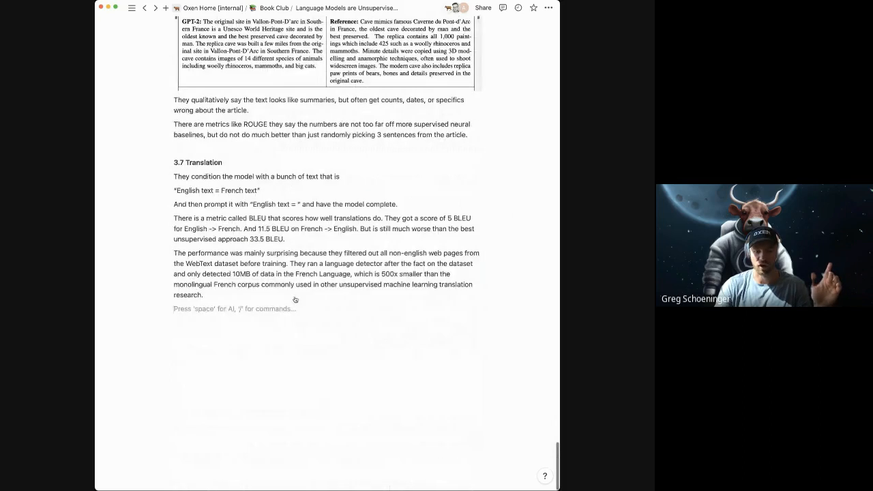